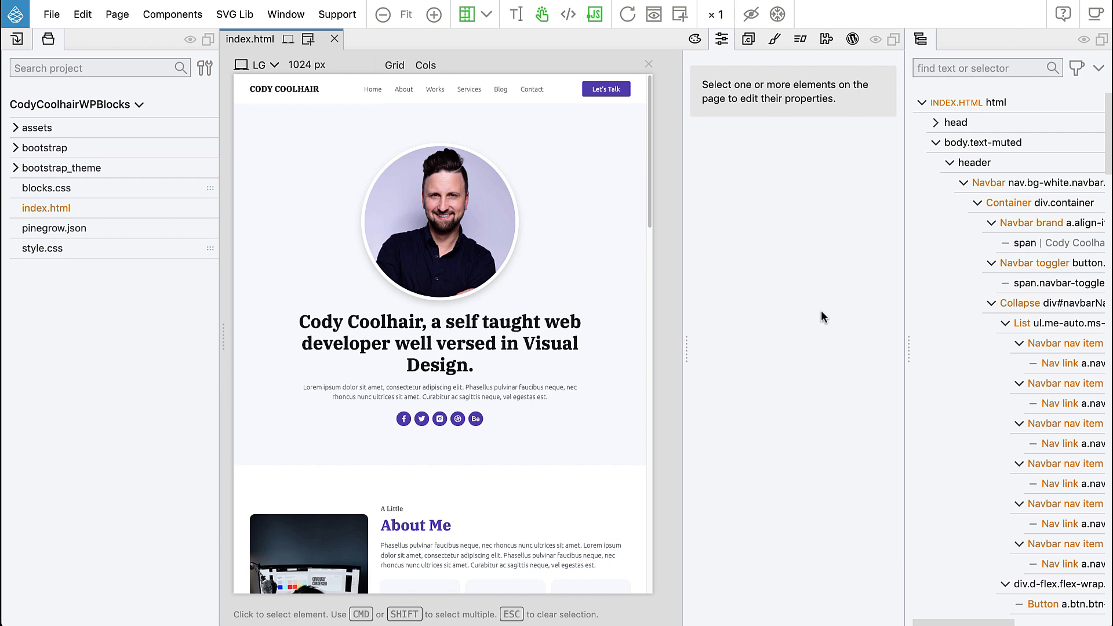
# - Scroll through the Cody Coolhair page to review its sections before setting up the theme
pyautogui.scroll(-3)
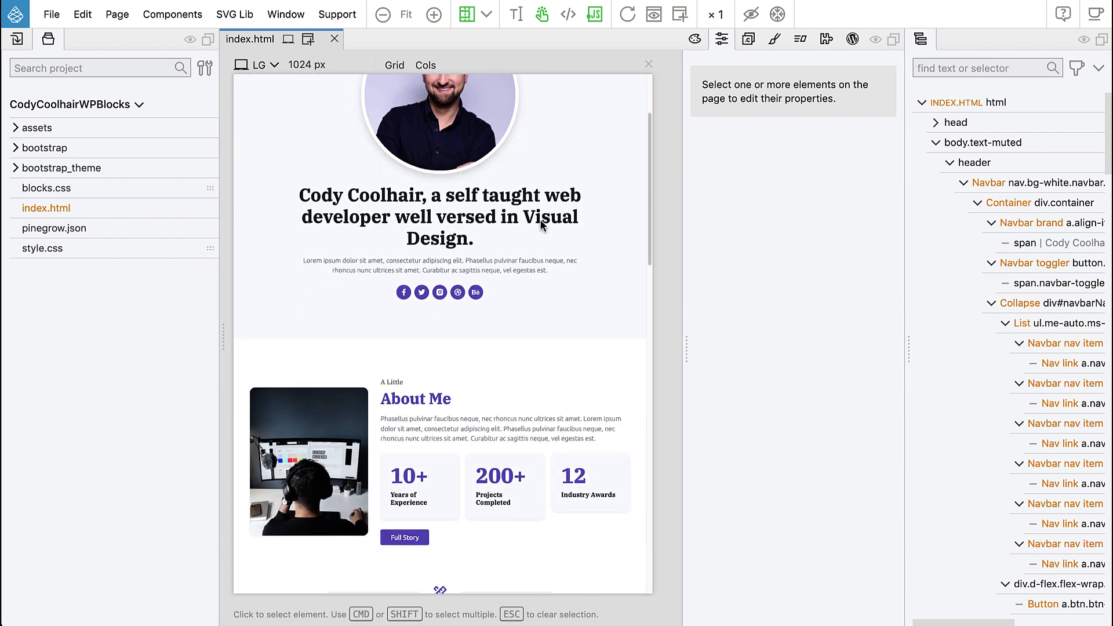
pyautogui.scroll(-3)
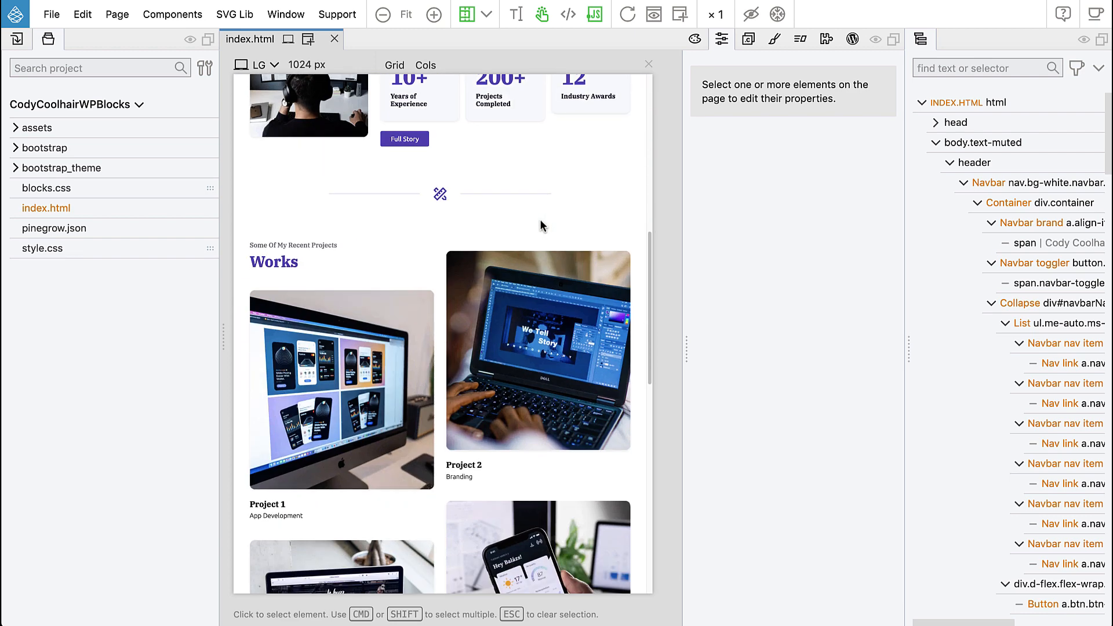
pyautogui.scroll(-3)
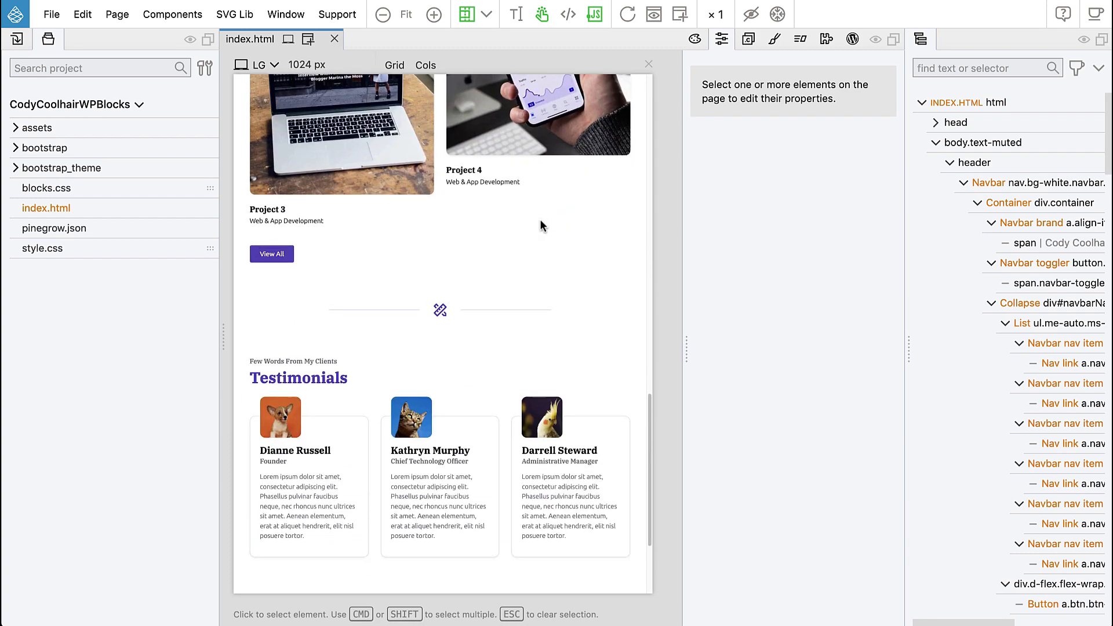
pyautogui.scroll(-3)
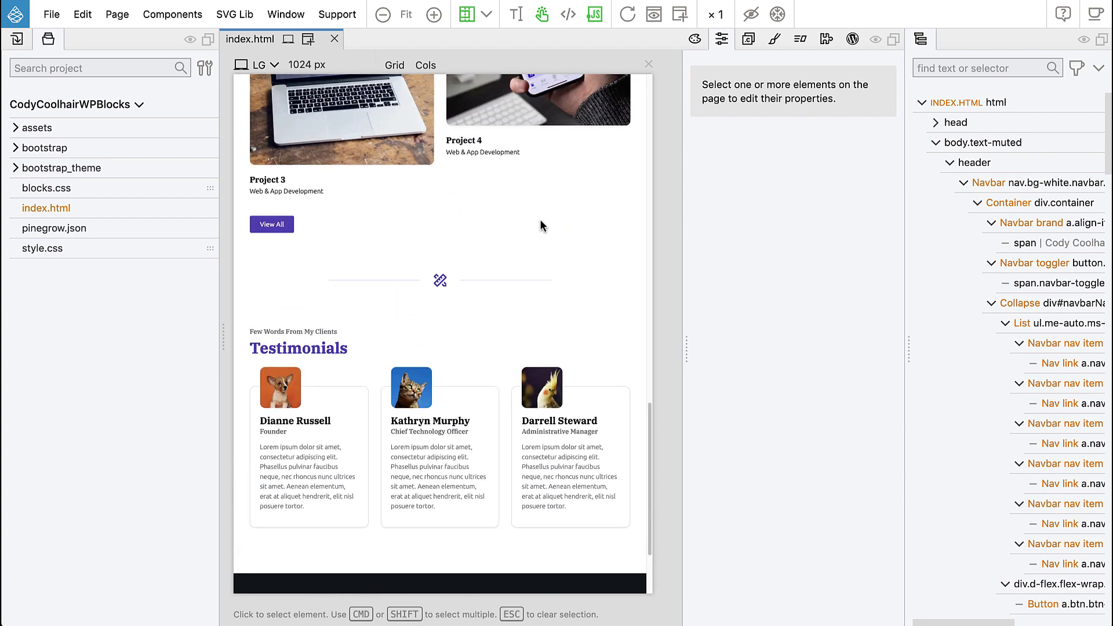
pyautogui.scroll(3)
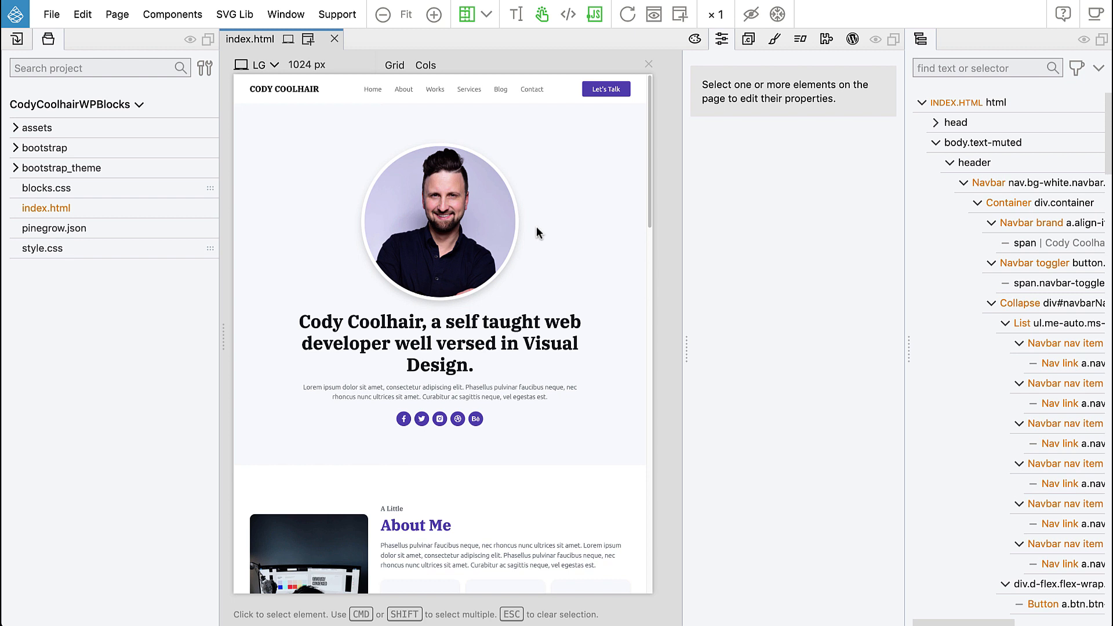
pyautogui.moveTo(534, 237)
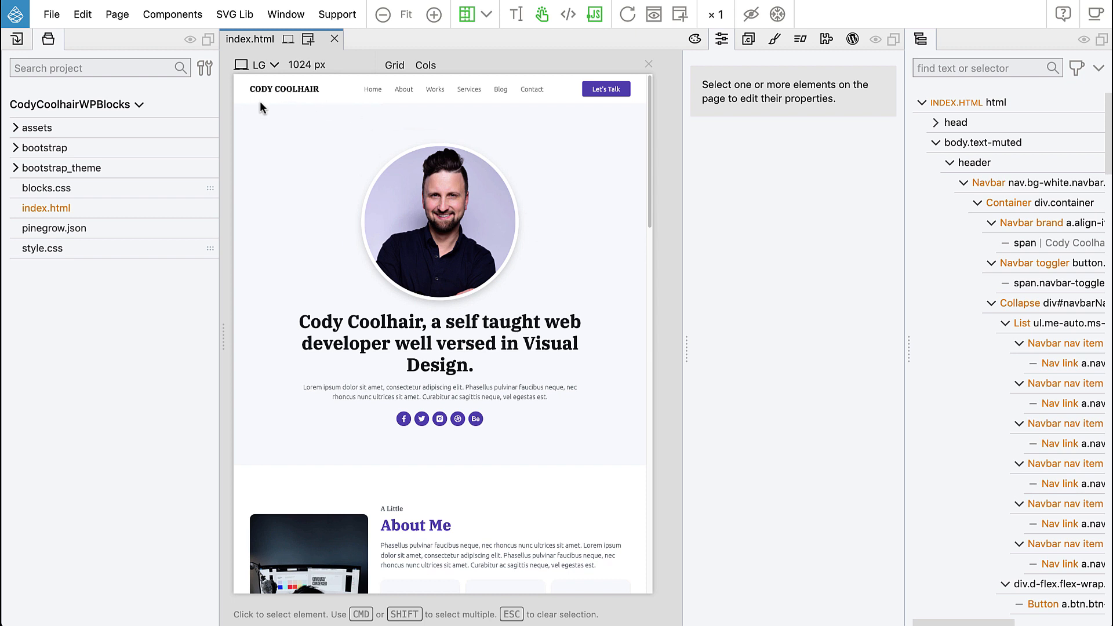
pyautogui.moveTo(536, 188)
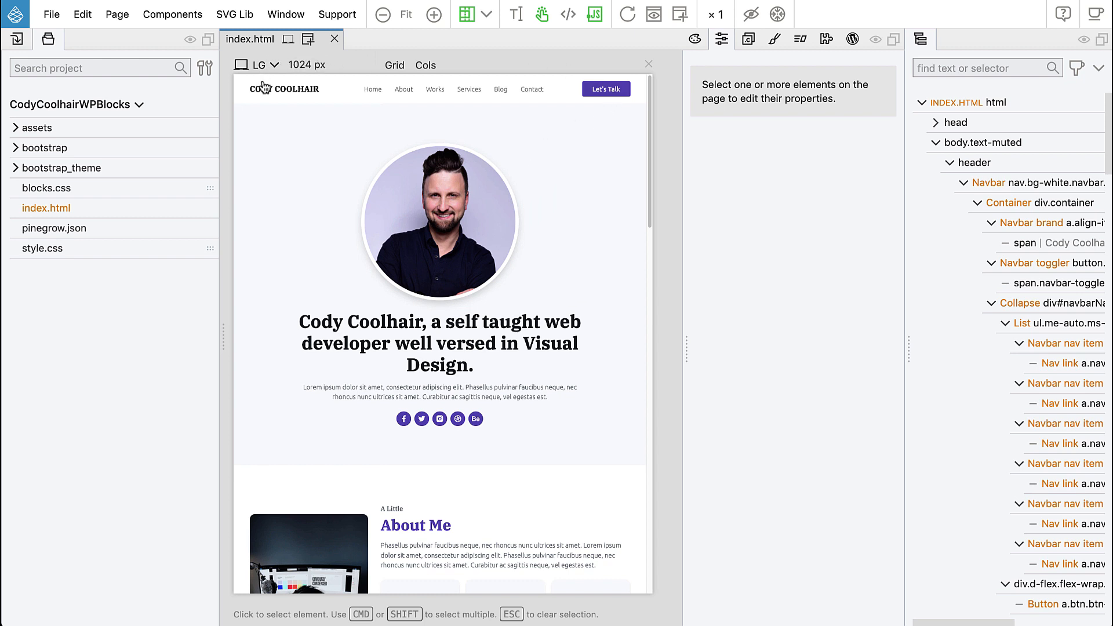
pyautogui.moveTo(554, 114)
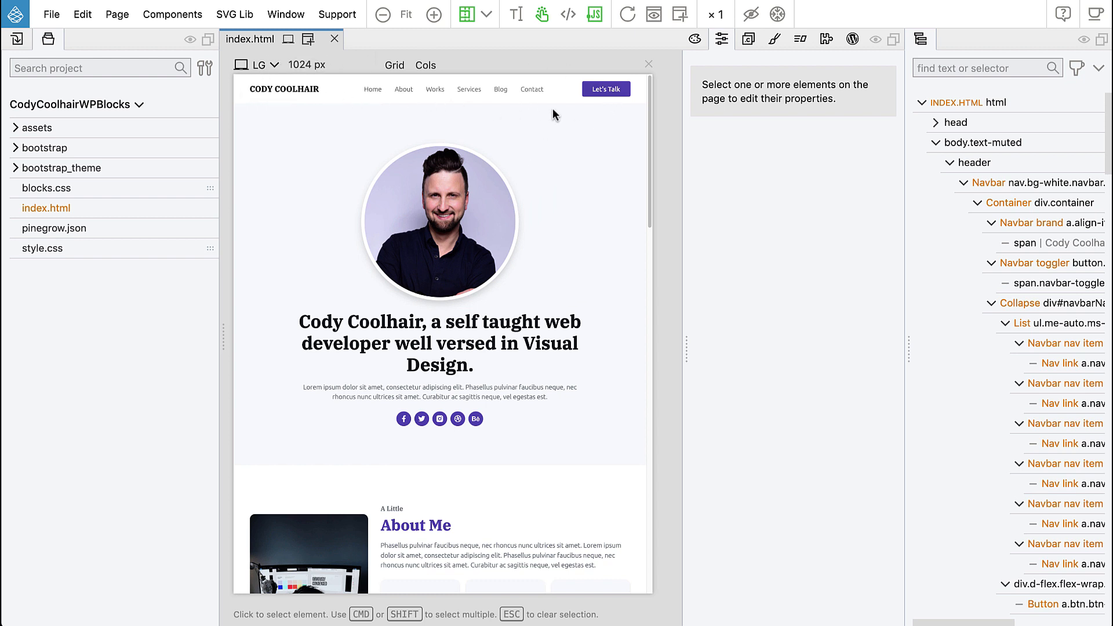
pyautogui.moveTo(267, 105)
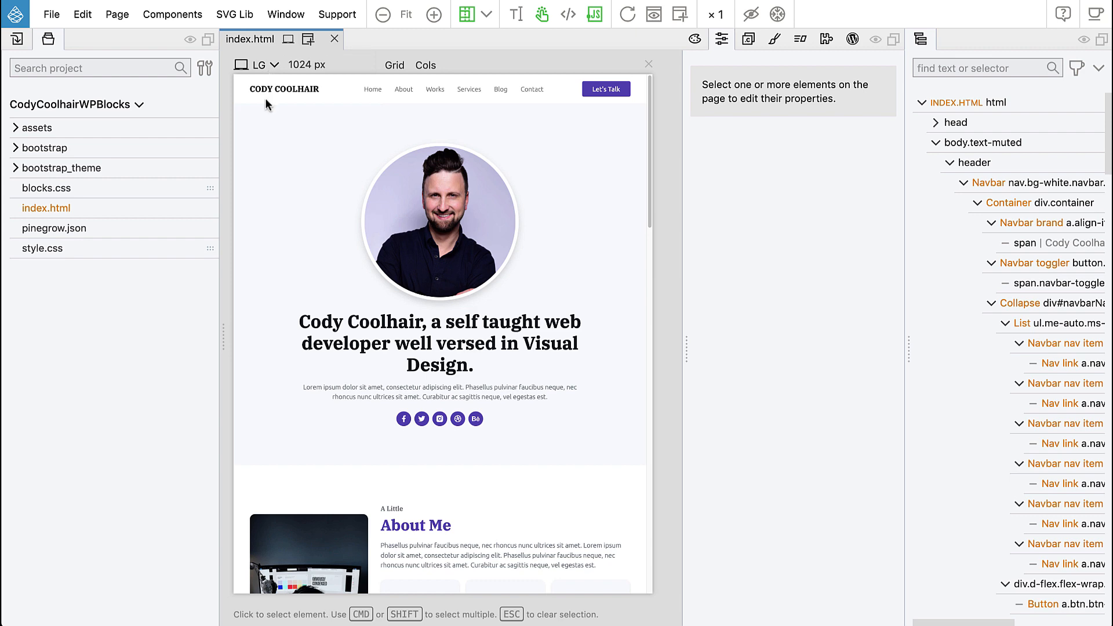
pyautogui.scroll(-3)
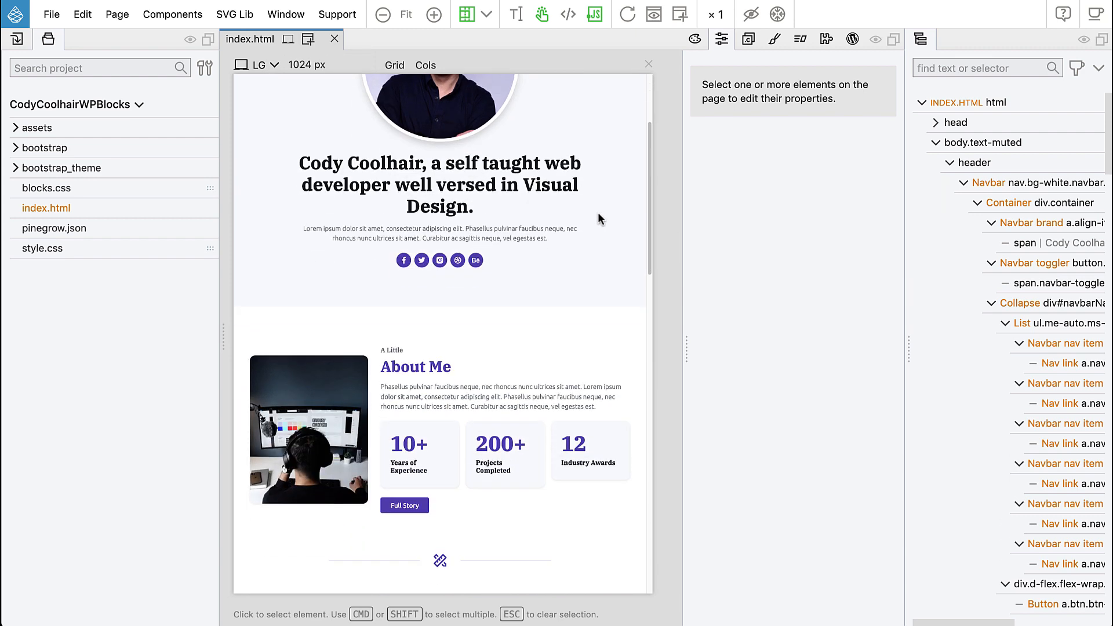
pyautogui.scroll(-3)
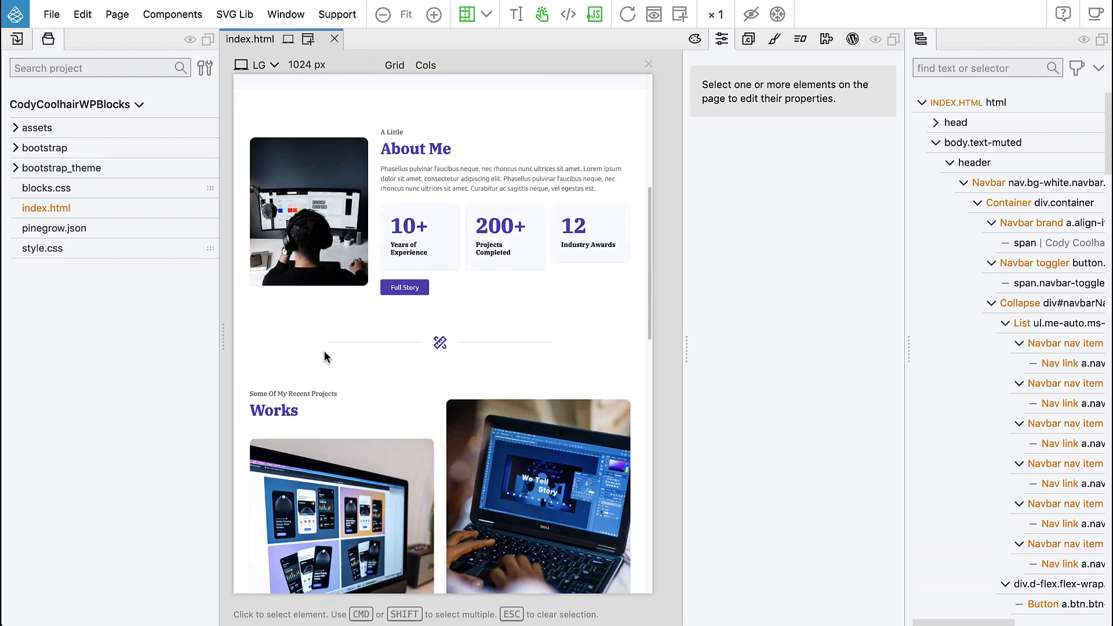
pyautogui.scroll(-3)
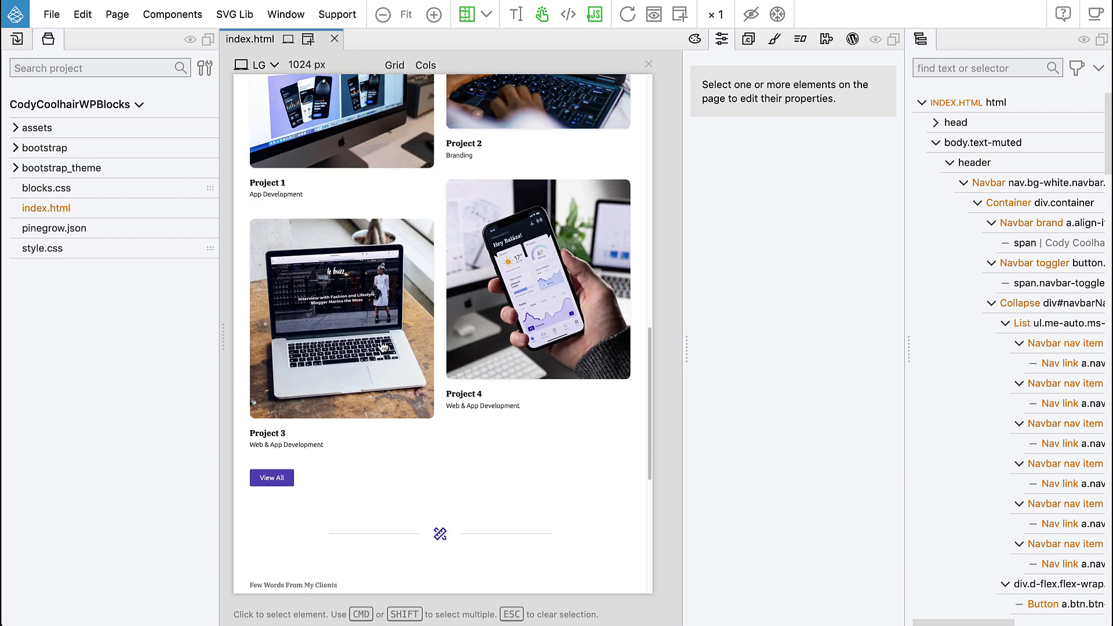
pyautogui.scroll(-3)
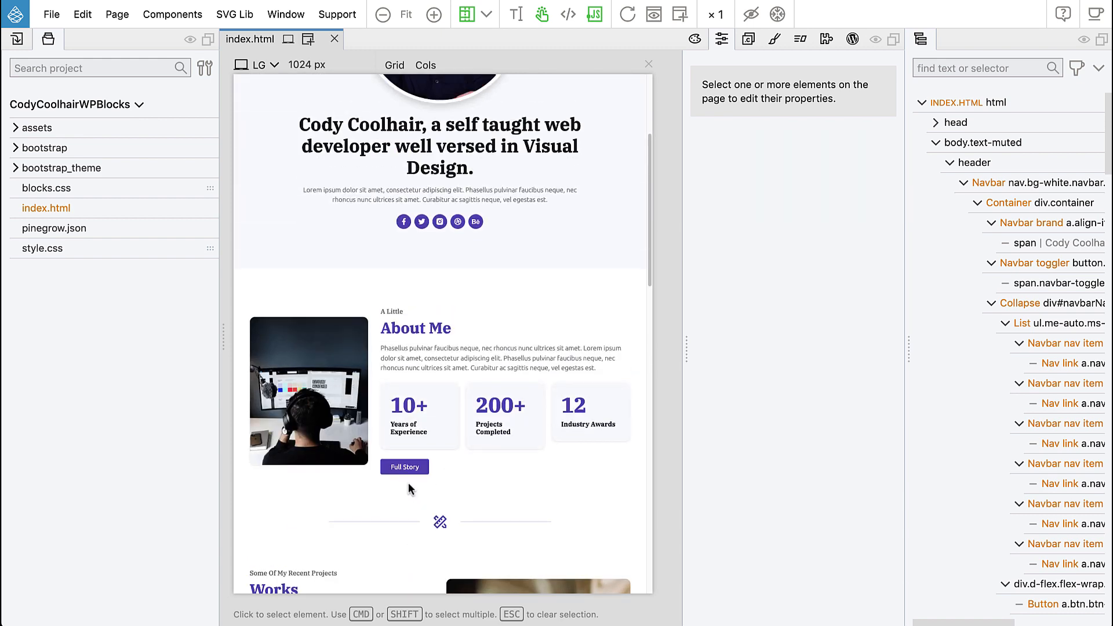
pyautogui.scroll(3)
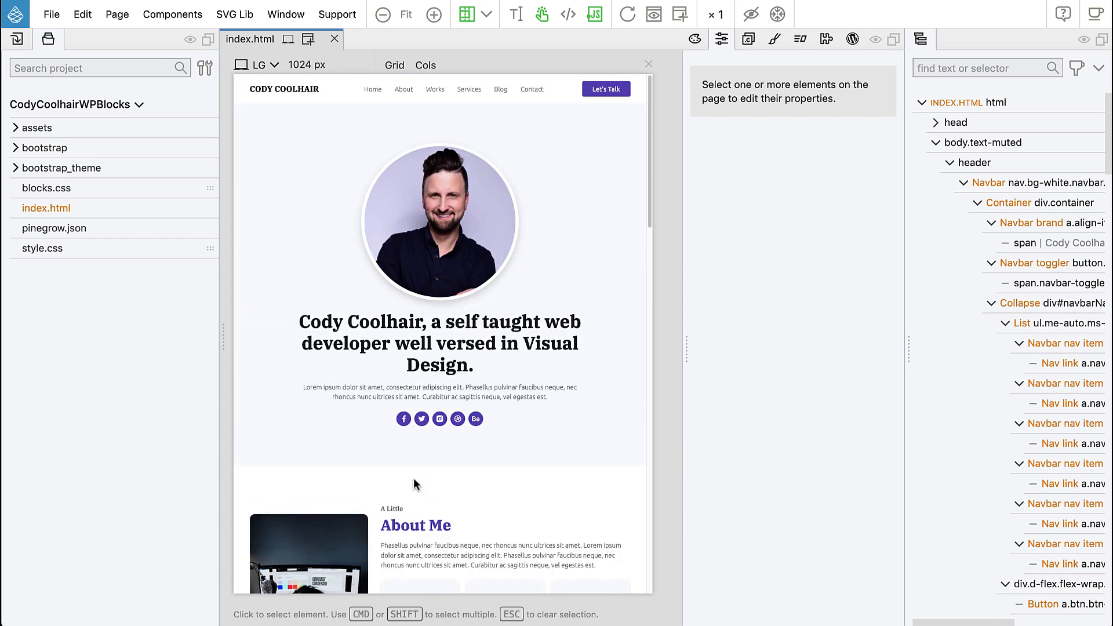
pyautogui.moveTo(418, 488)
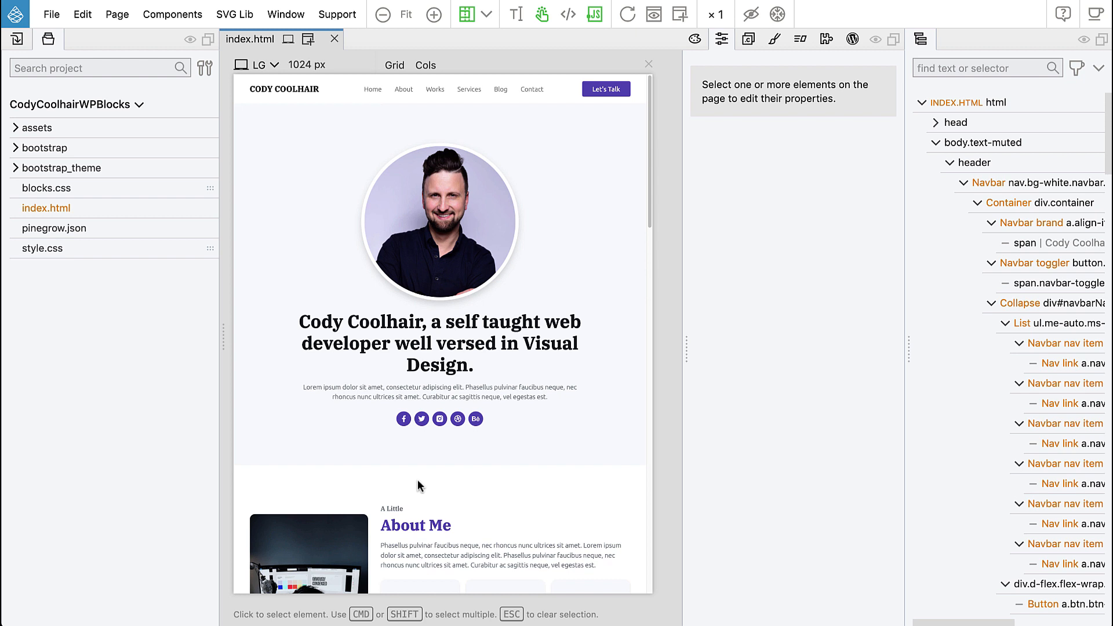
pyautogui.moveTo(412, 479)
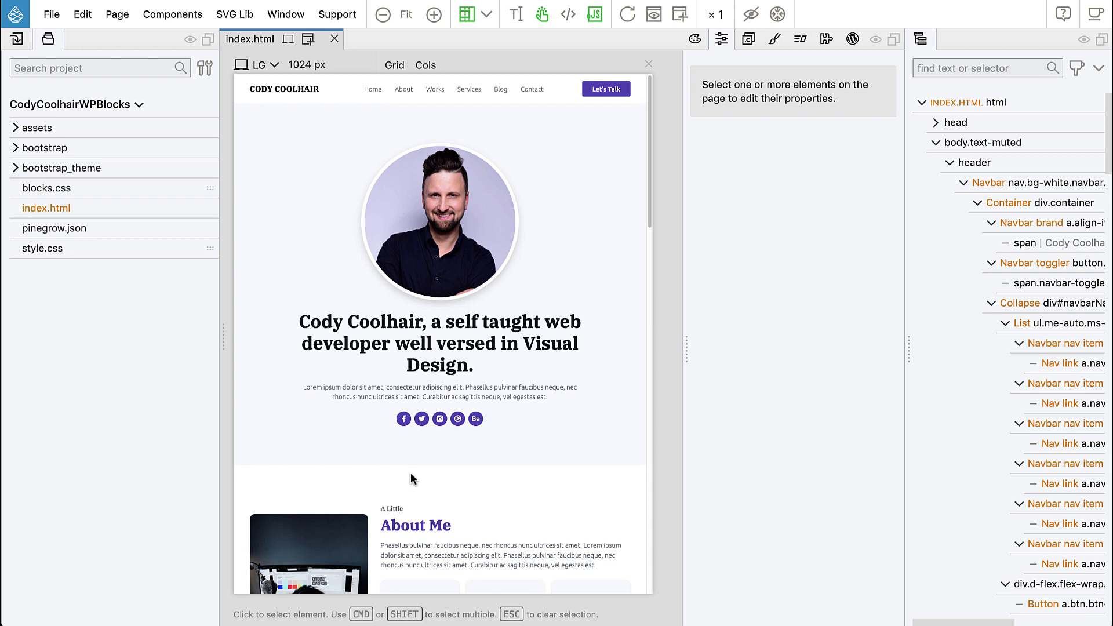
pyautogui.moveTo(408, 473)
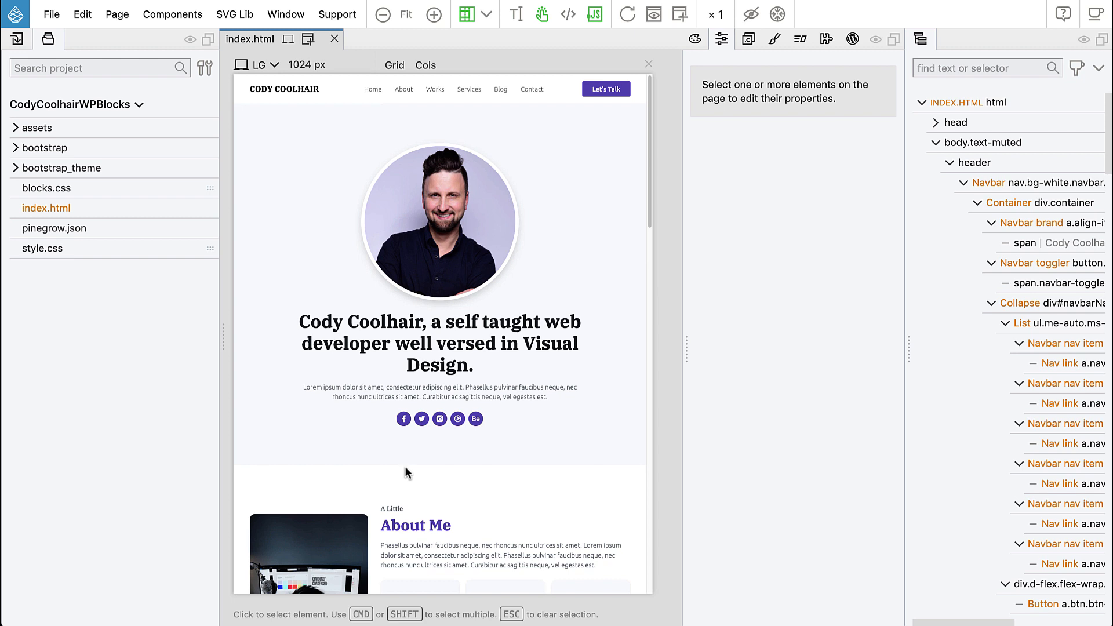
pyautogui.moveTo(412, 463)
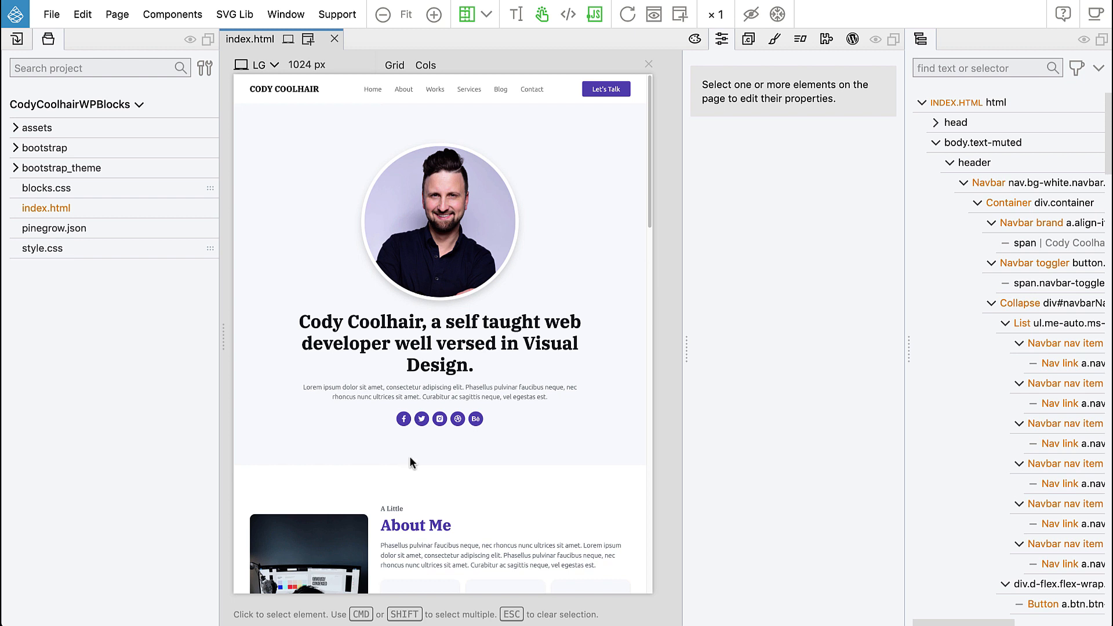
pyautogui.moveTo(414, 467)
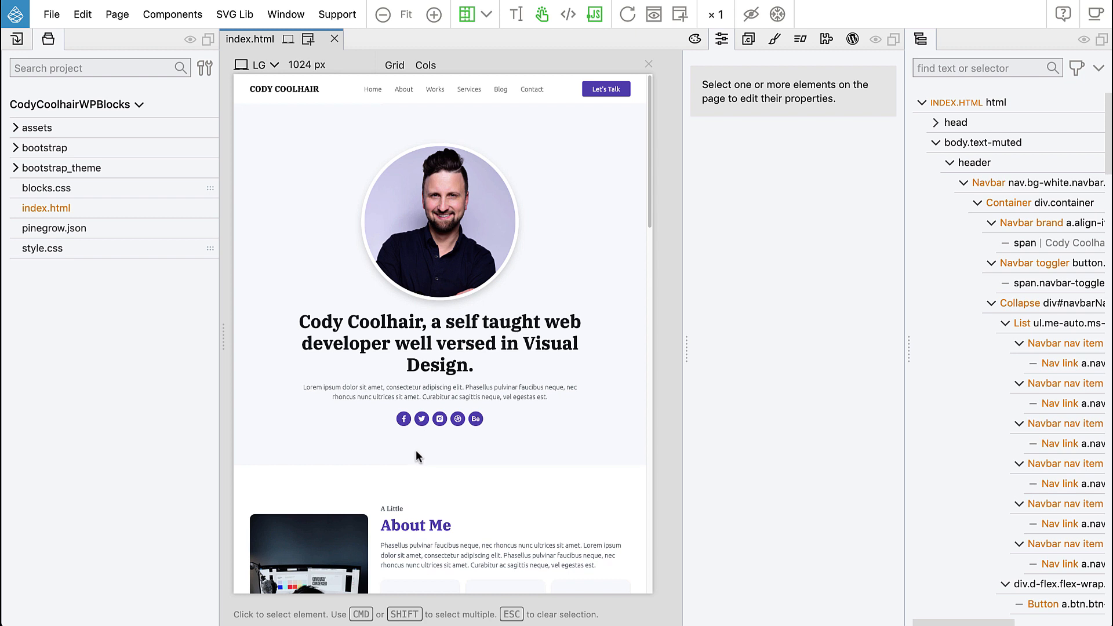
pyautogui.moveTo(500, 381)
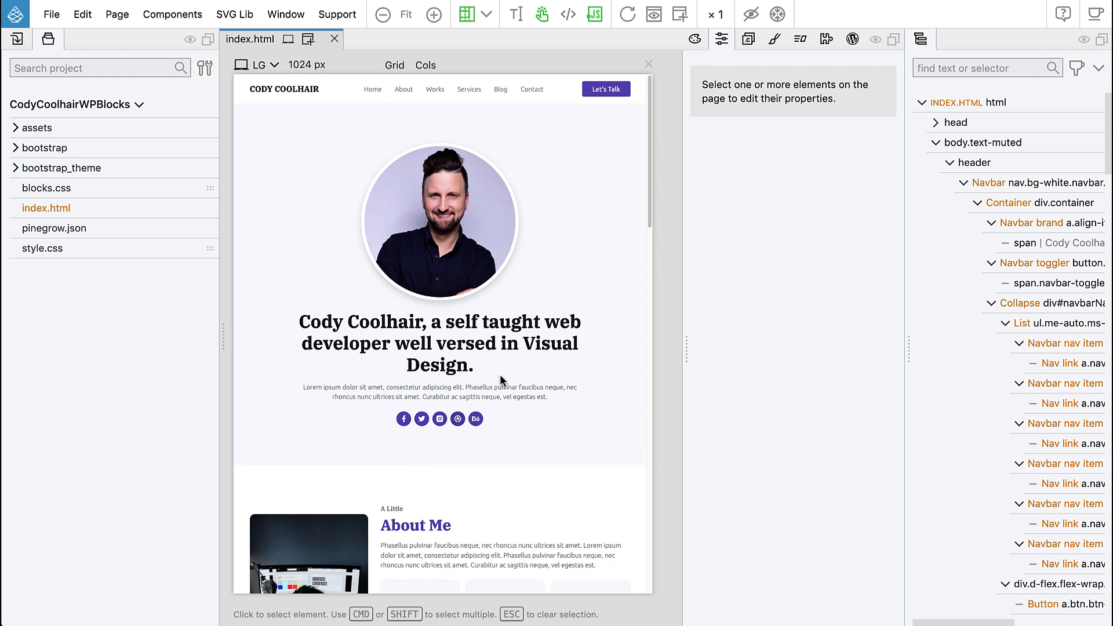
# - Activate WordPress for the project in the Theme Builder, keeping the project type as Theme
pyautogui.click(851, 40)
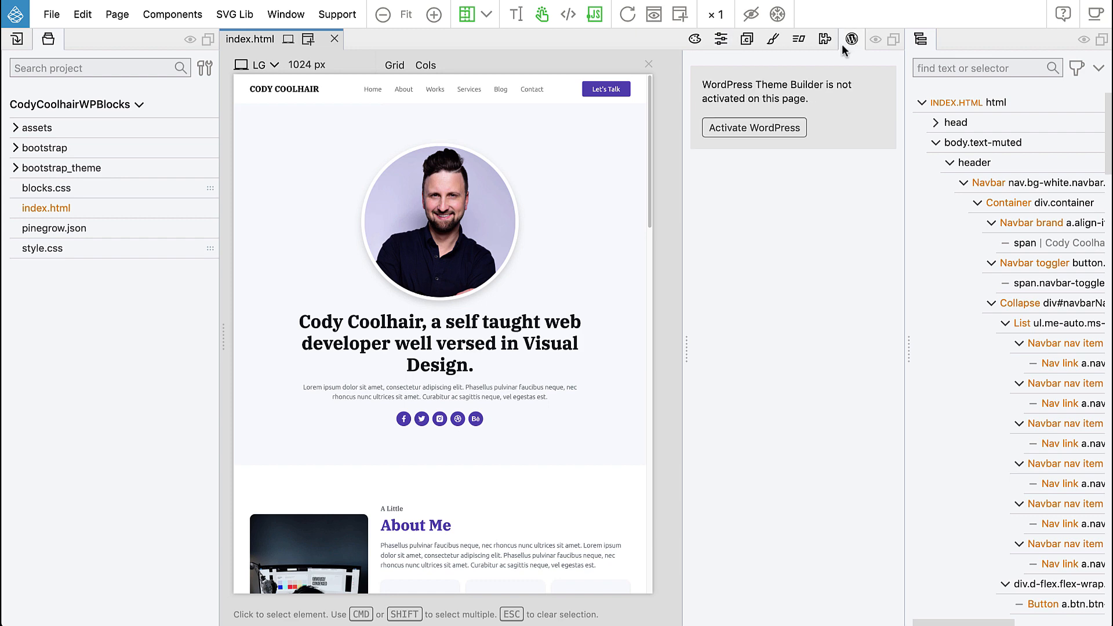
pyautogui.click(753, 128)
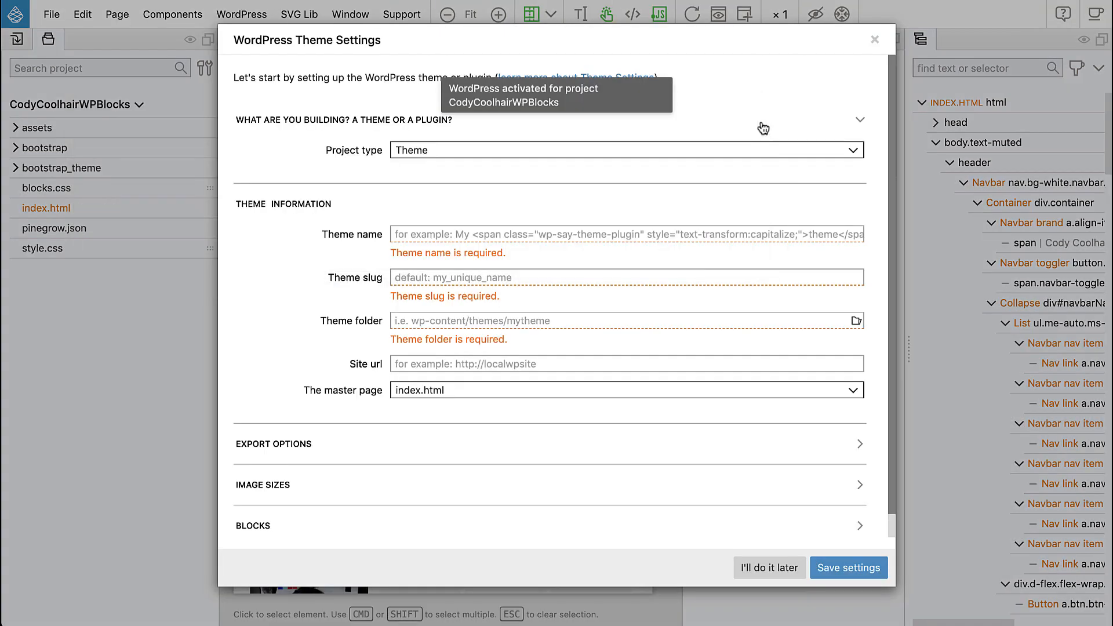
pyautogui.moveTo(566, 123)
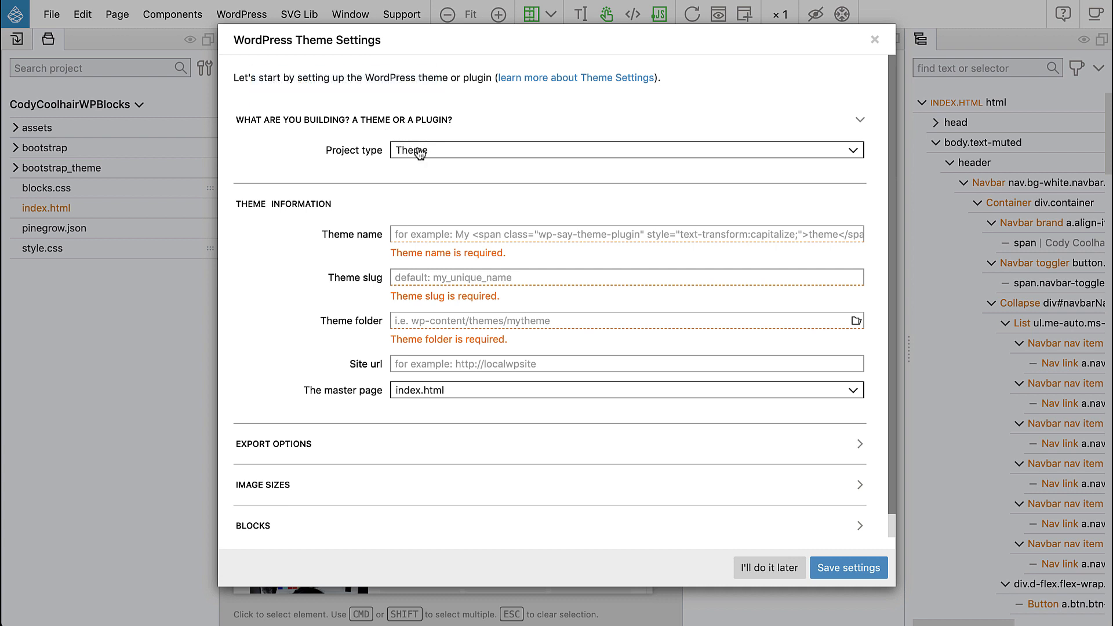
pyautogui.click(626, 150)
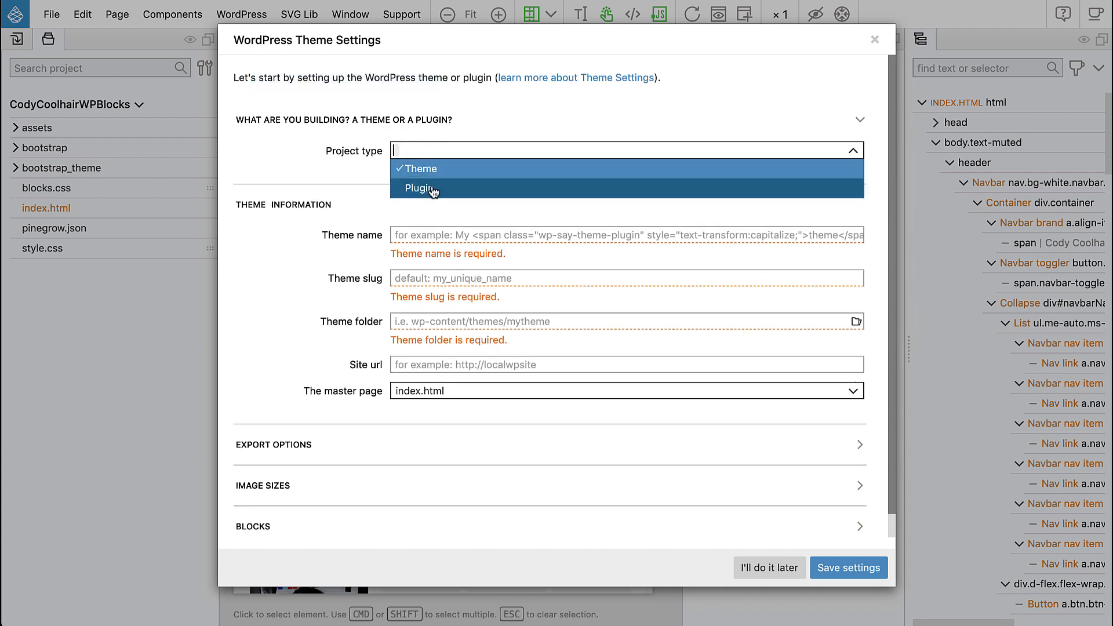
pyautogui.click(419, 168)
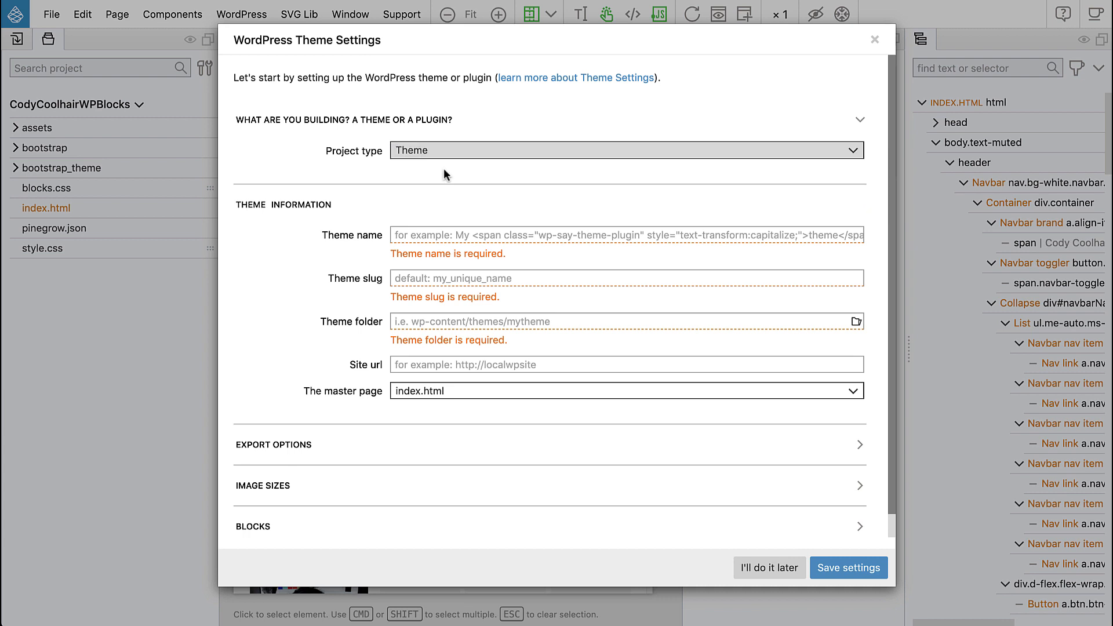
pyautogui.moveTo(432, 227)
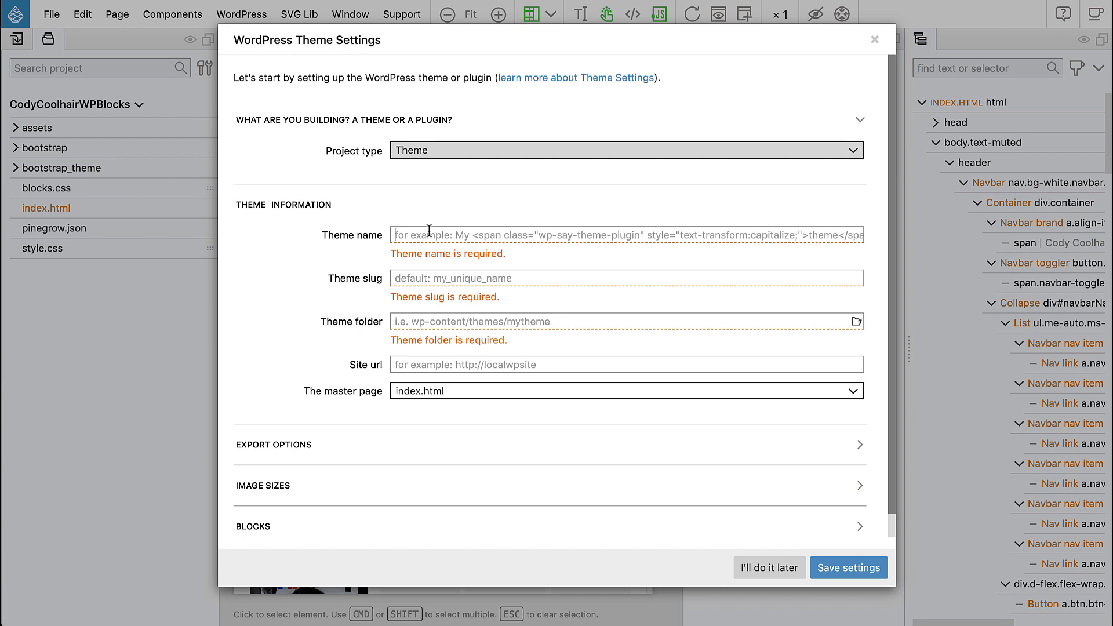
# - Enter 'Personal Portfolio' as the theme name and 'portfolio' as the theme slug
pyautogui.write('Cody')
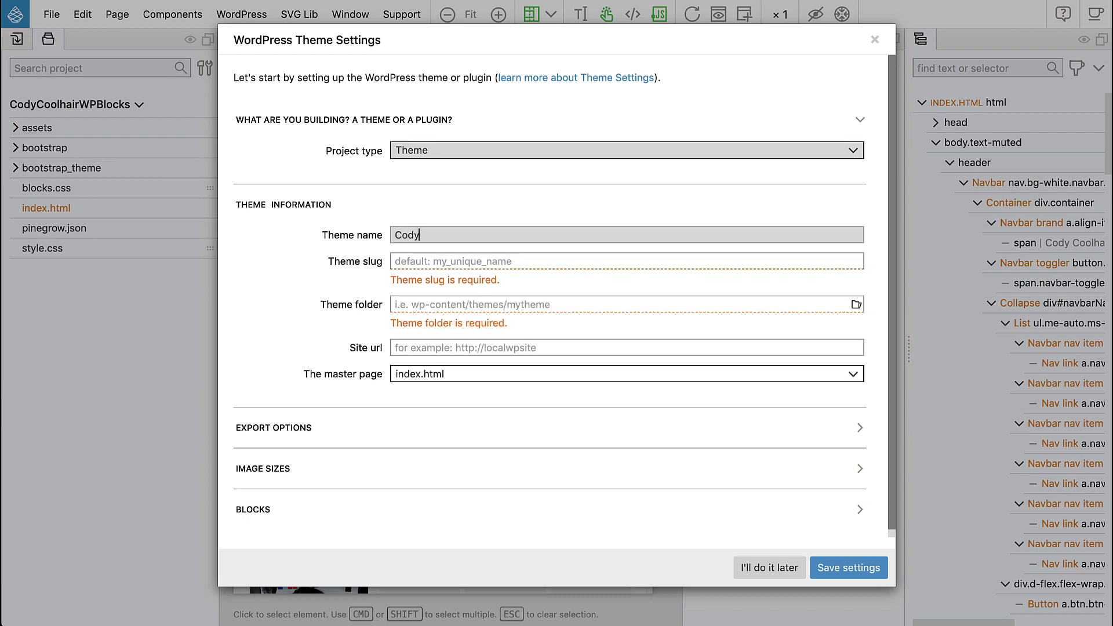
pyautogui.press('Backspace')
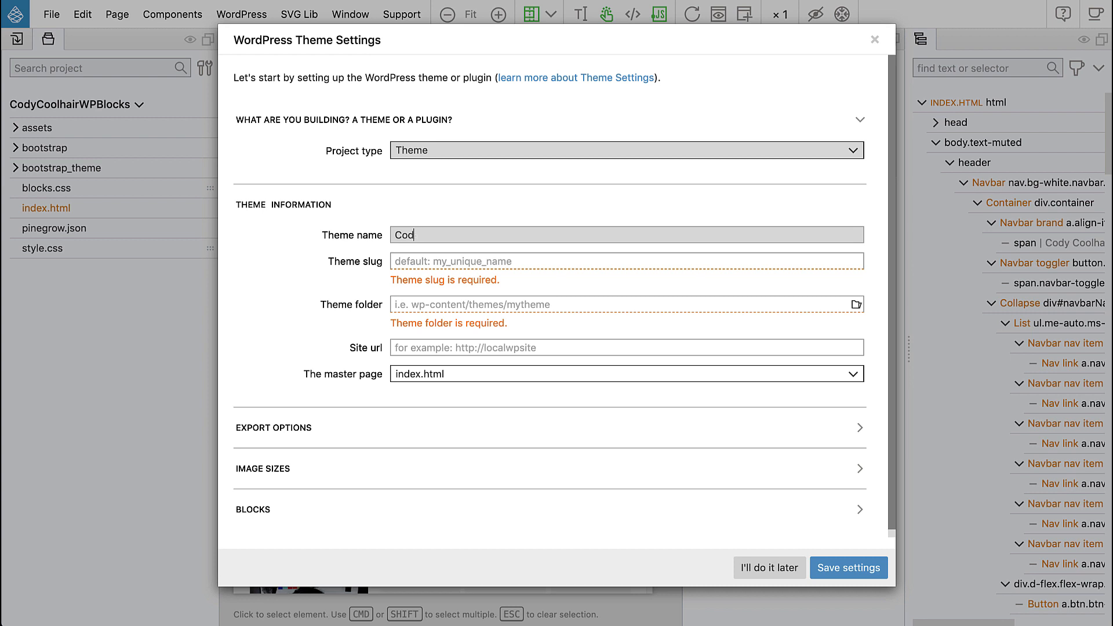
pyautogui.write('Personal Por')
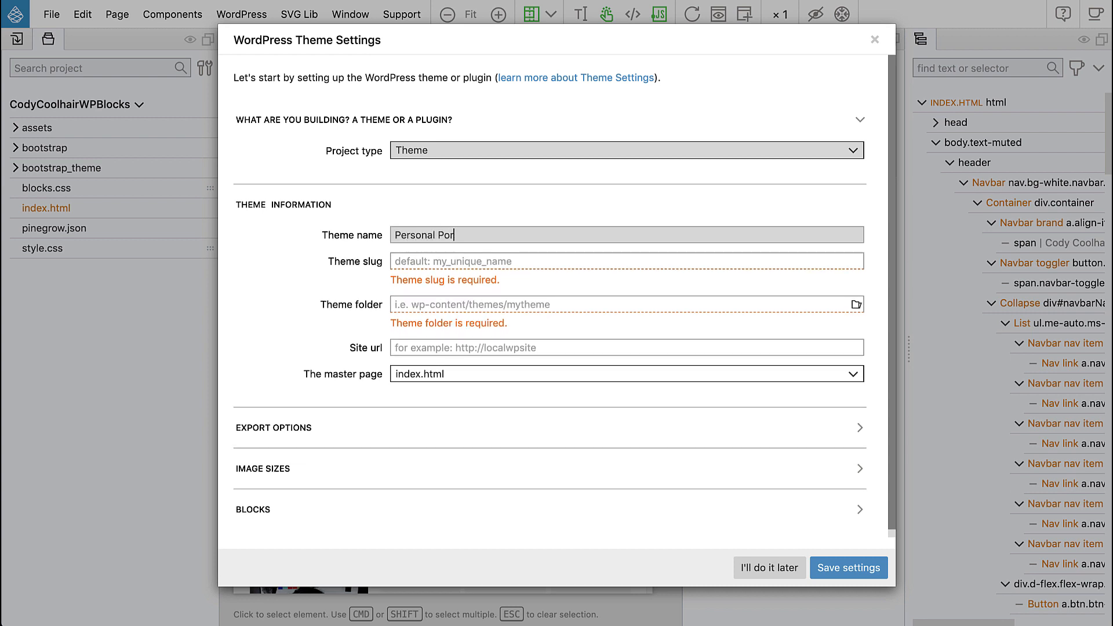
pyautogui.write('tfolio')
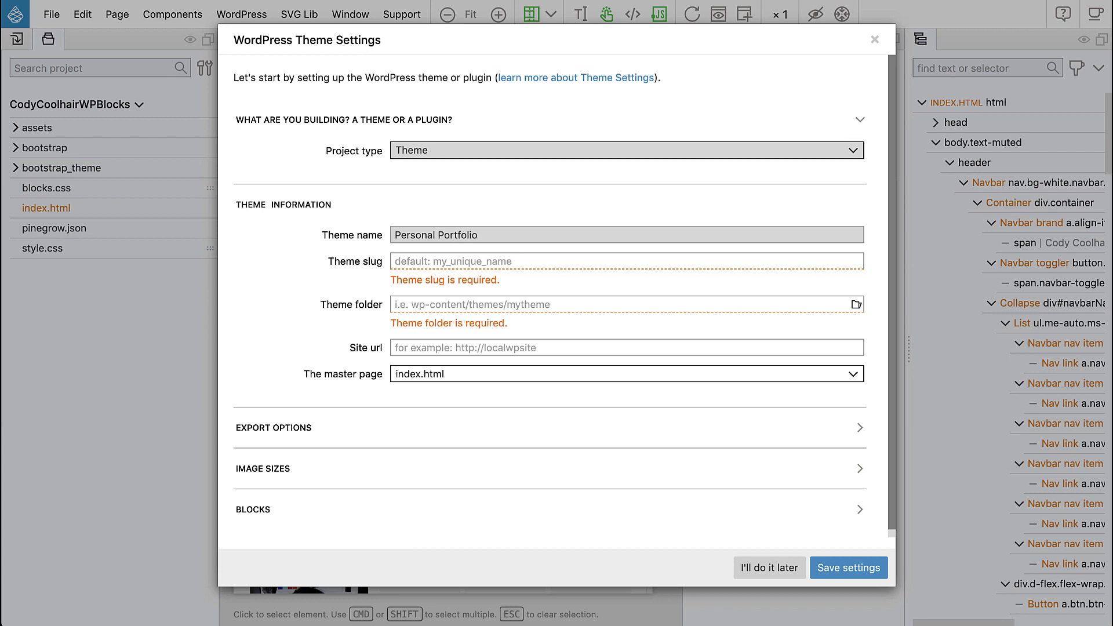
pyautogui.write('portf')
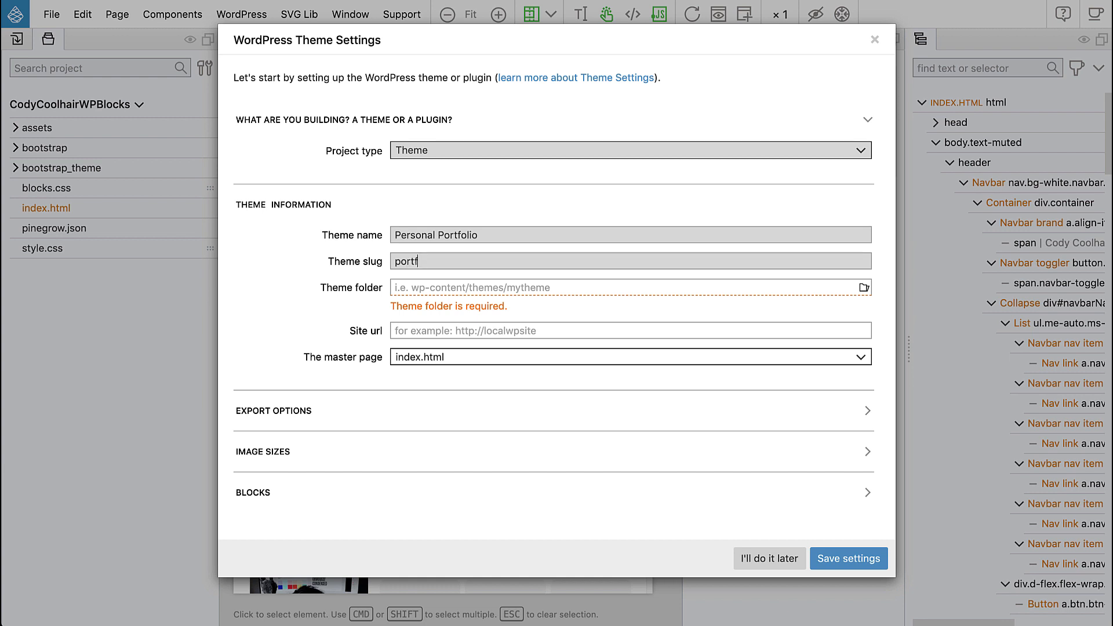
pyautogui.write('olio')
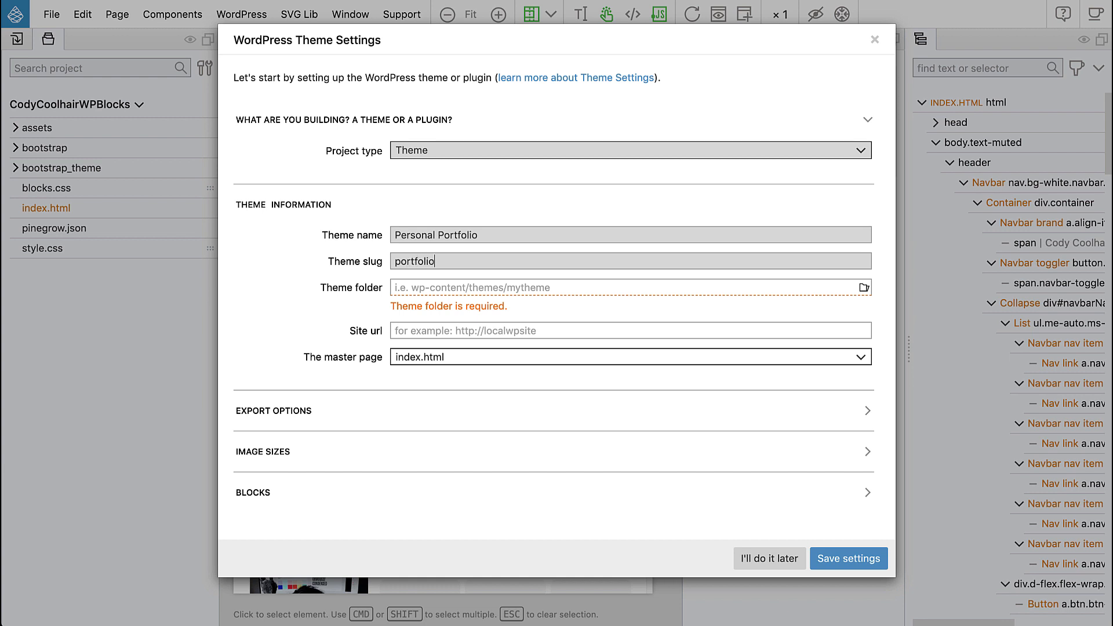
pyautogui.moveTo(726, 307)
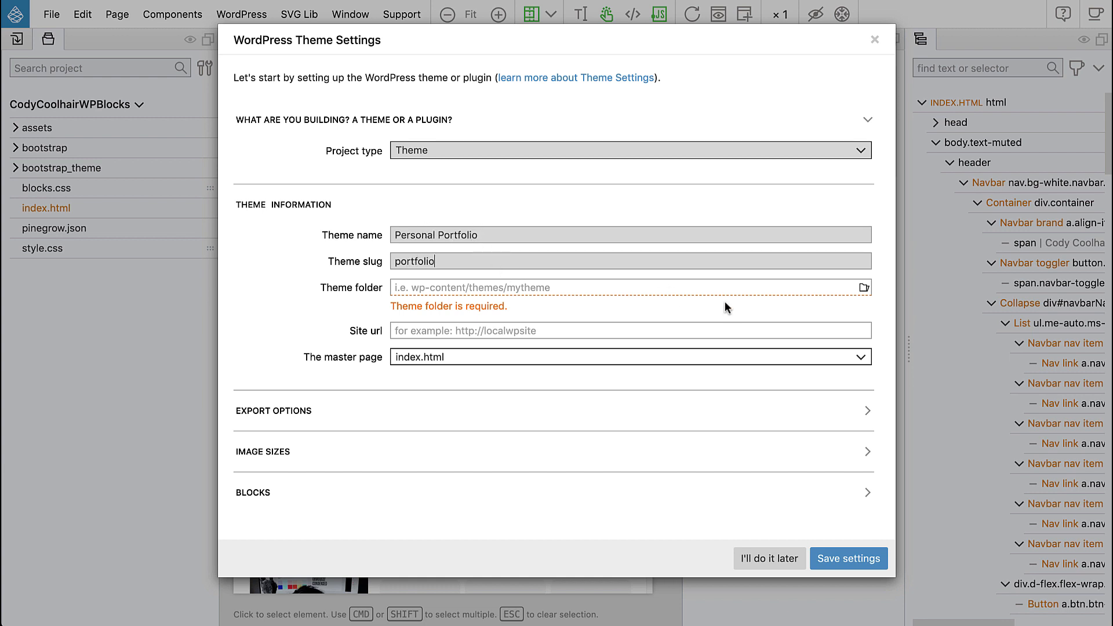
# - Browse the theme folder chooser into Local Sites > example > app > public > wp-content > themes
pyautogui.click(863, 287)
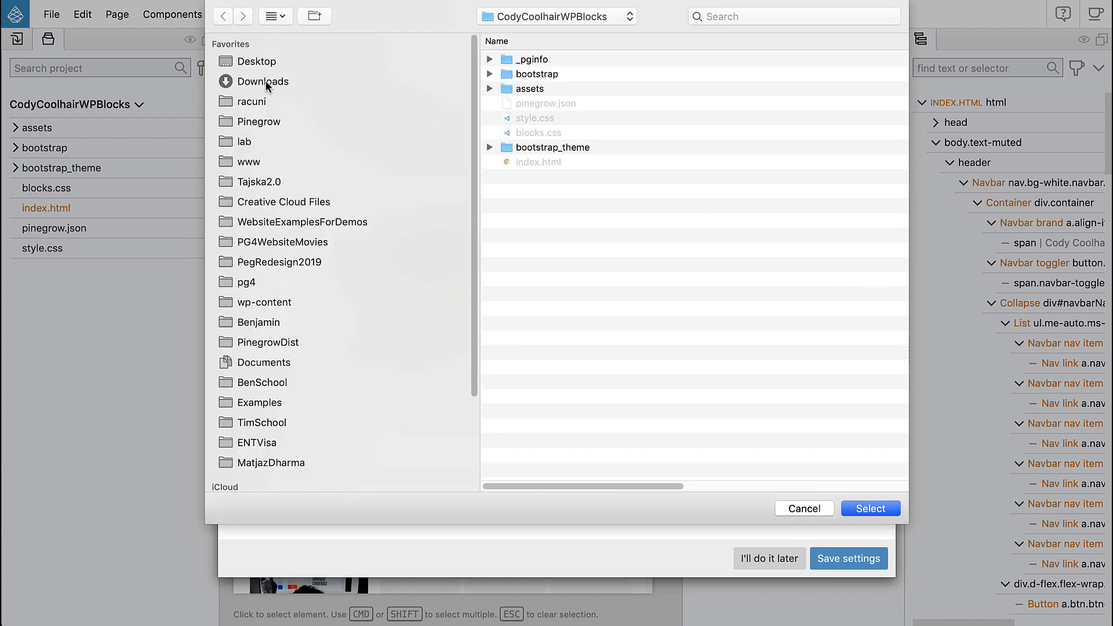
pyautogui.click(557, 16)
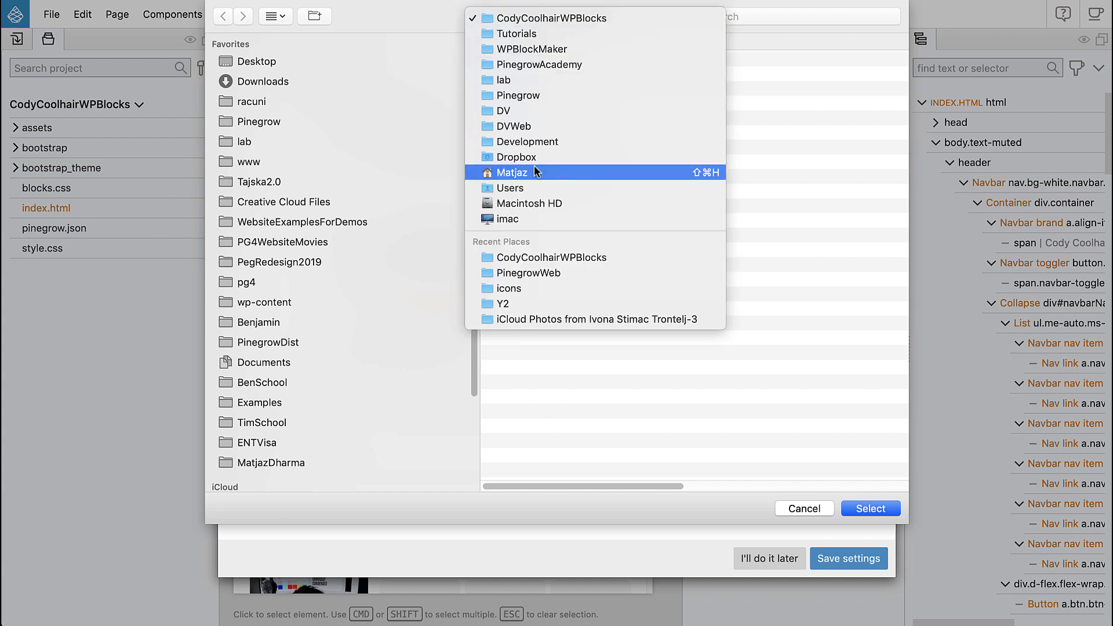
pyautogui.click(511, 172)
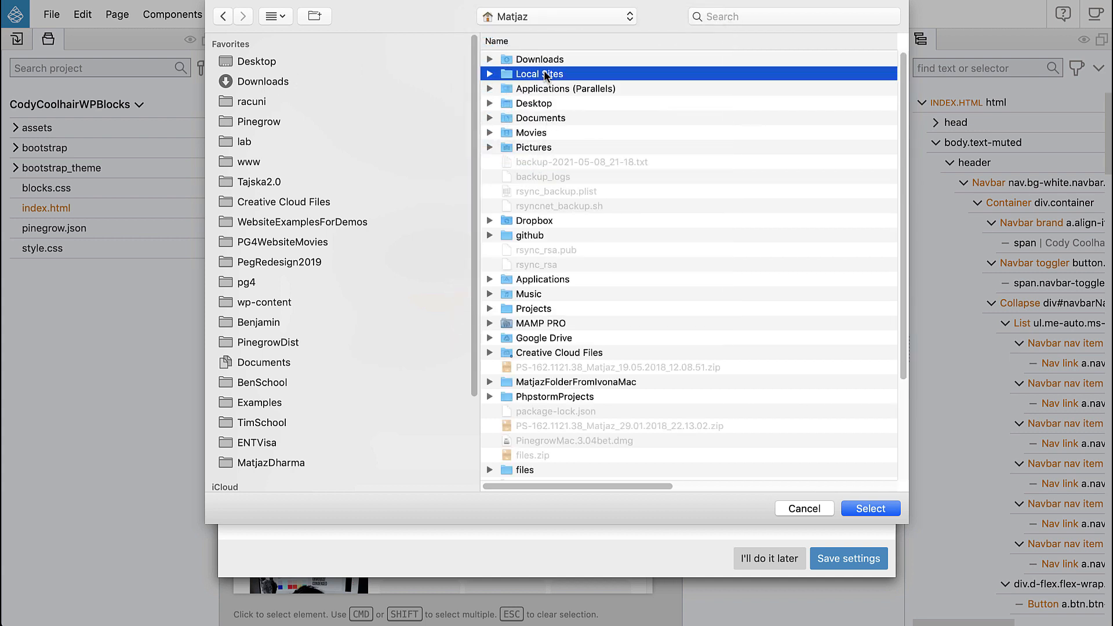
pyautogui.doubleClick(537, 74)
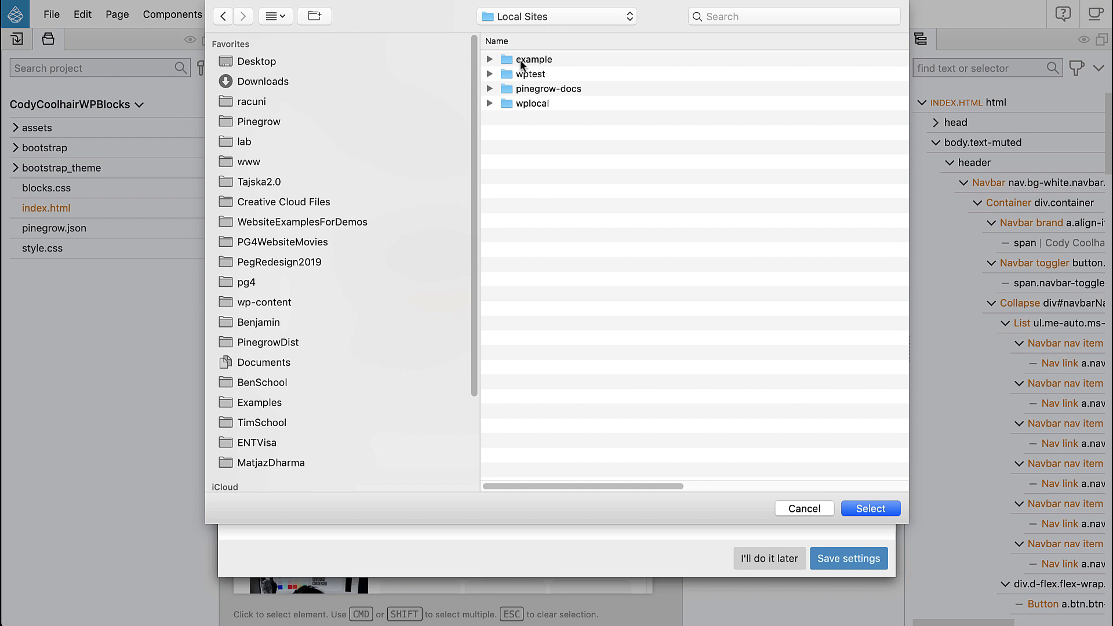
pyautogui.doubleClick(534, 59)
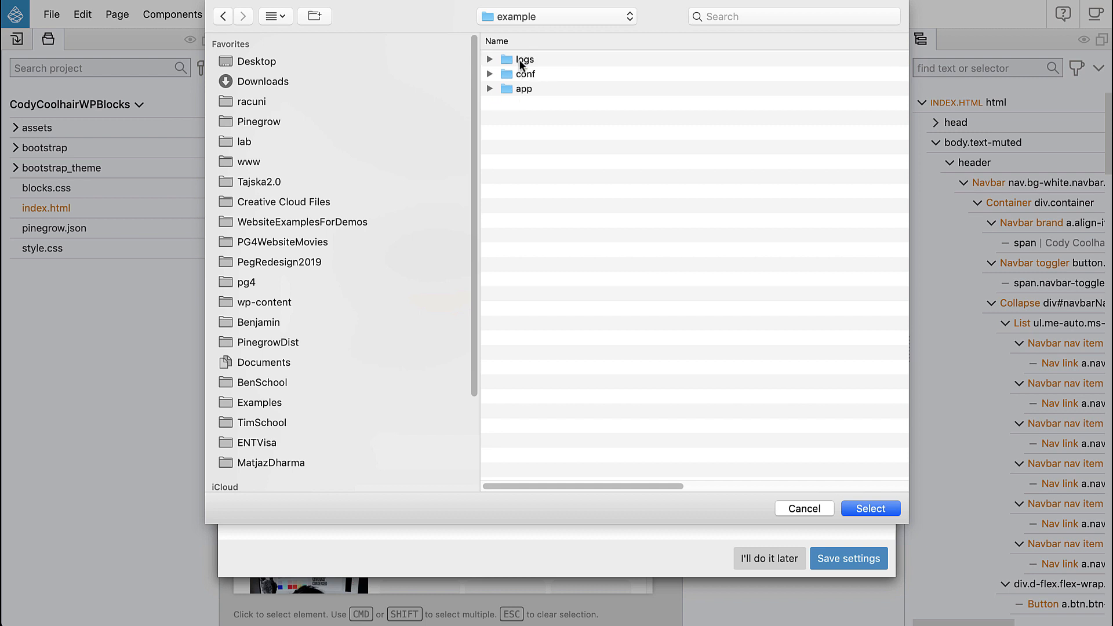
pyautogui.moveTo(522, 93)
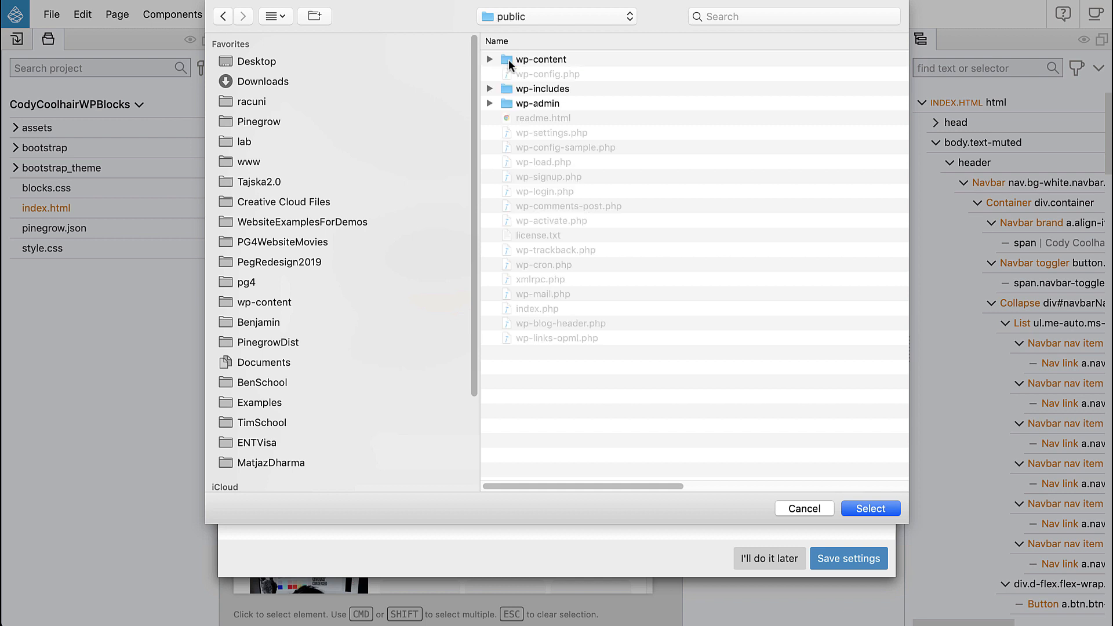
pyautogui.doubleClick(541, 59)
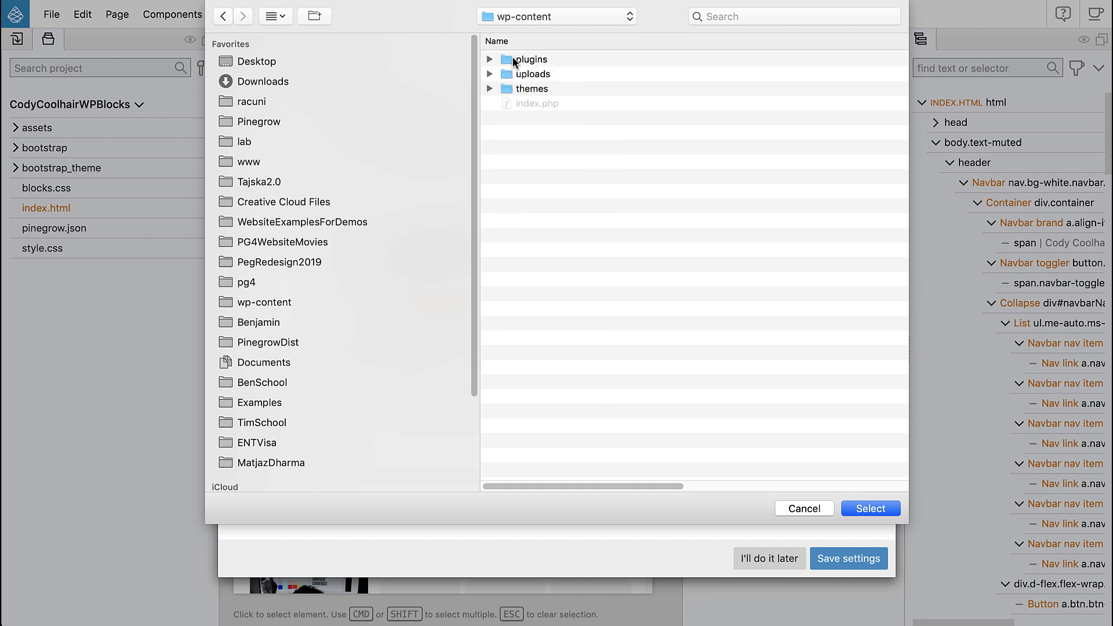
pyautogui.moveTo(510, 97)
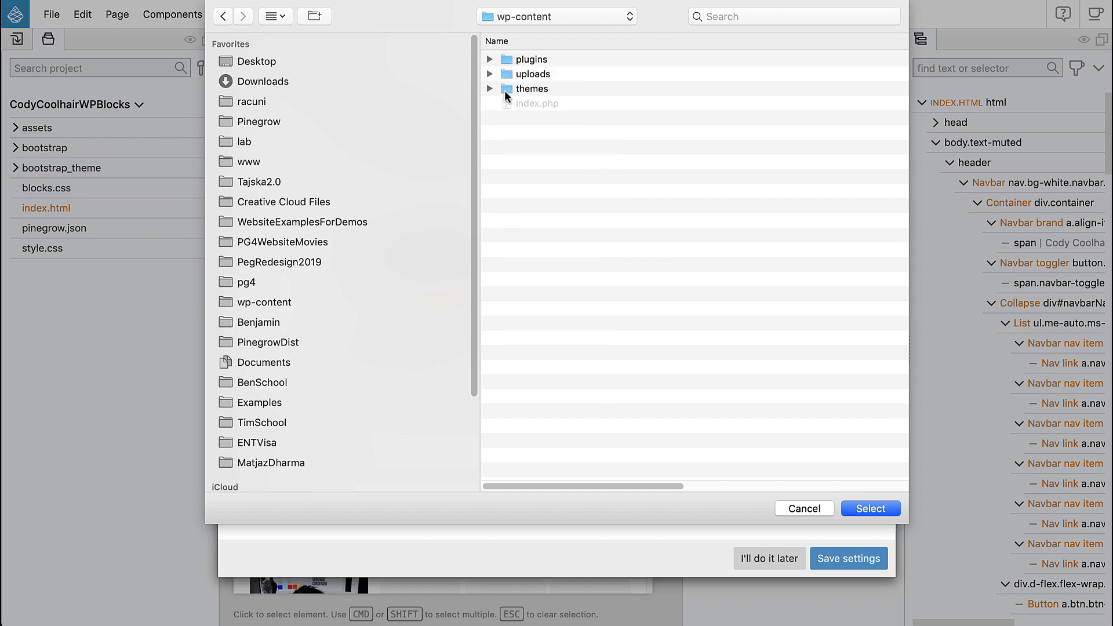
pyautogui.doubleClick(531, 90)
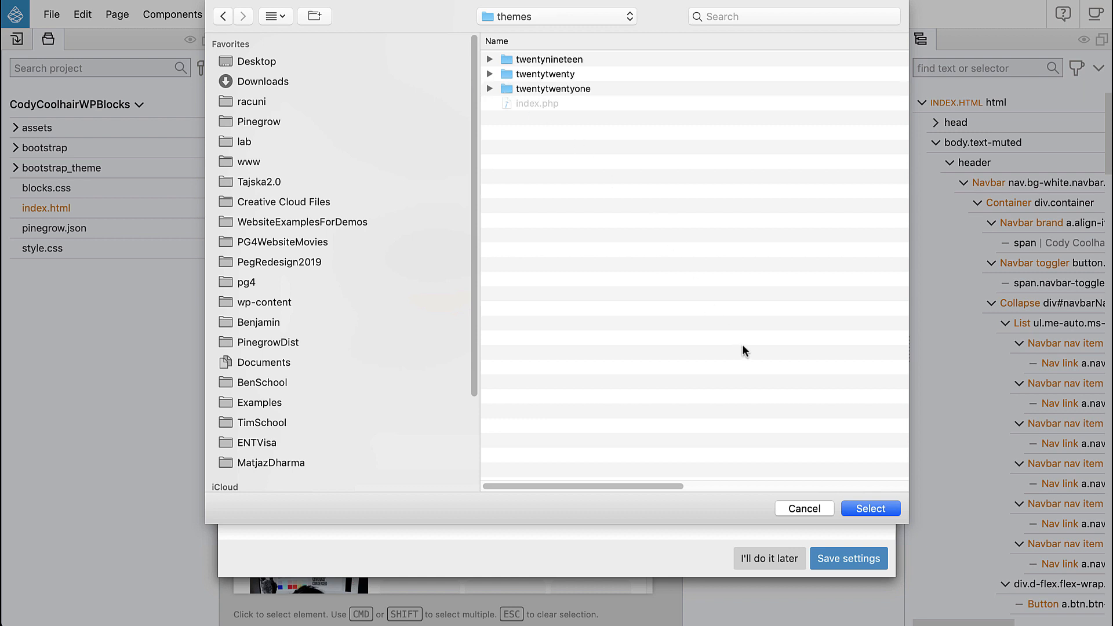
# - Create a new folder named 'portfolio' inside the themes folder
pyautogui.click(314, 17)
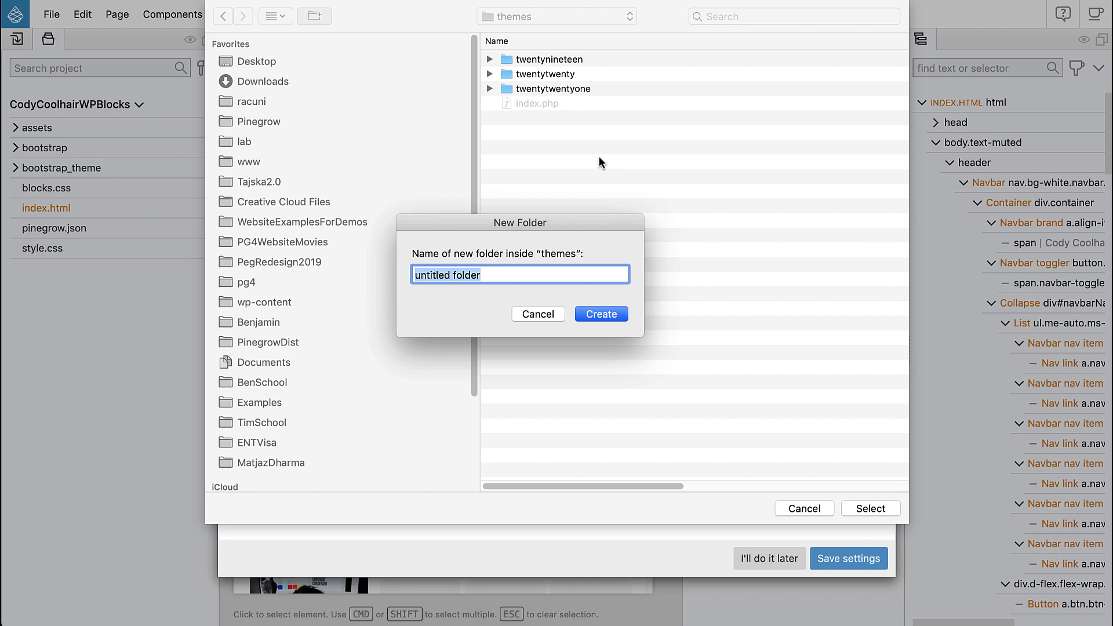
pyautogui.write('portfolio')
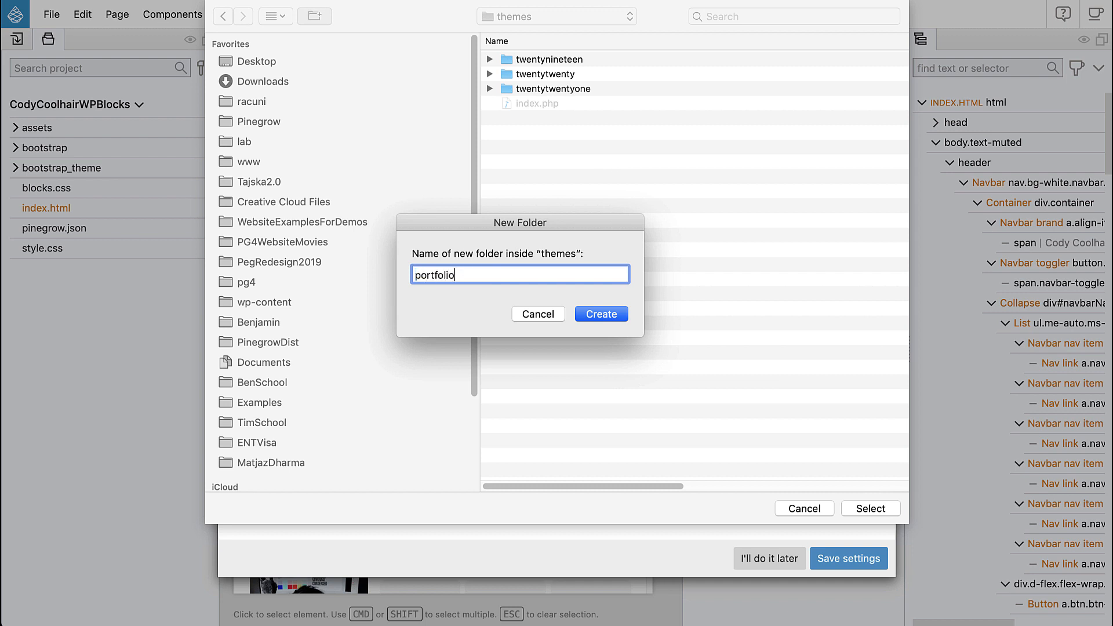
pyautogui.click(600, 315)
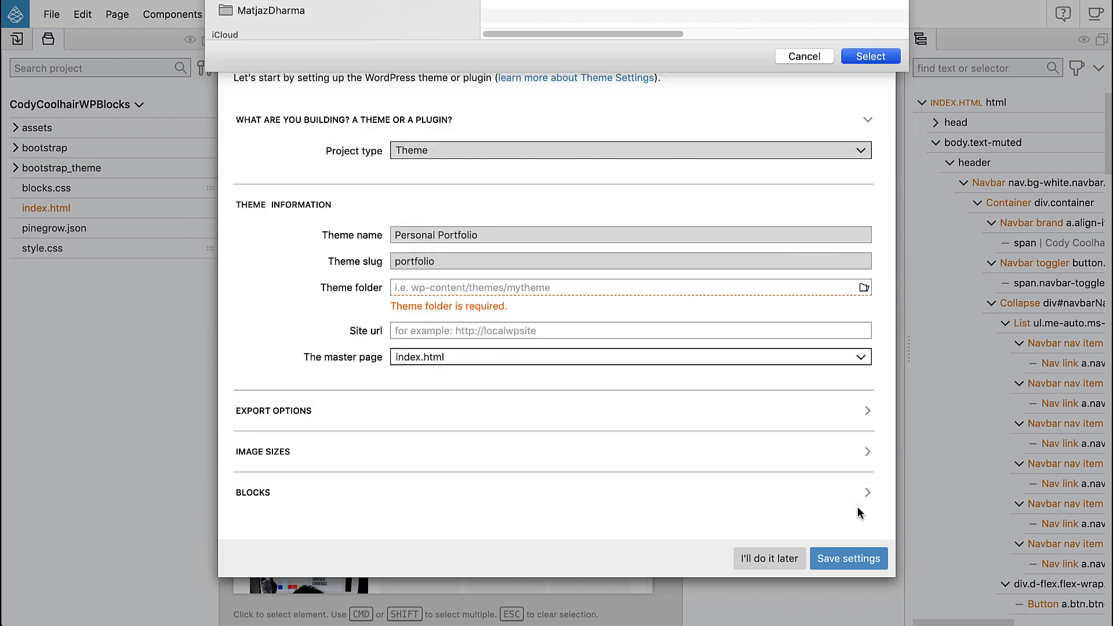
# - Select the portfolio folder so the theme folder field shows wp-content/themes/portfolio
pyautogui.click(870, 56)
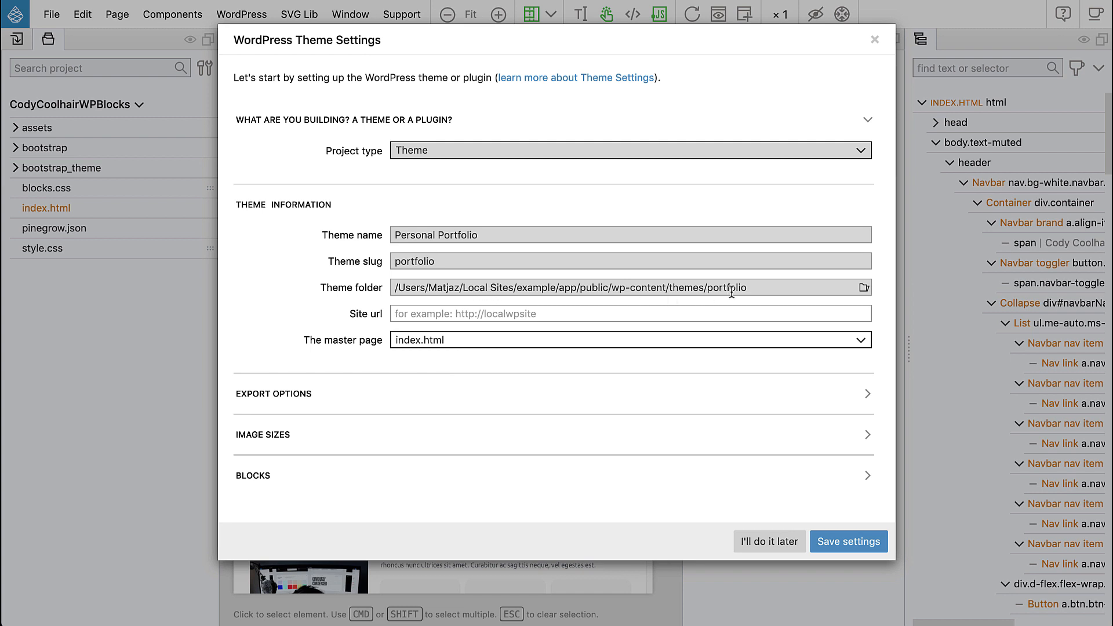
pyautogui.moveTo(614, 291)
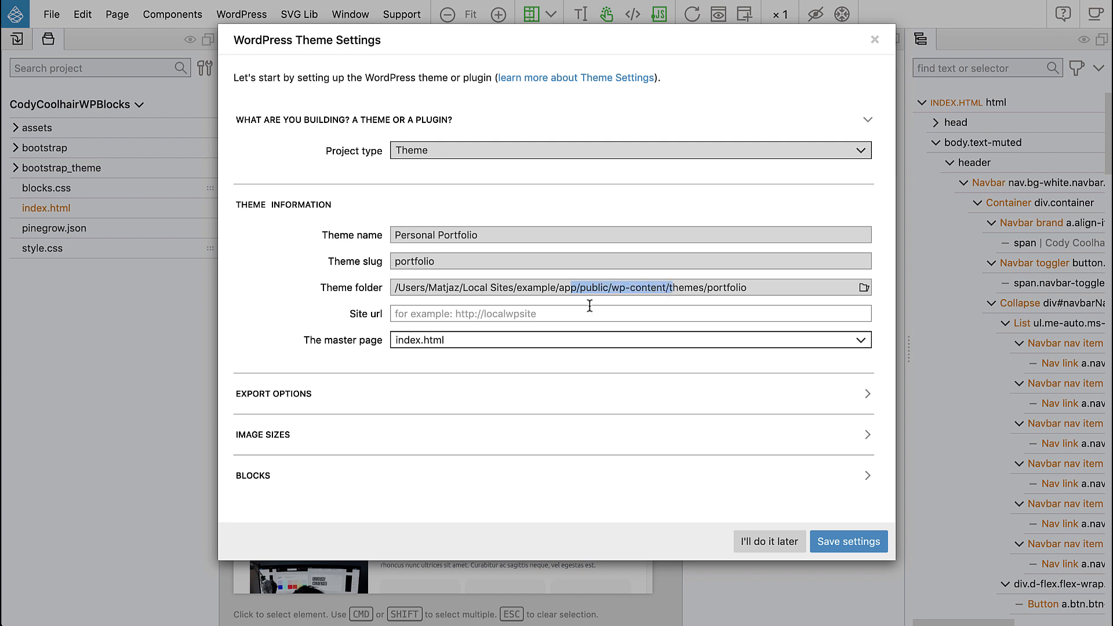
pyautogui.moveTo(306, 318)
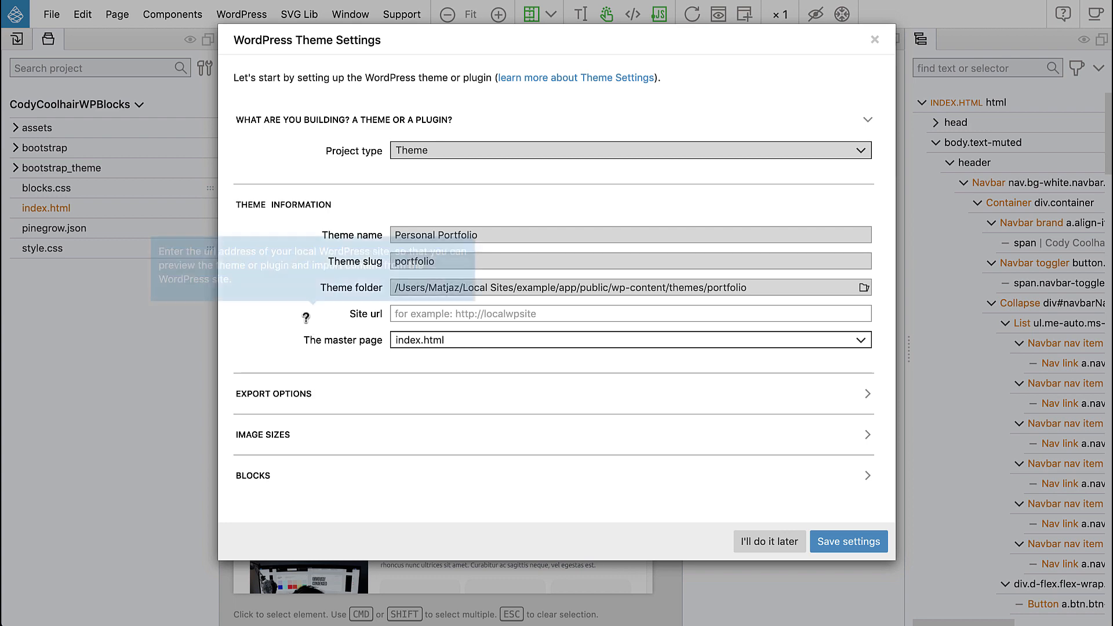
# - Expand the export options, image sizes and blocks sections down to Editor stylesheet 1
pyautogui.click(273, 394)
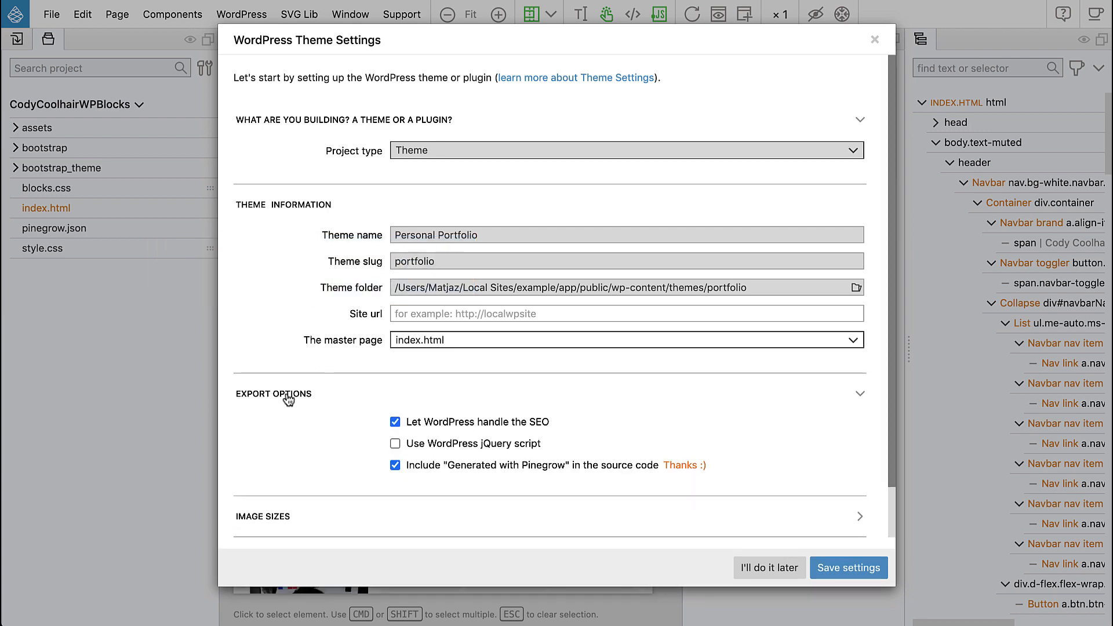
pyautogui.scroll(-3)
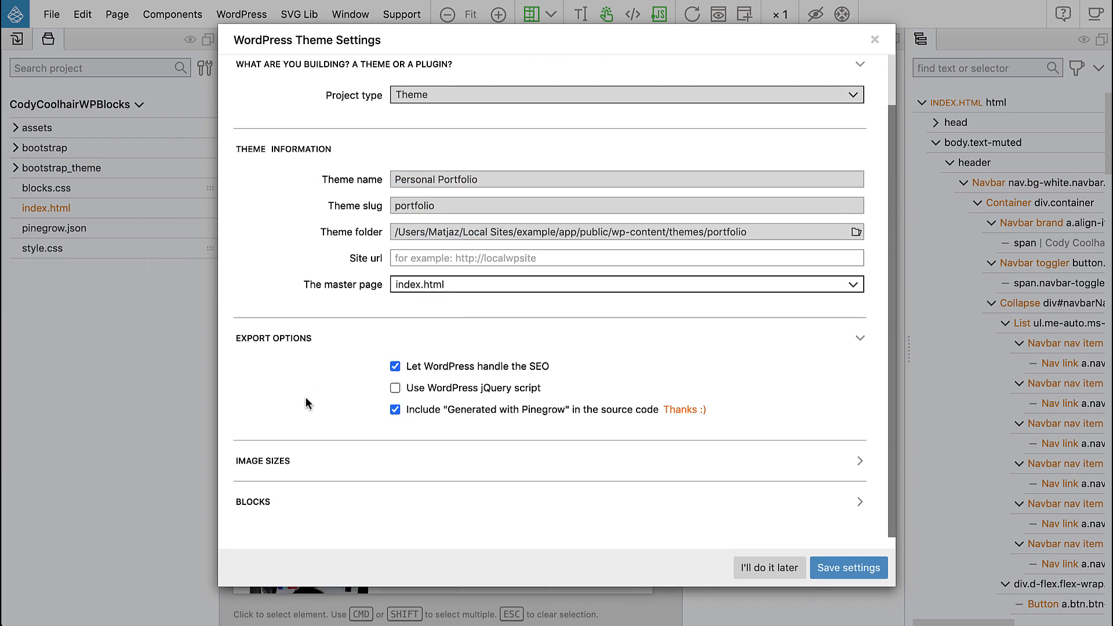
pyautogui.click(857, 460)
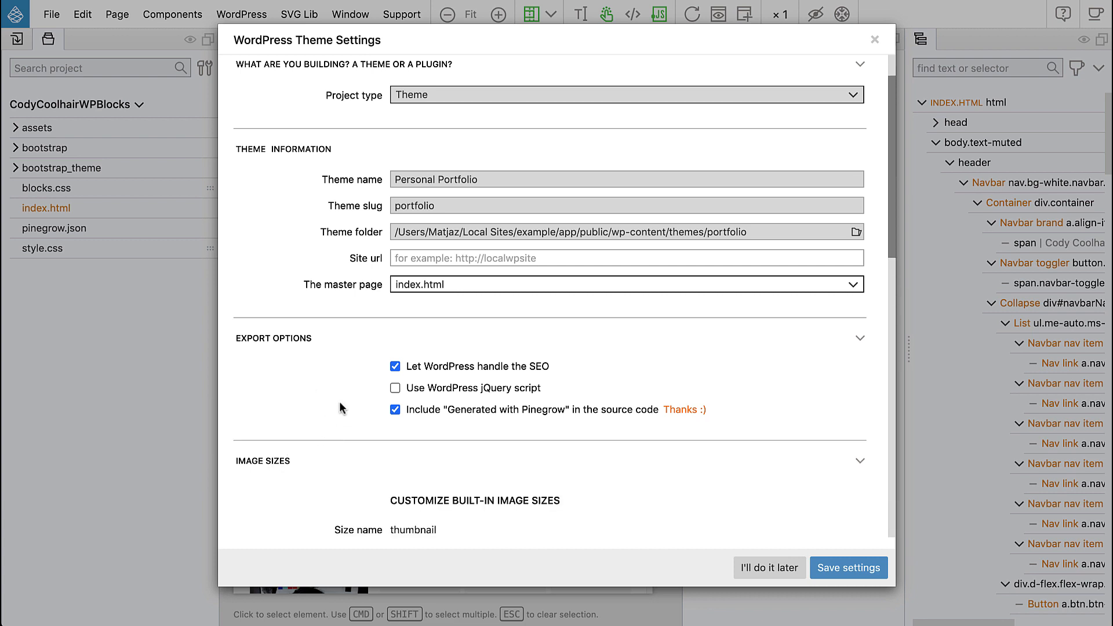
pyautogui.click(263, 461)
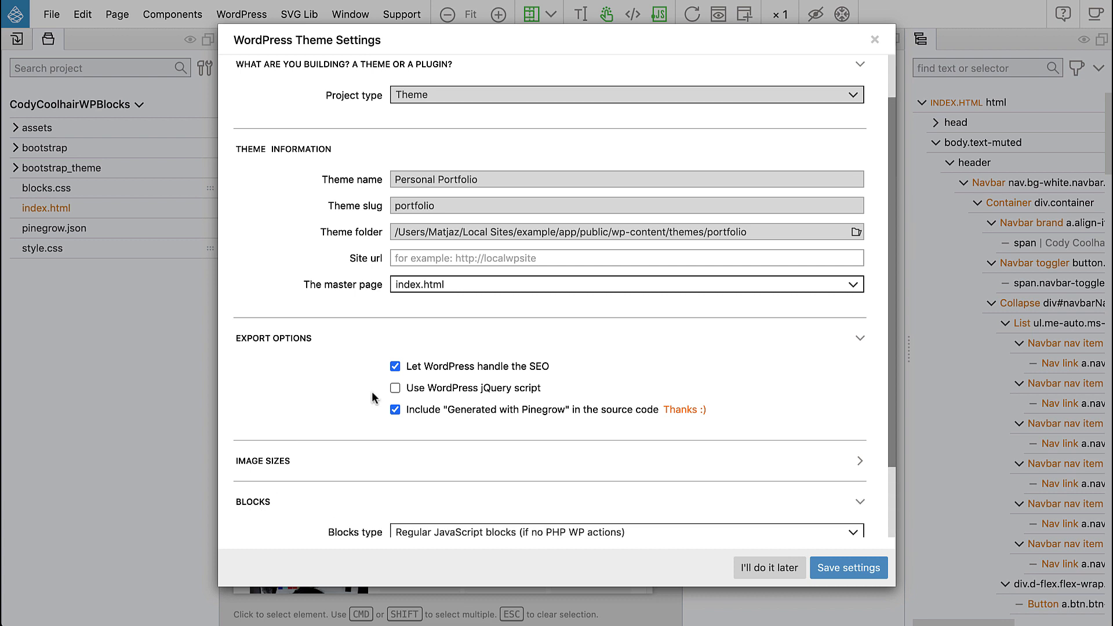
pyautogui.scroll(-3)
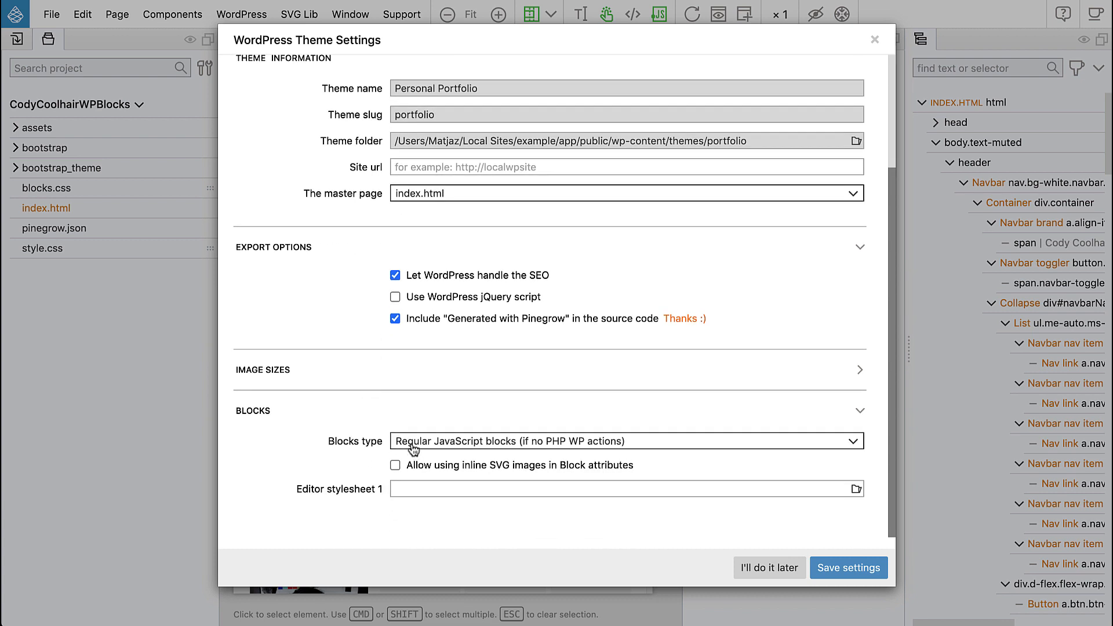
pyautogui.moveTo(590, 449)
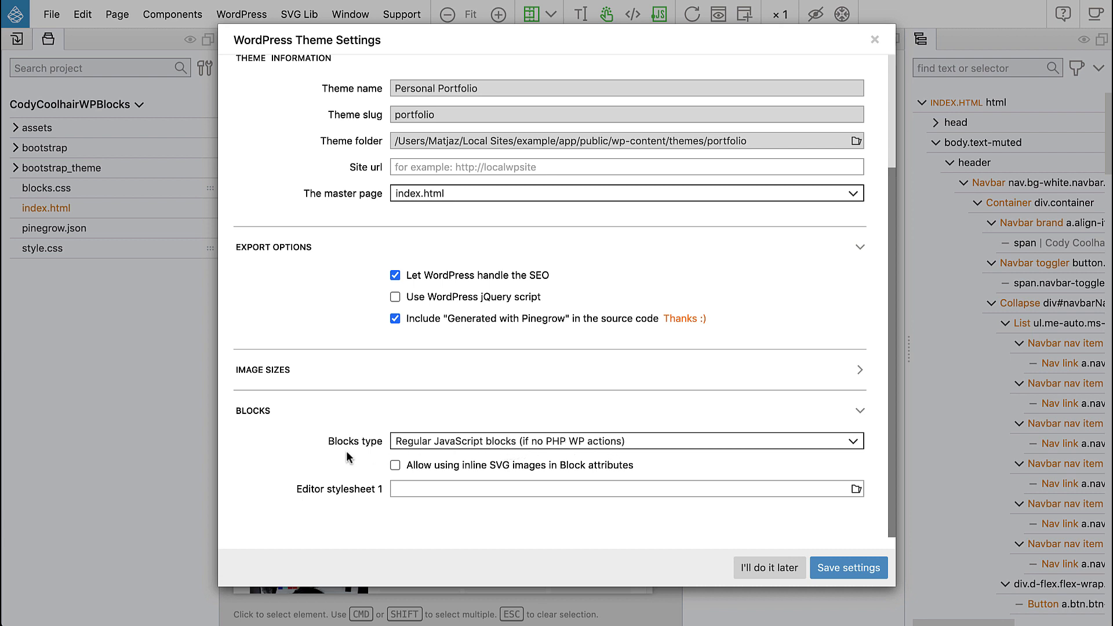
pyautogui.moveTo(291, 474)
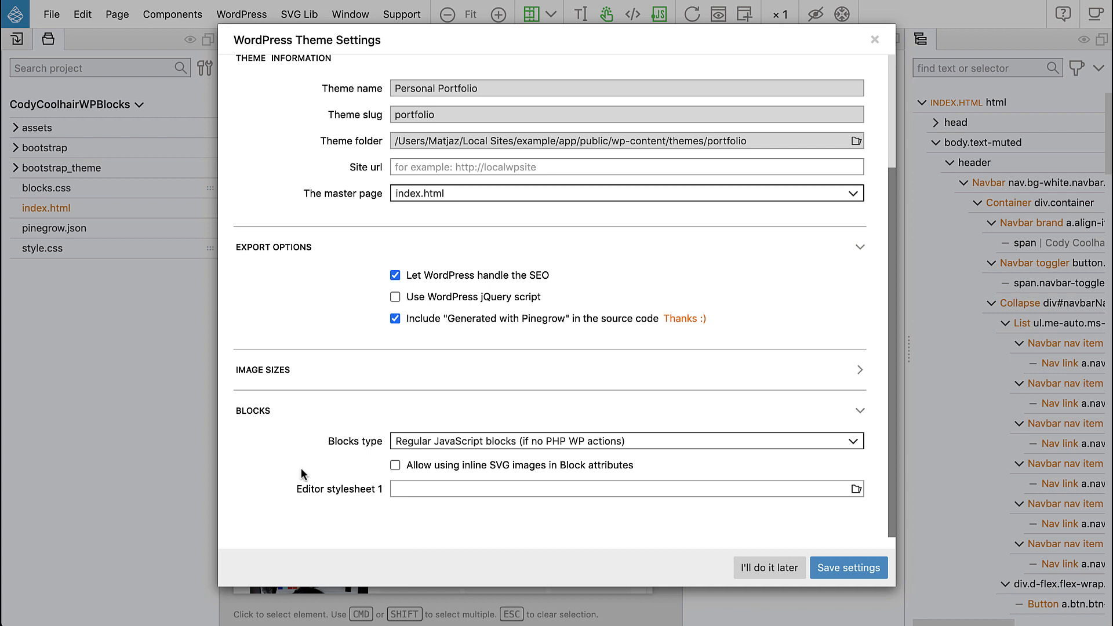
pyautogui.moveTo(311, 470)
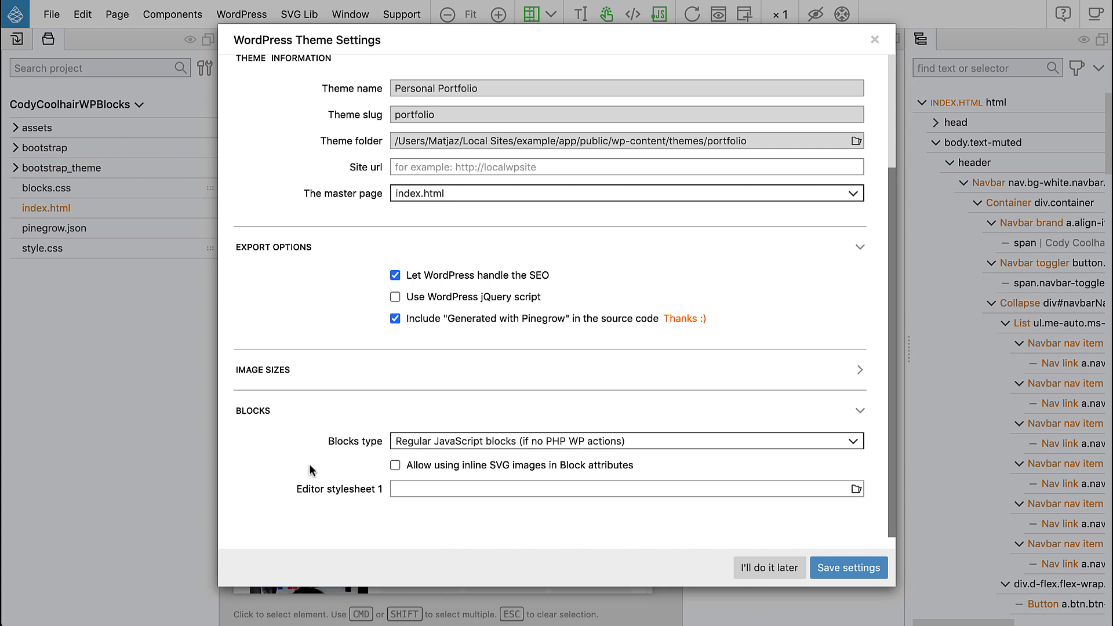
pyautogui.moveTo(388, 488)
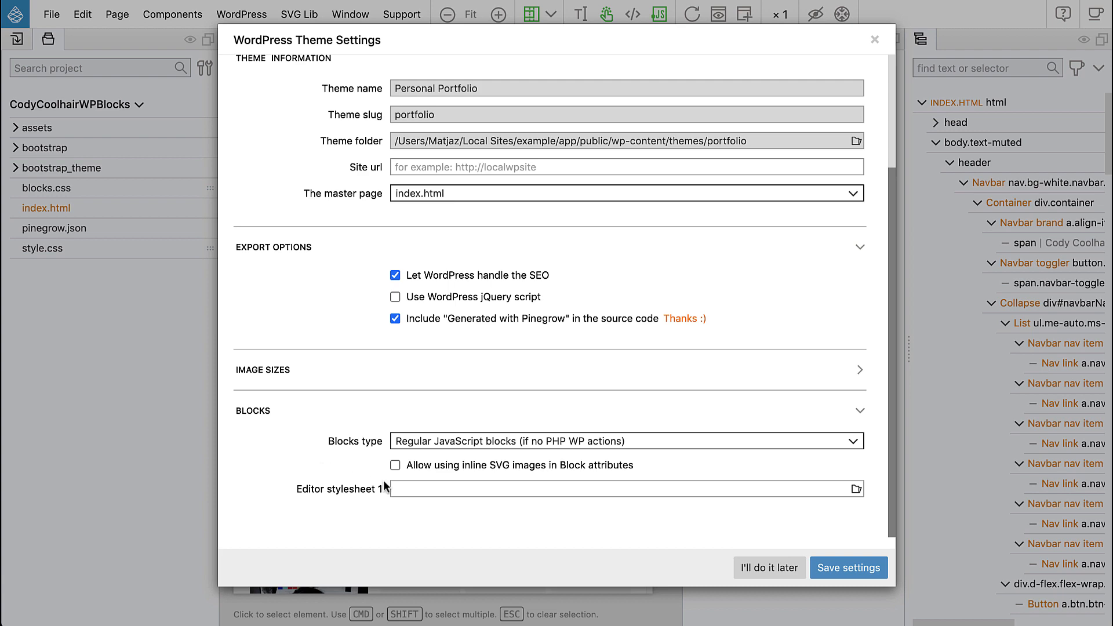
pyautogui.moveTo(858, 495)
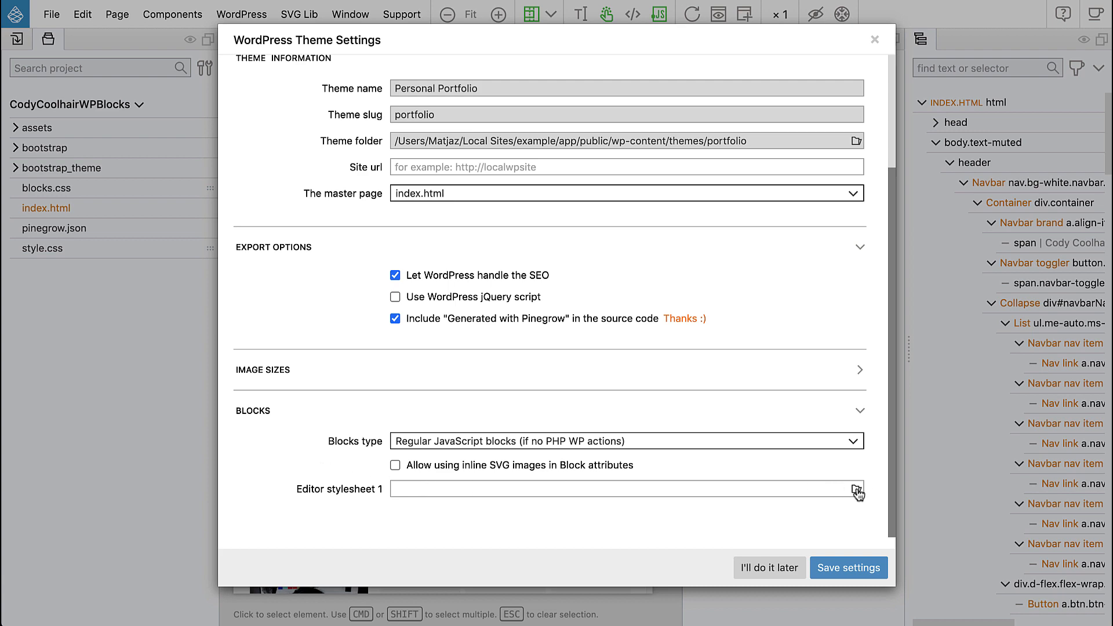
# - Browse the stylesheet chooser through lab > PinegrowAcademy > WPBlockMaker > Tutorials into CodyCoolhairWPBlocks
pyautogui.click(857, 489)
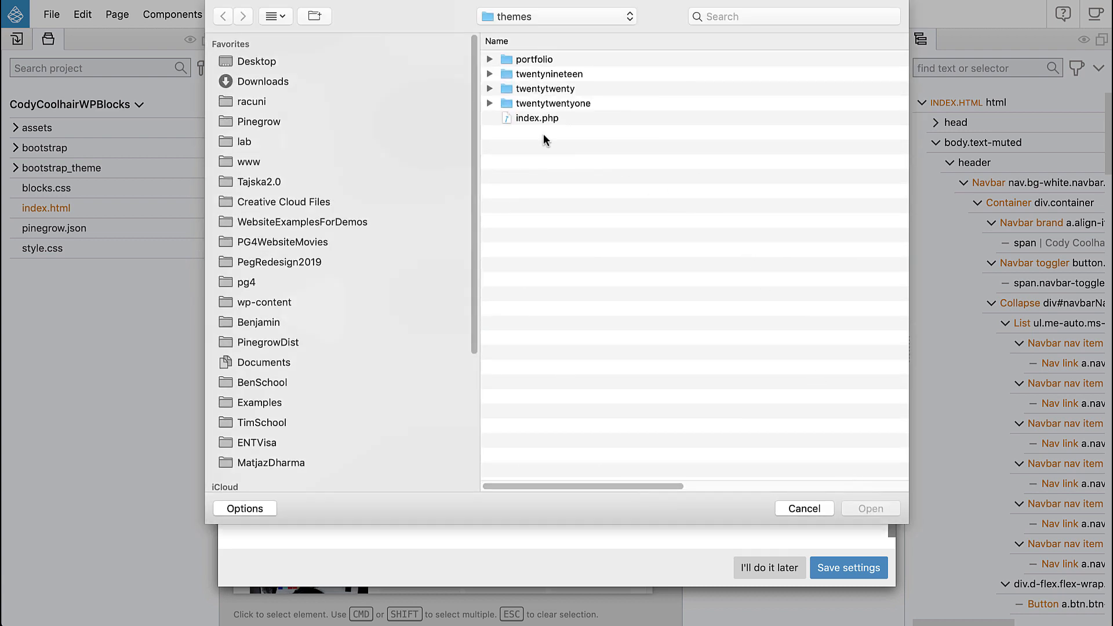
pyautogui.click(555, 17)
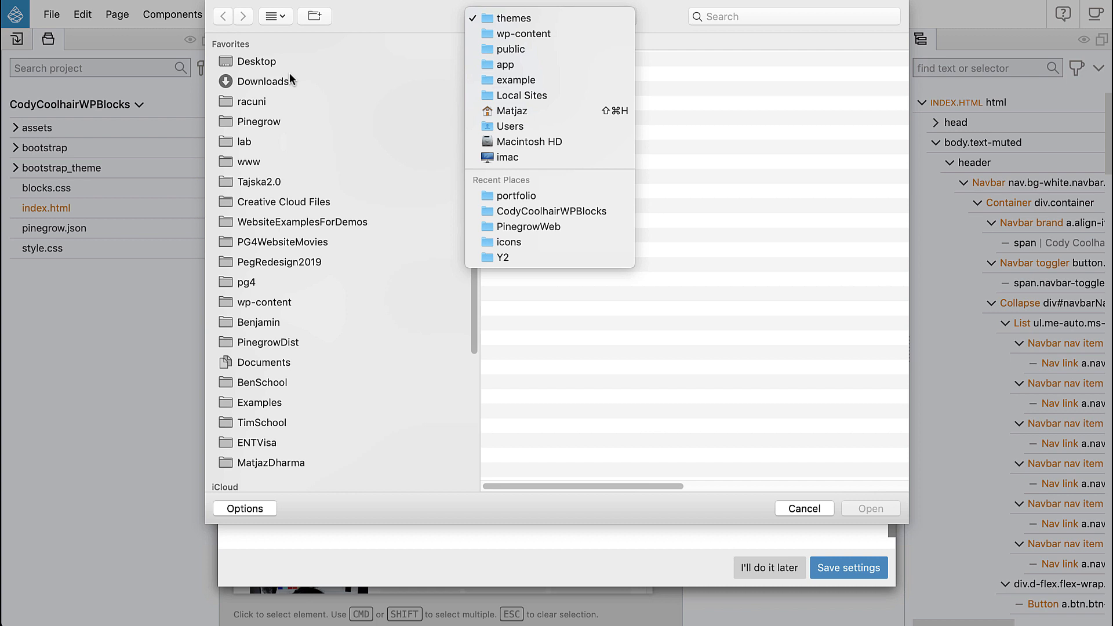
pyautogui.click(511, 18)
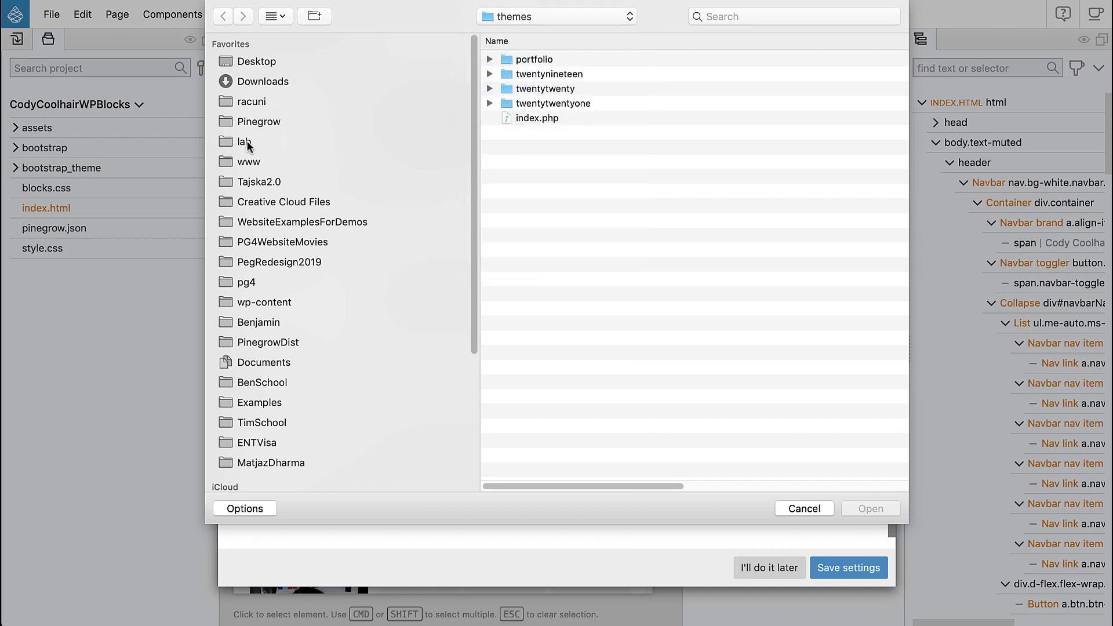
pyautogui.doubleClick(245, 142)
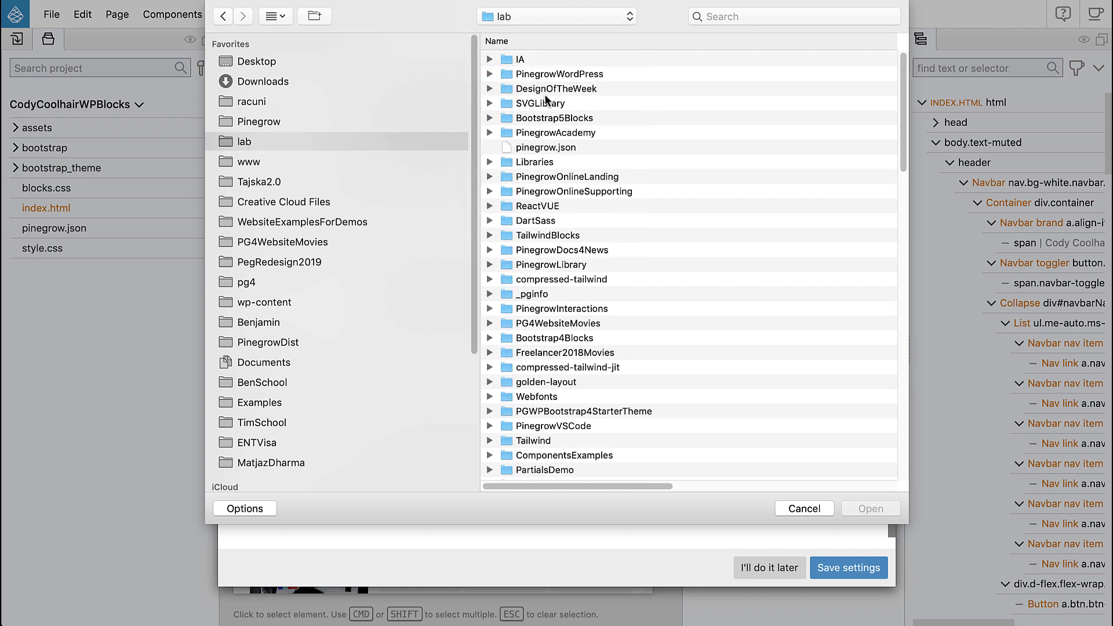
pyautogui.click(555, 133)
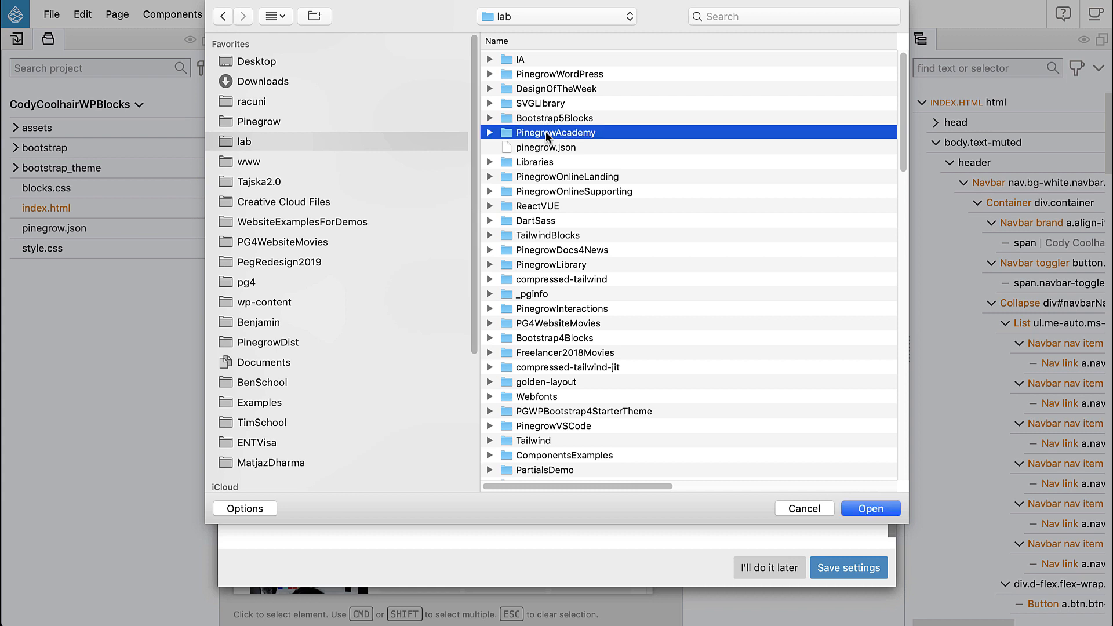
pyautogui.doubleClick(555, 132)
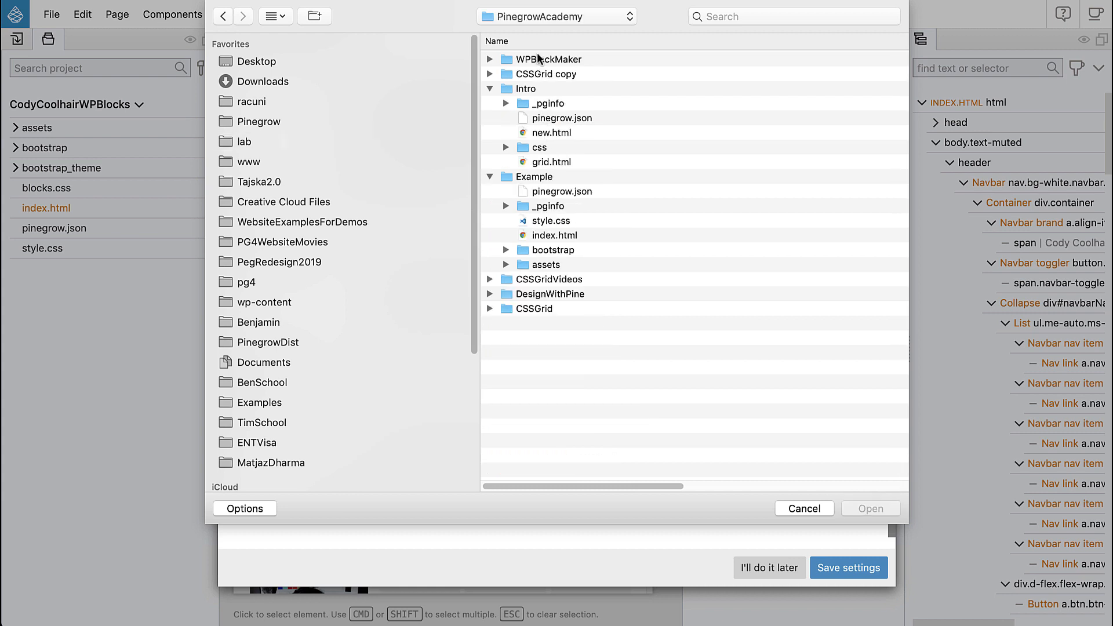
pyautogui.doubleClick(547, 59)
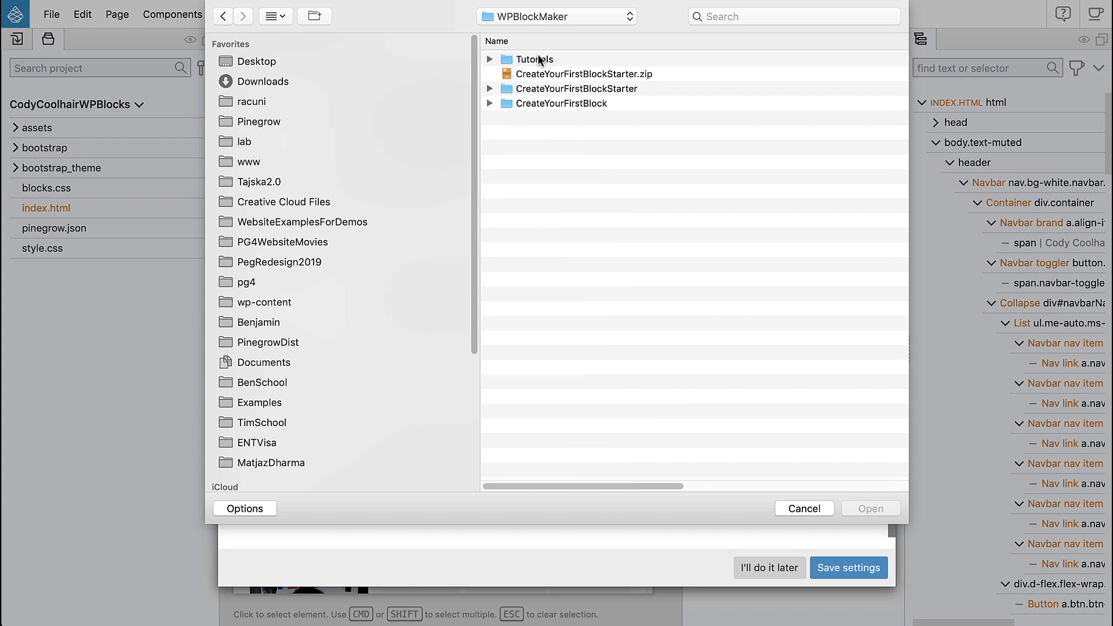
pyautogui.doubleClick(532, 60)
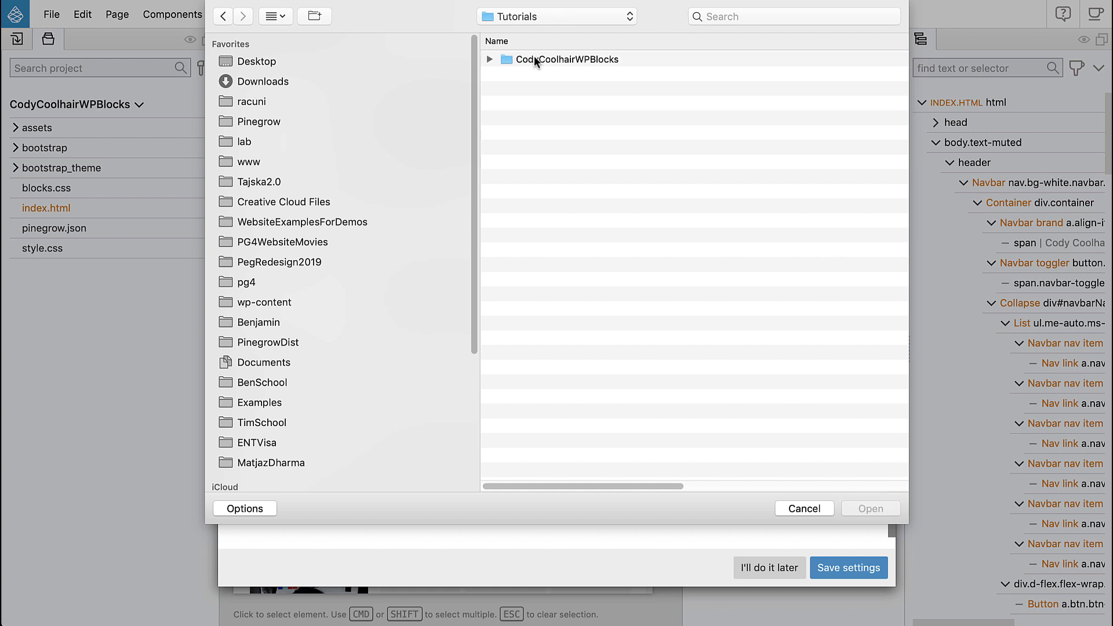
pyautogui.moveTo(541, 66)
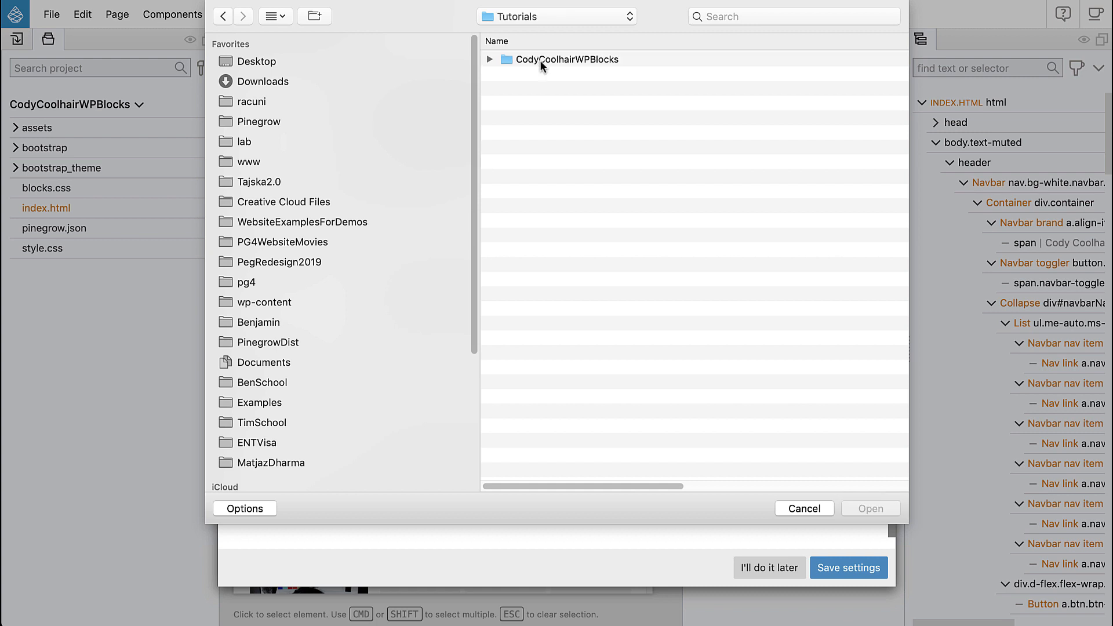
pyautogui.doubleClick(567, 59)
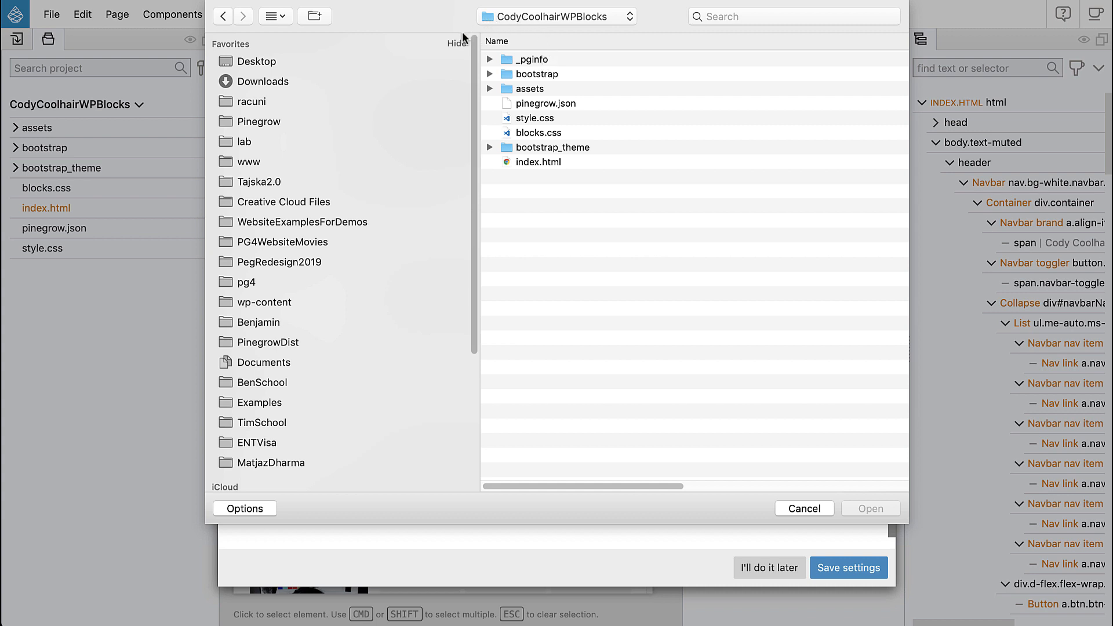
pyautogui.moveTo(117, 111)
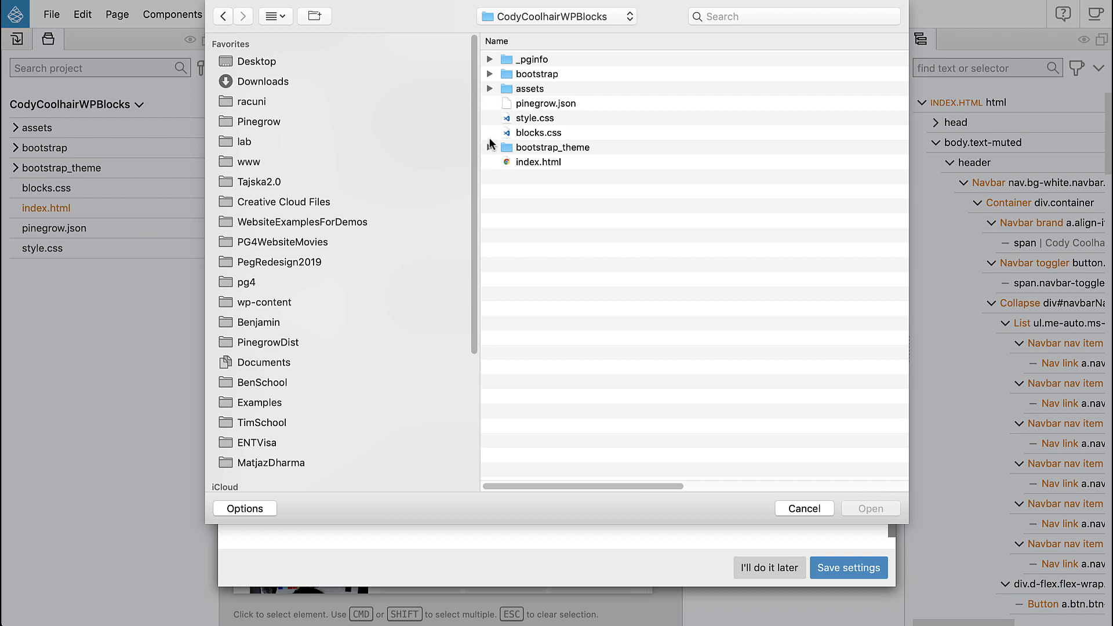
# - Choose bootstrap_theme/bootstrap.css as Editor stylesheet 1
pyautogui.click(489, 147)
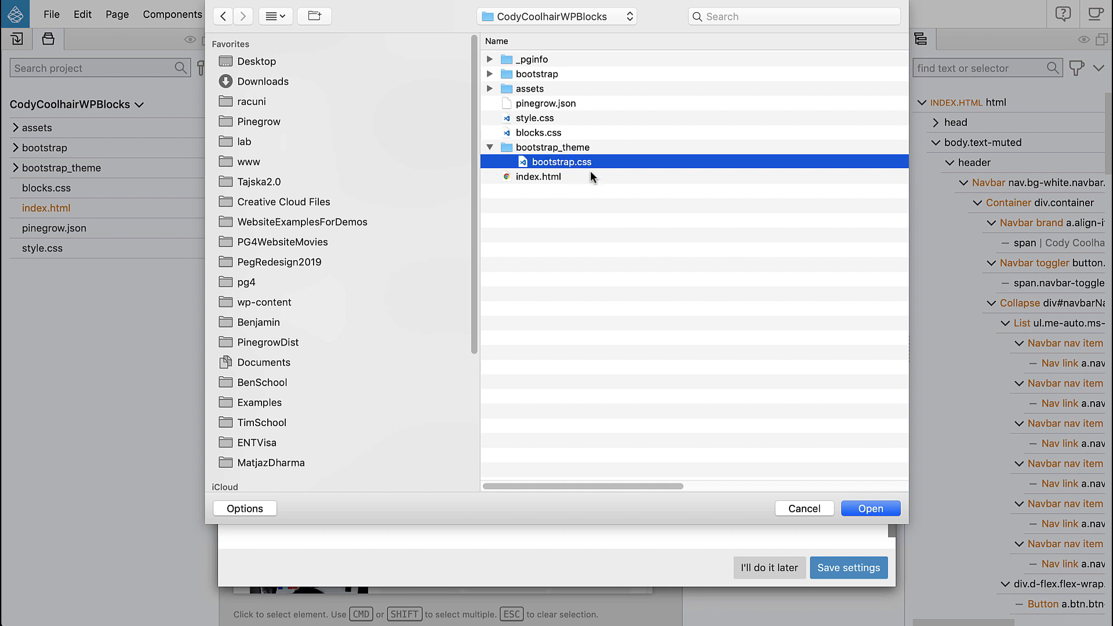
pyautogui.click(869, 508)
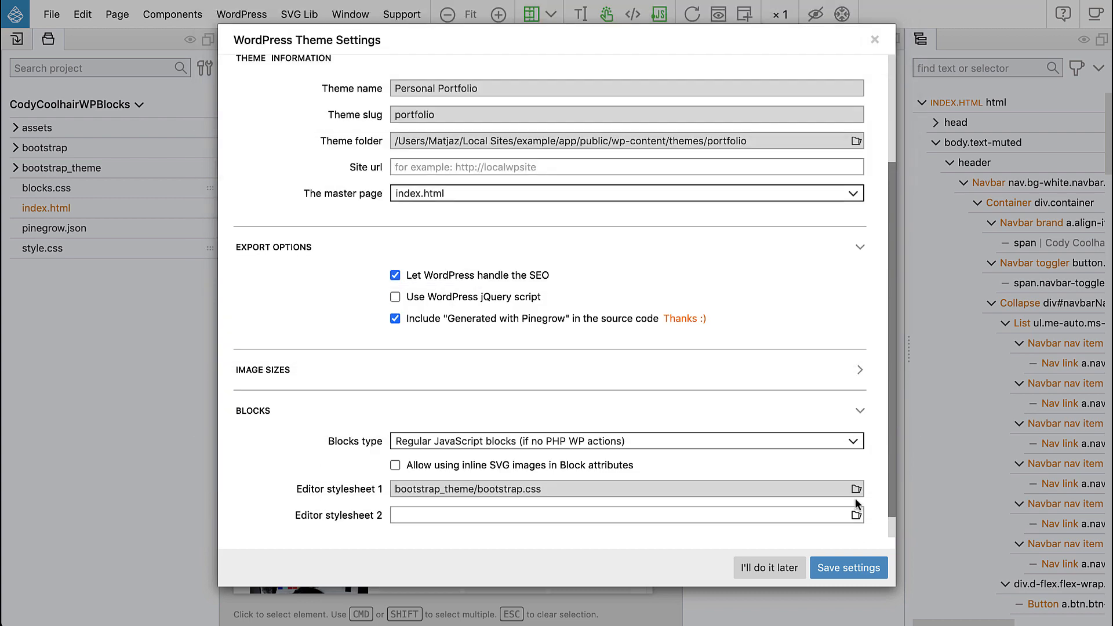
pyautogui.moveTo(320, 488)
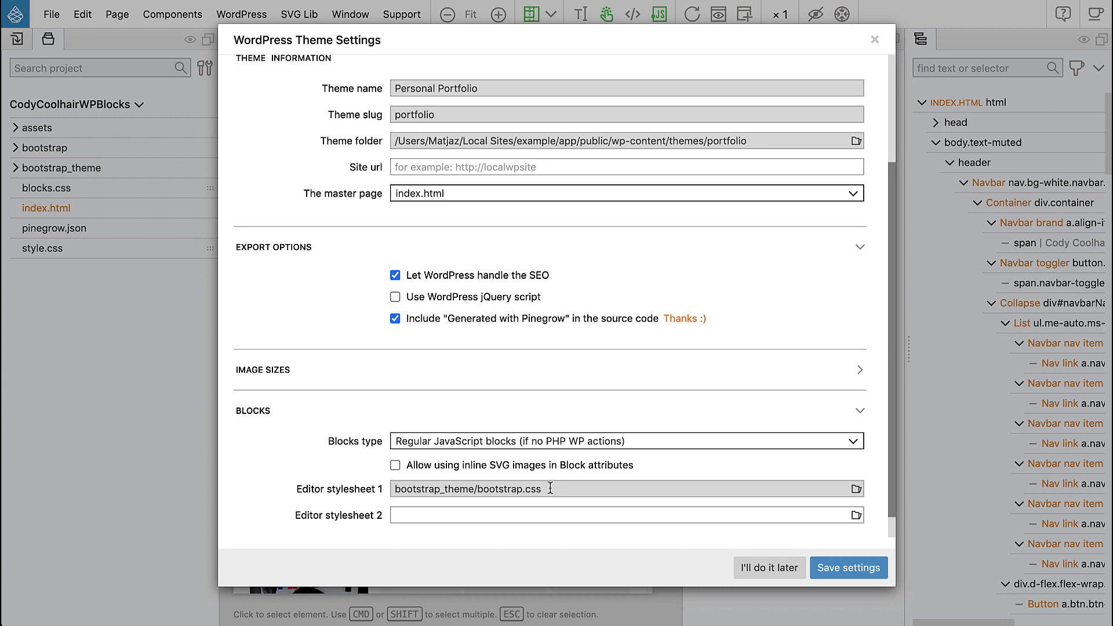
pyautogui.moveTo(830, 549)
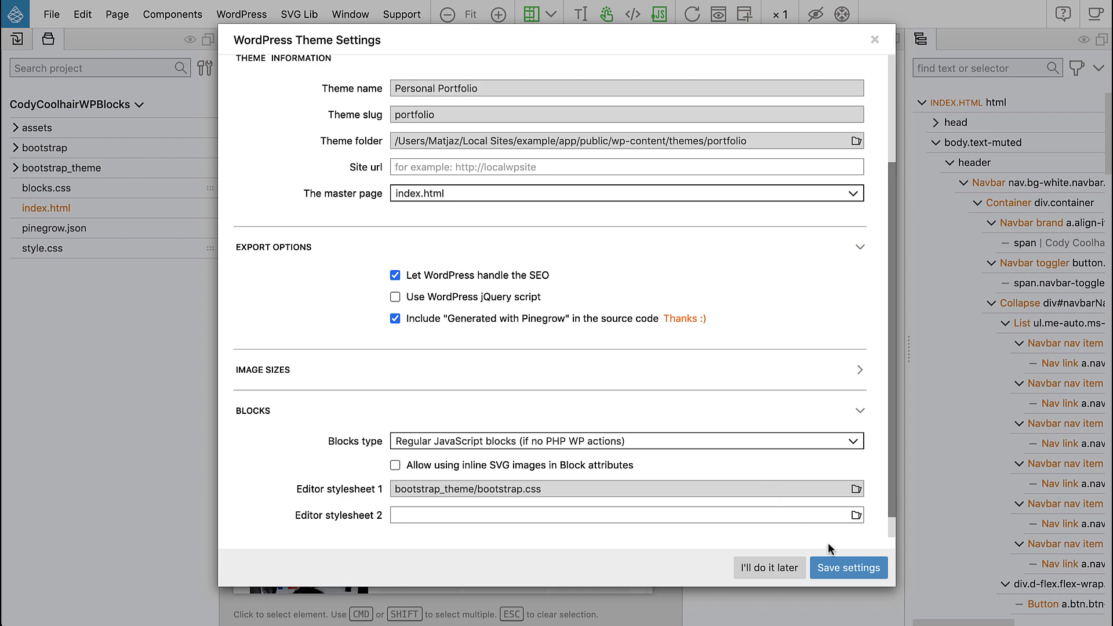
pyautogui.click(847, 567)
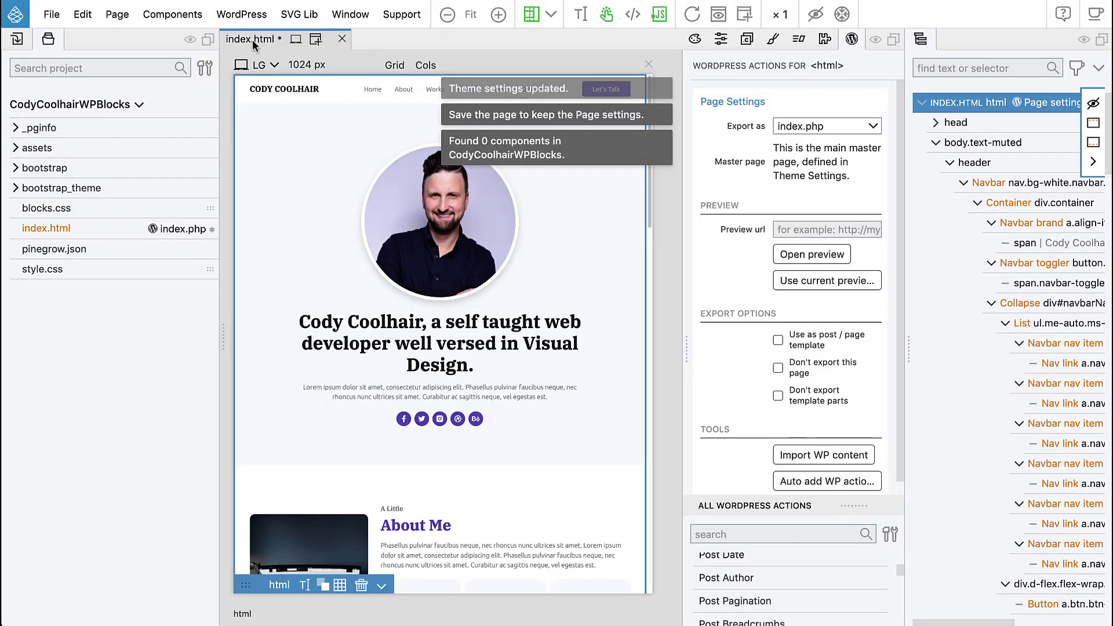
pyautogui.click(241, 14)
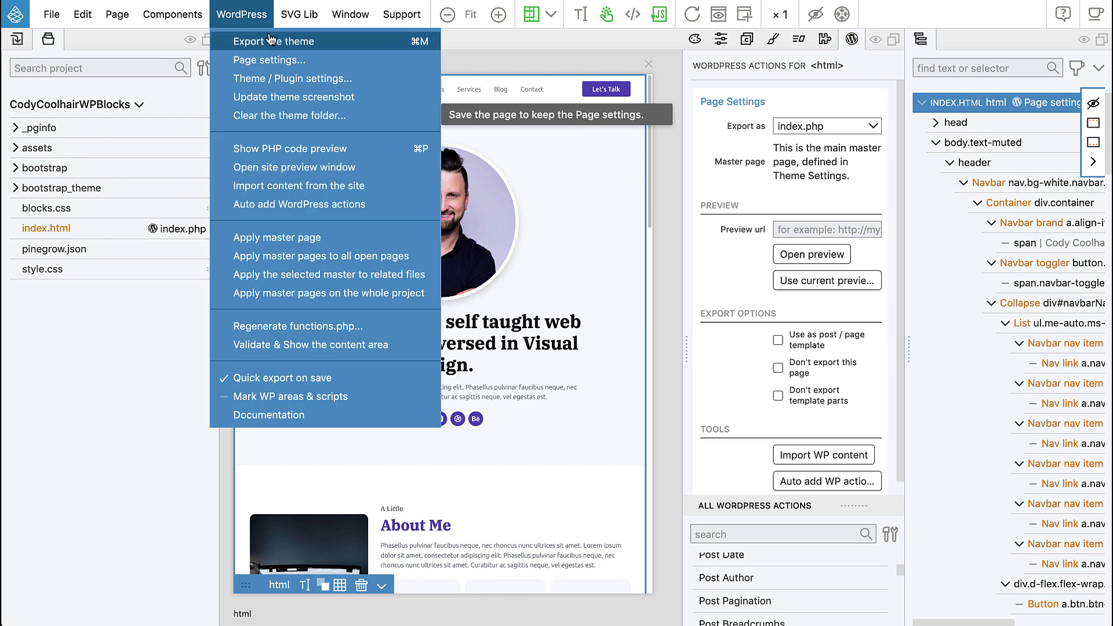
pyautogui.click(273, 42)
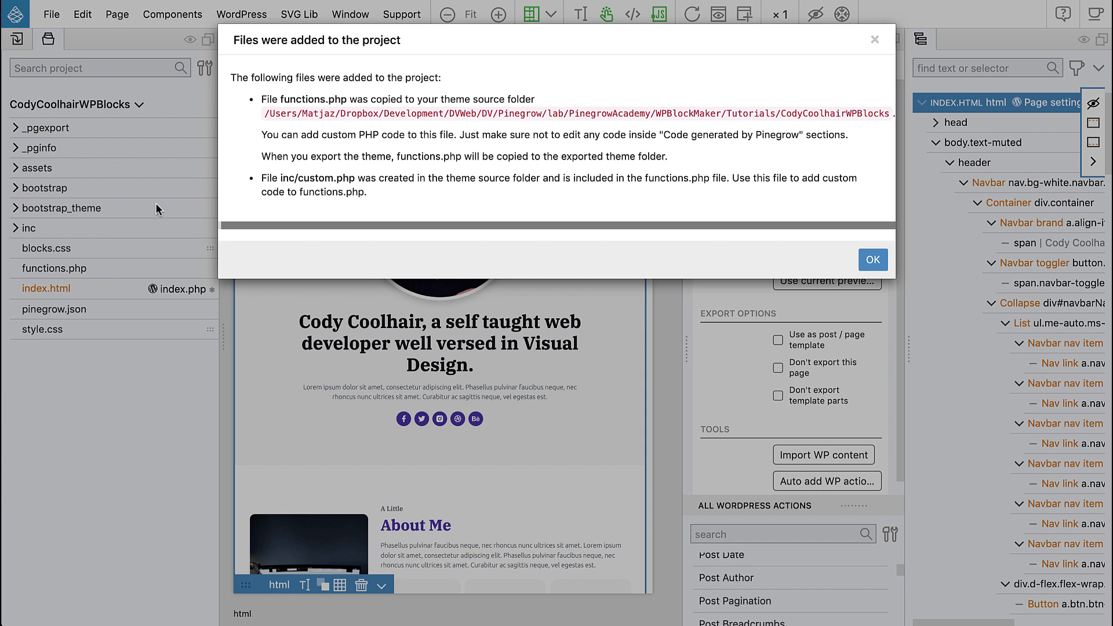
pyautogui.moveTo(282, 178)
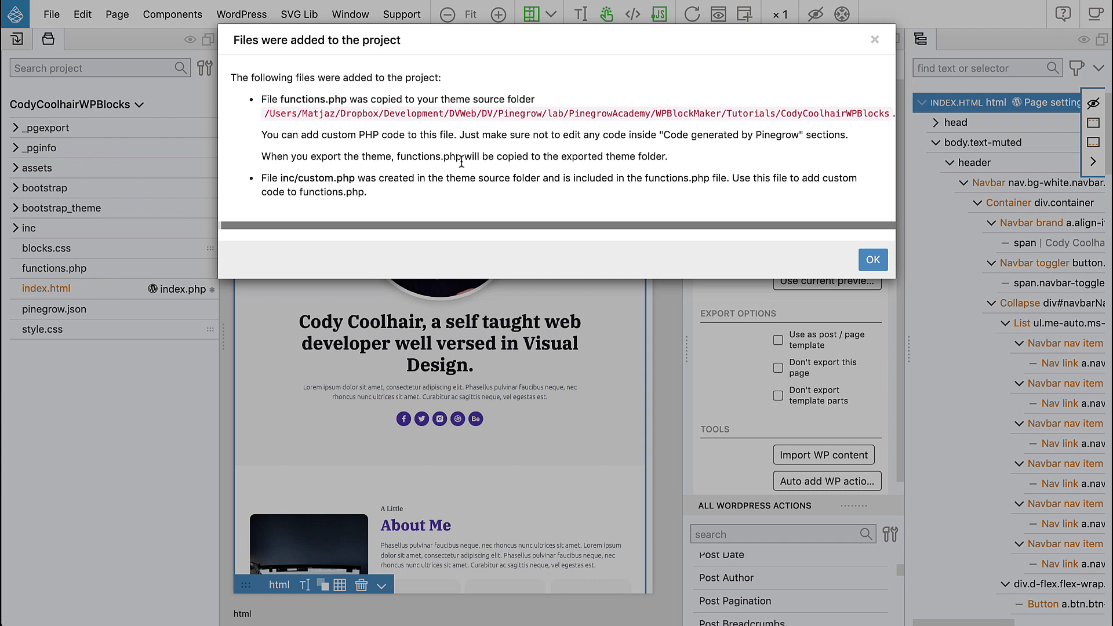
pyautogui.click(871, 260)
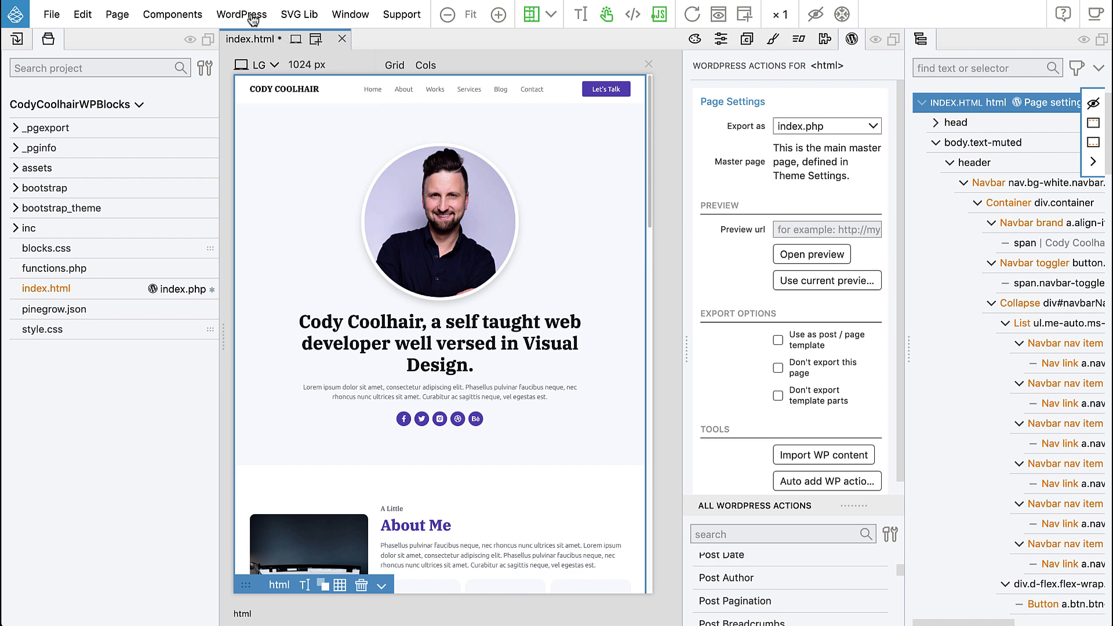
# - Update the theme screenshot from the page, then export the whole theme
pyautogui.click(242, 13)
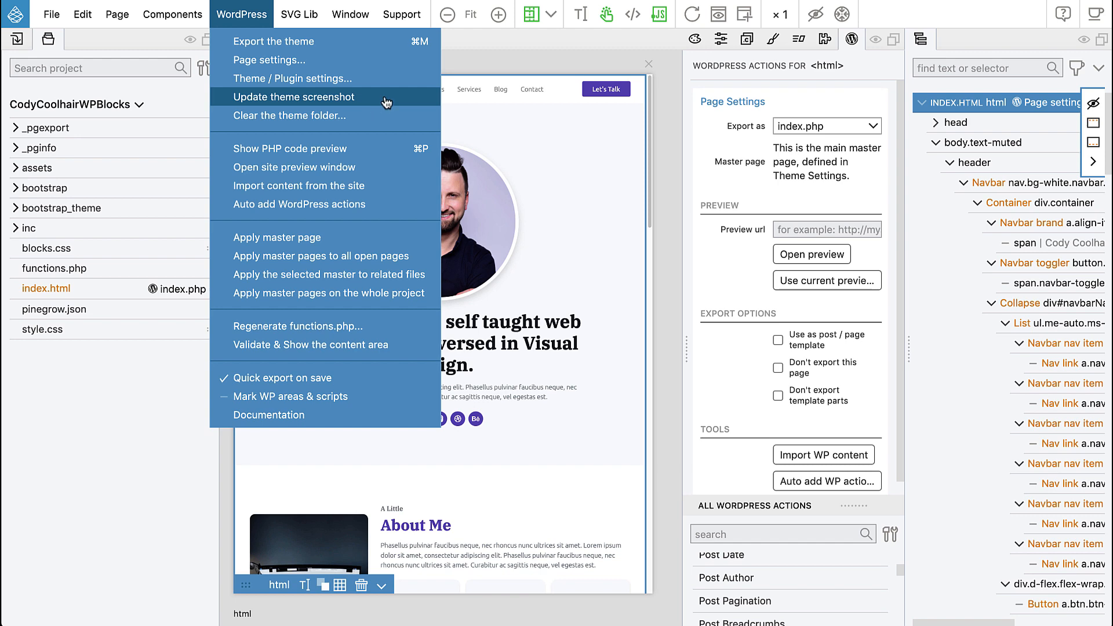
pyautogui.click(294, 98)
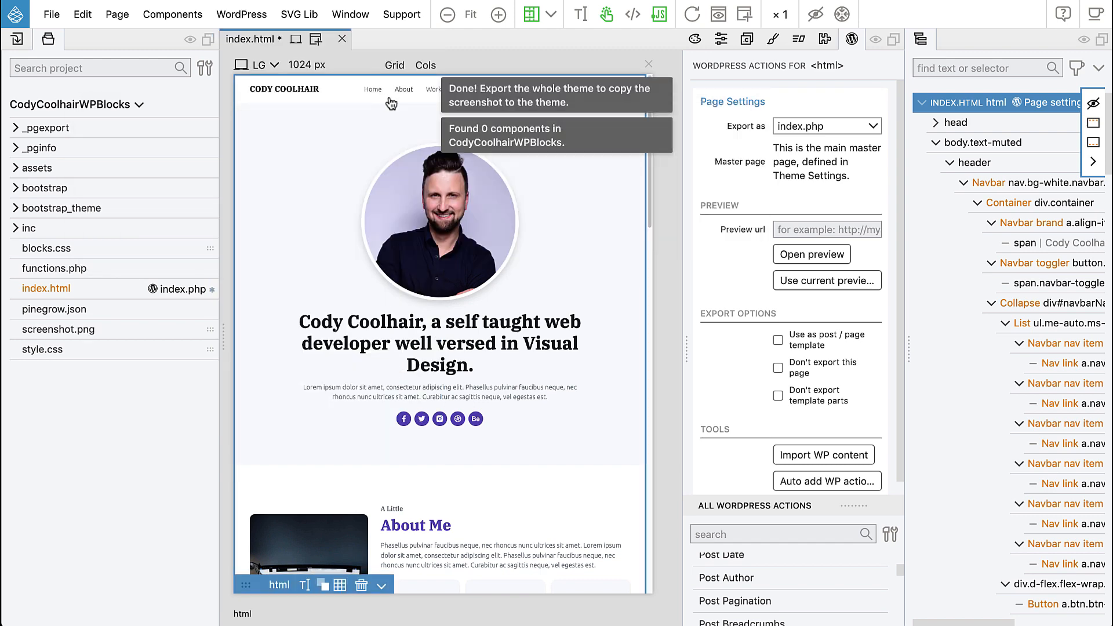
pyautogui.click(241, 14)
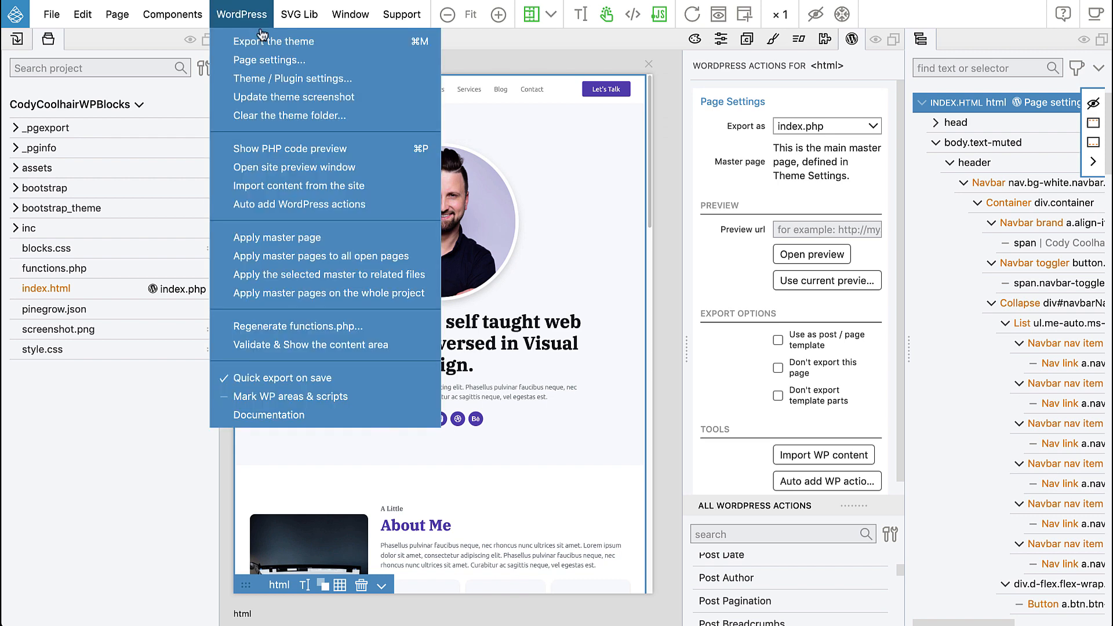
pyautogui.click(272, 42)
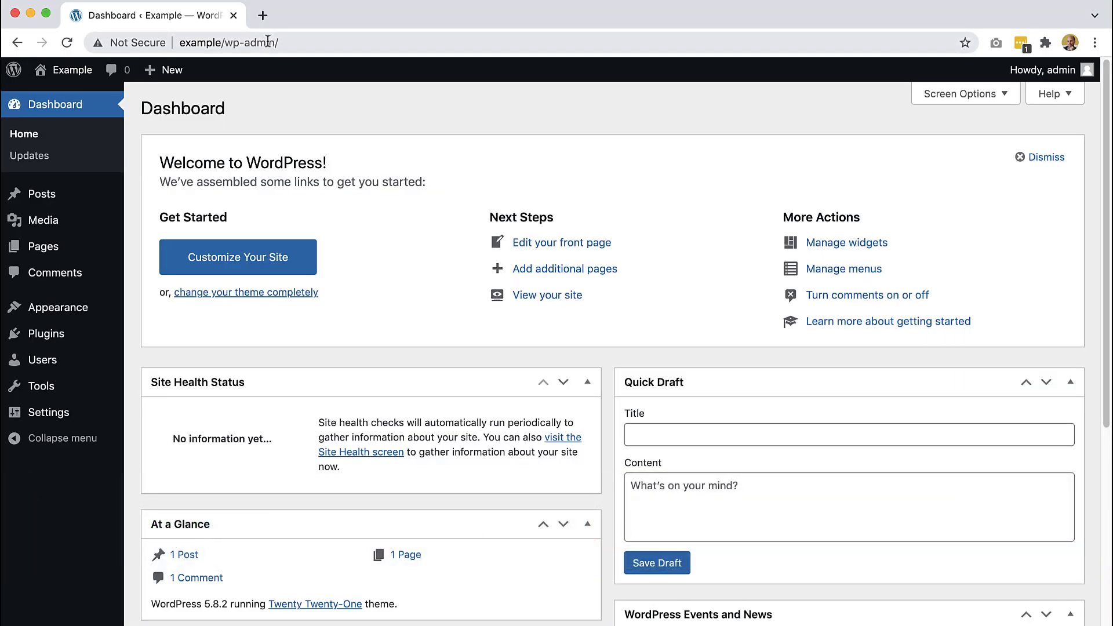
pyautogui.moveTo(58, 306)
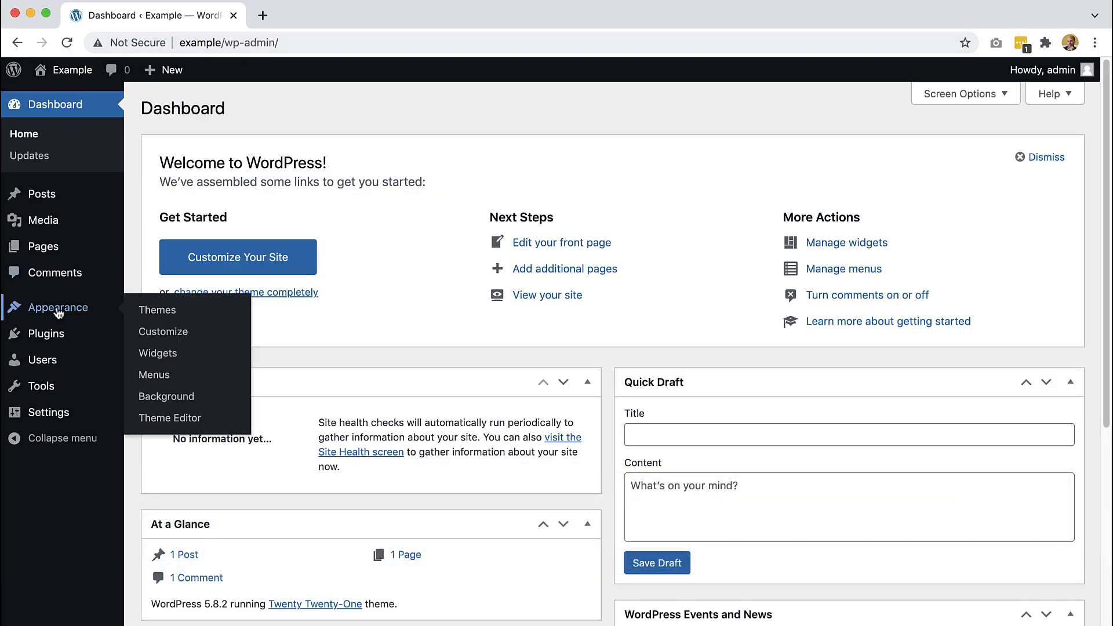
# - Activate the Personal Portfolio theme from Appearance > Themes
pyautogui.click(157, 310)
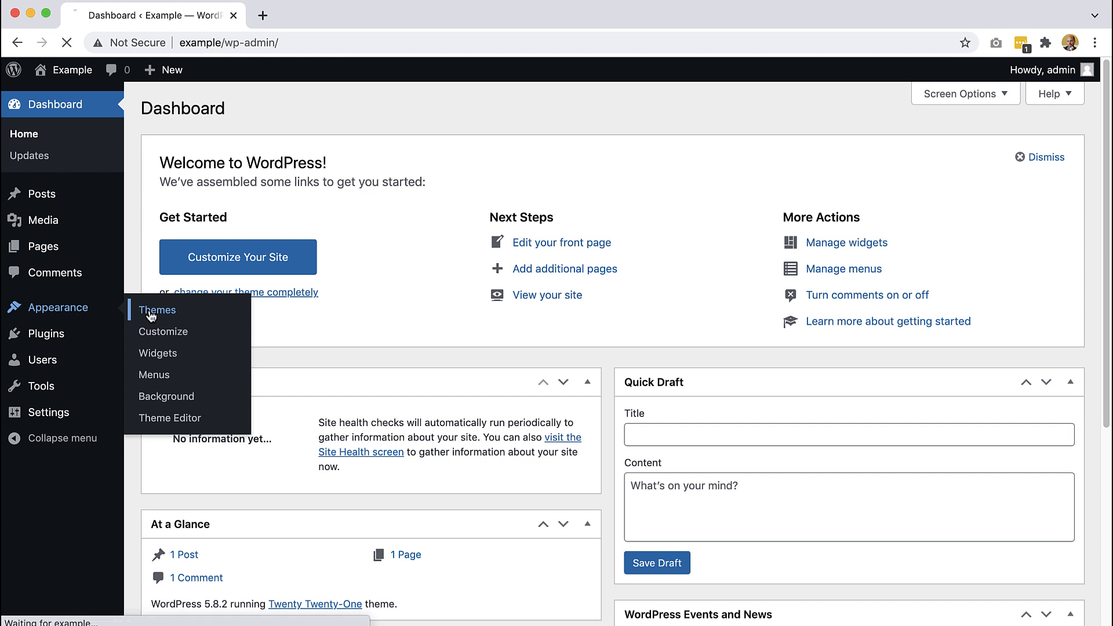
pyautogui.click(158, 309)
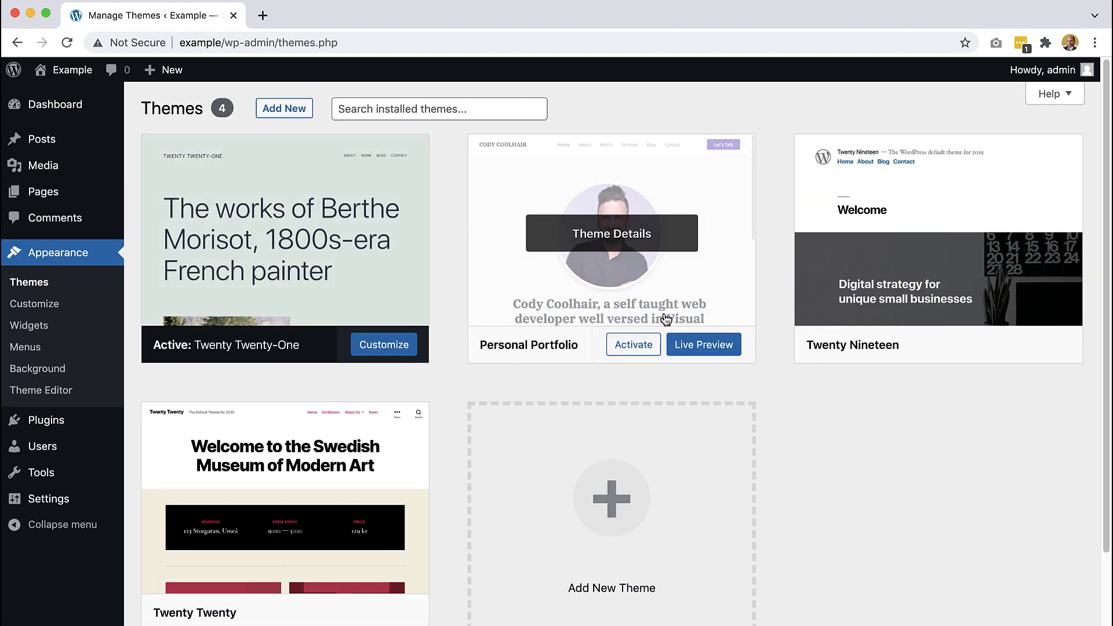
pyautogui.click(633, 344)
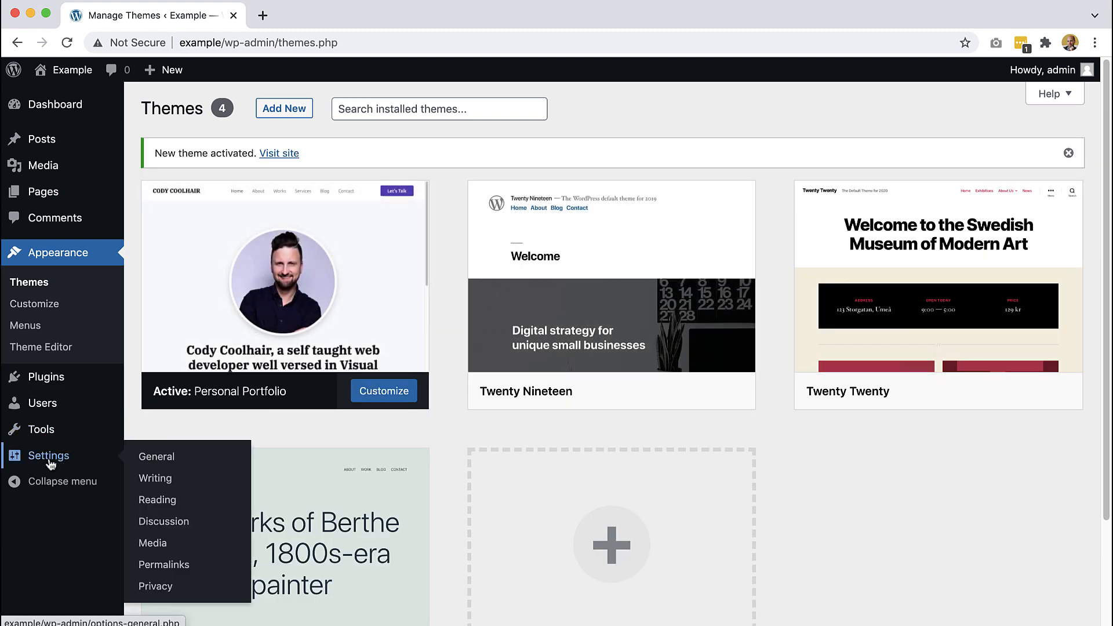
pyautogui.moveTo(157, 500)
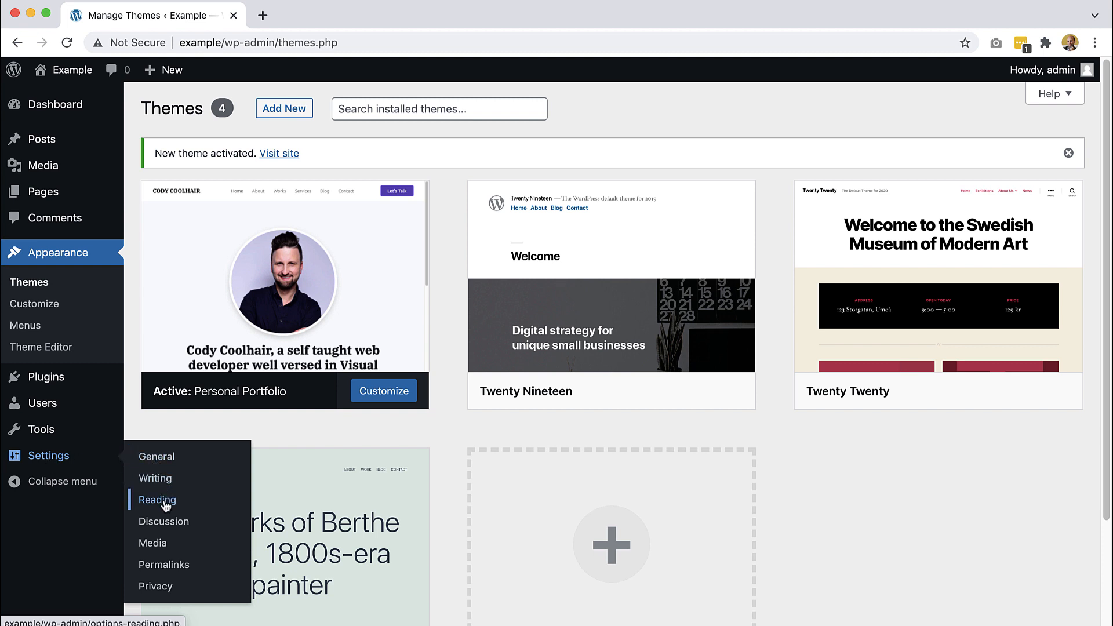
# - In Reading Settings, set the homepage to the static page Home
pyautogui.click(157, 500)
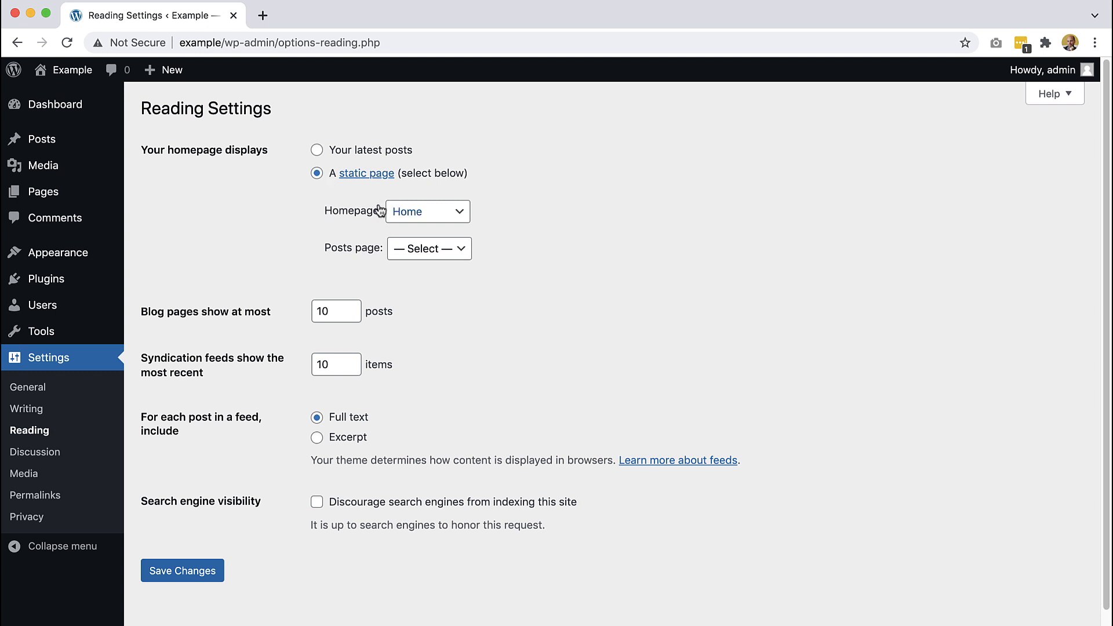
pyautogui.click(428, 211)
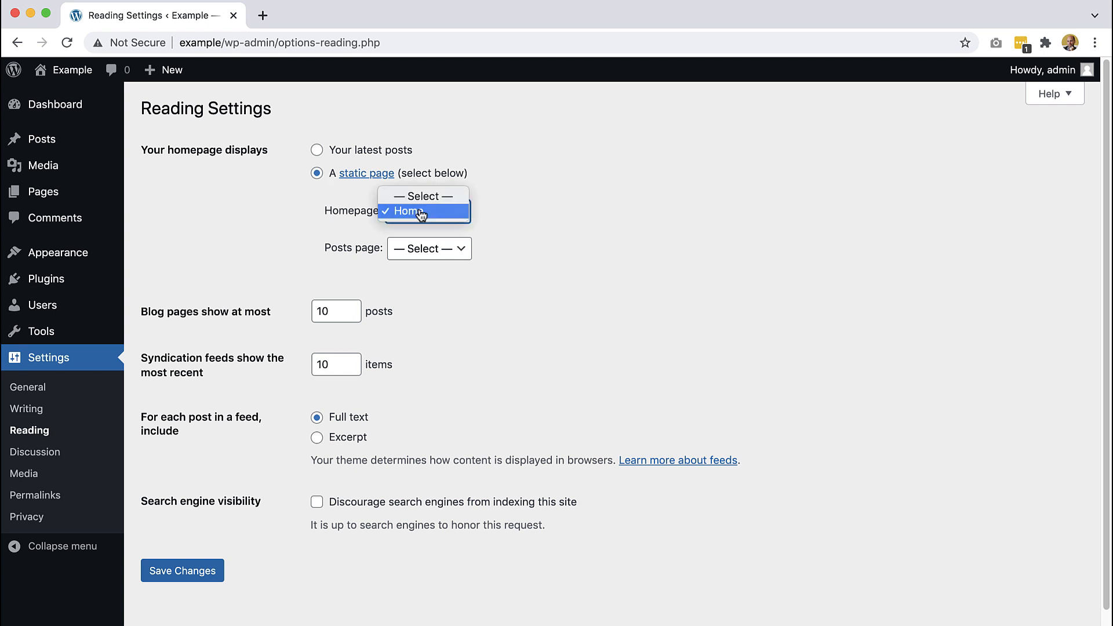
pyautogui.click(420, 214)
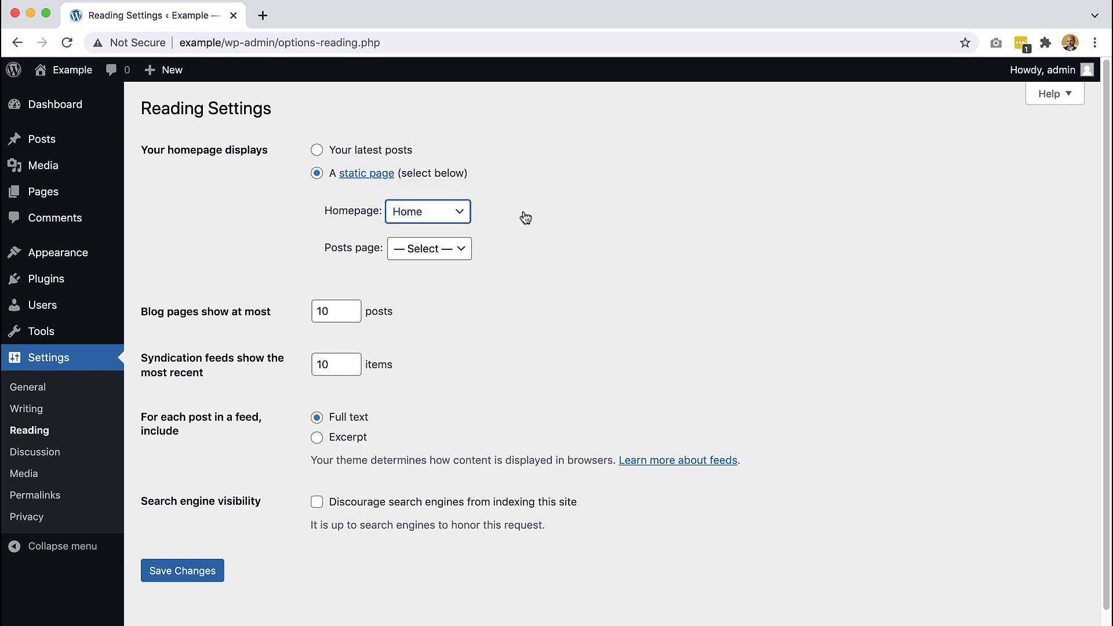
pyautogui.moveTo(73, 70)
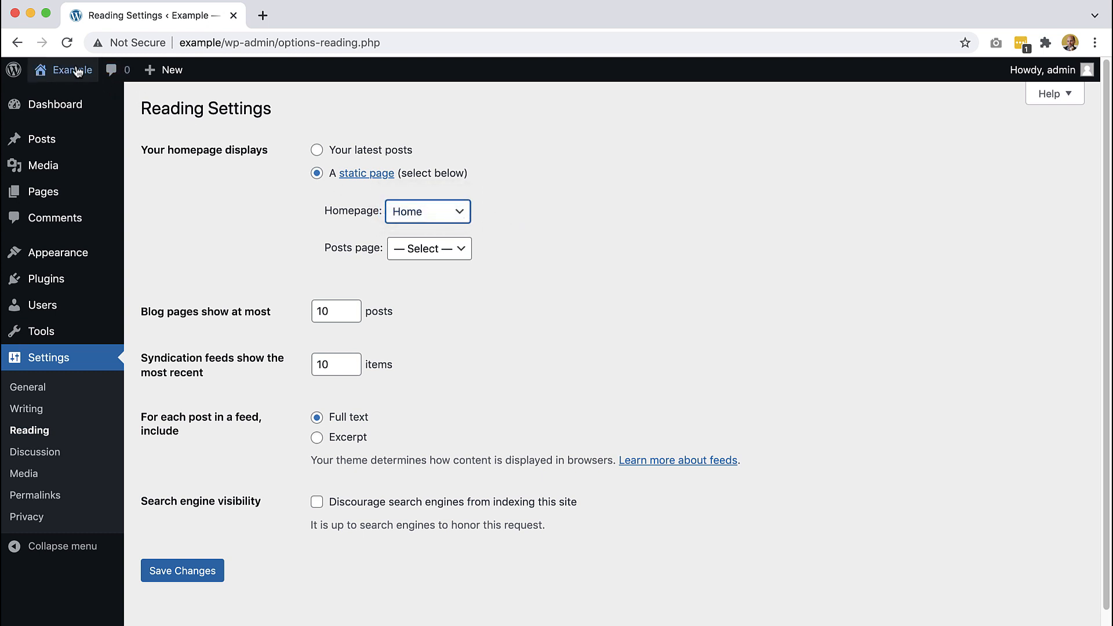
# - Visit the public Example site and scroll through the Cody Coolhair front page, returning to the hero
pyautogui.click(72, 69)
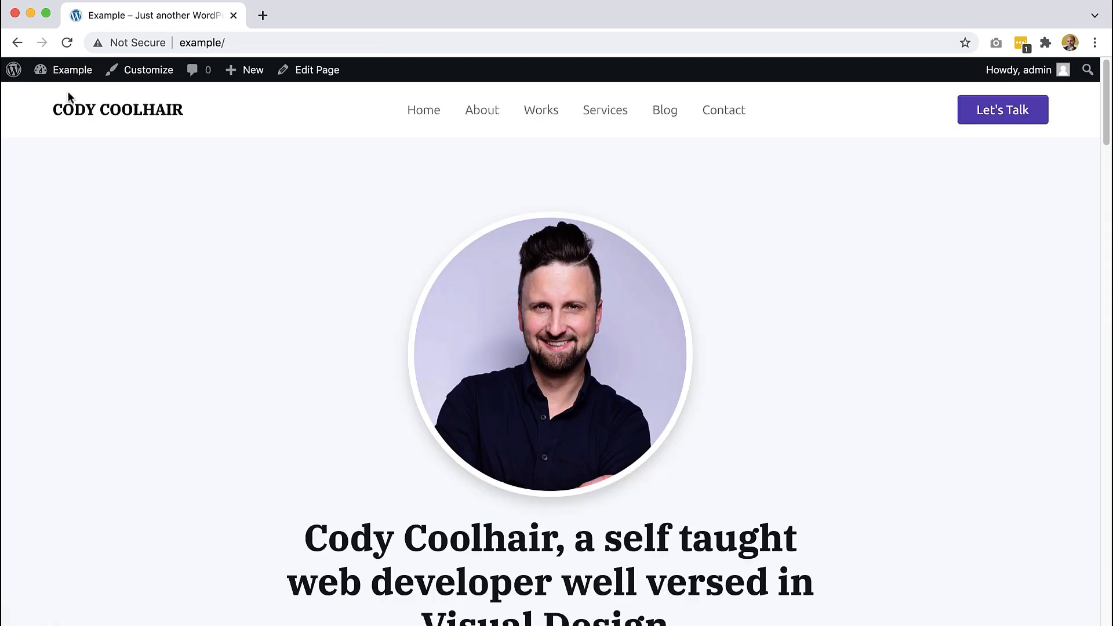
pyautogui.scroll(-3)
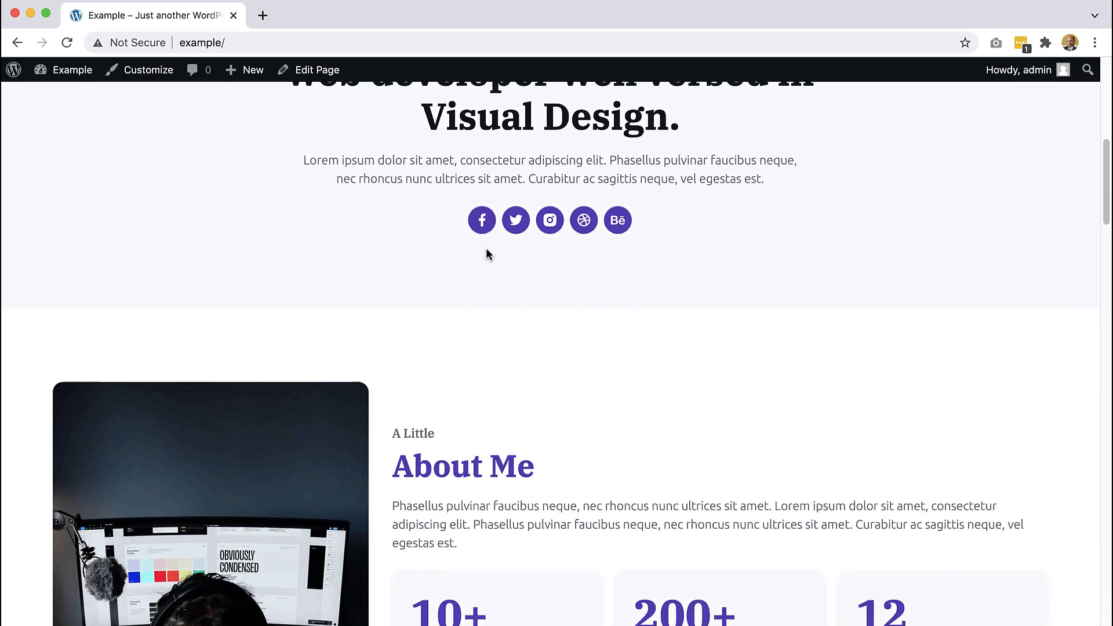
pyautogui.scroll(-3)
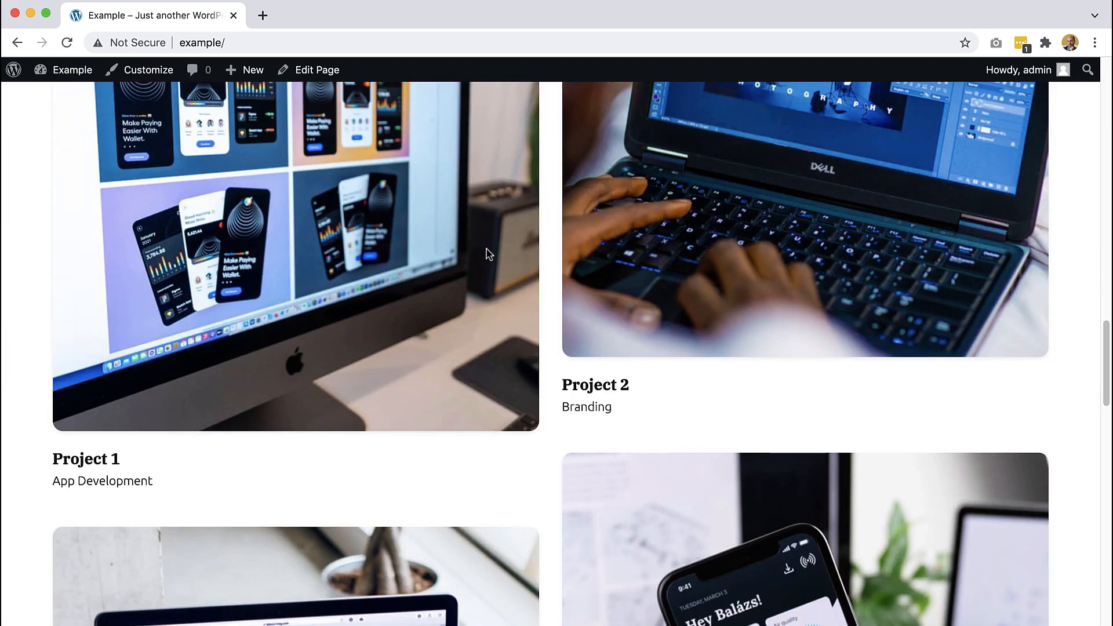
pyautogui.scroll(-3)
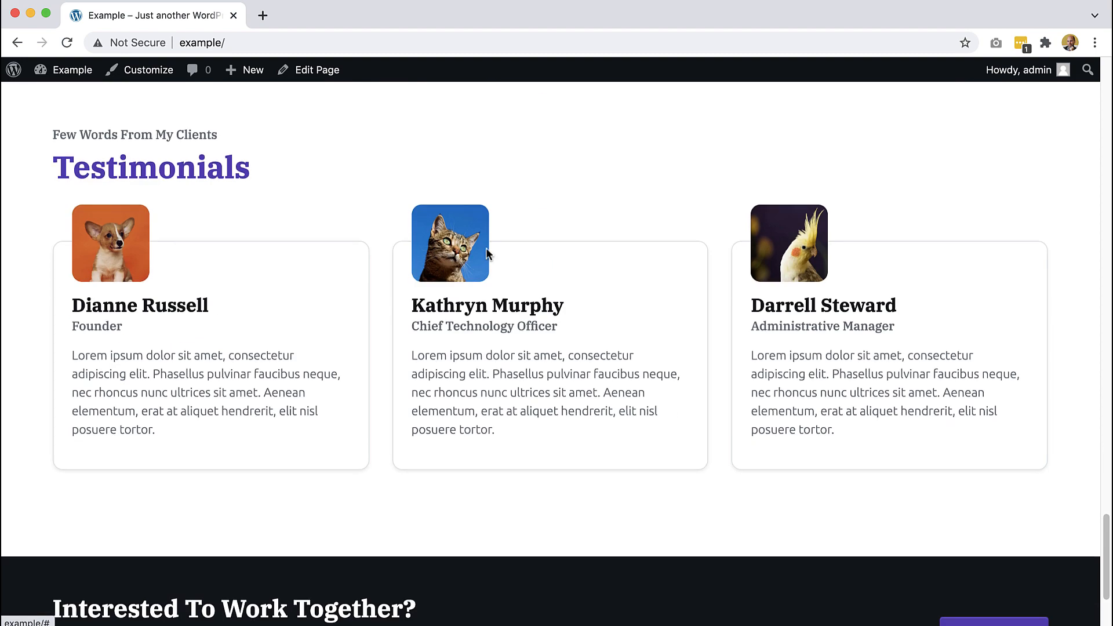
pyautogui.scroll(-3)
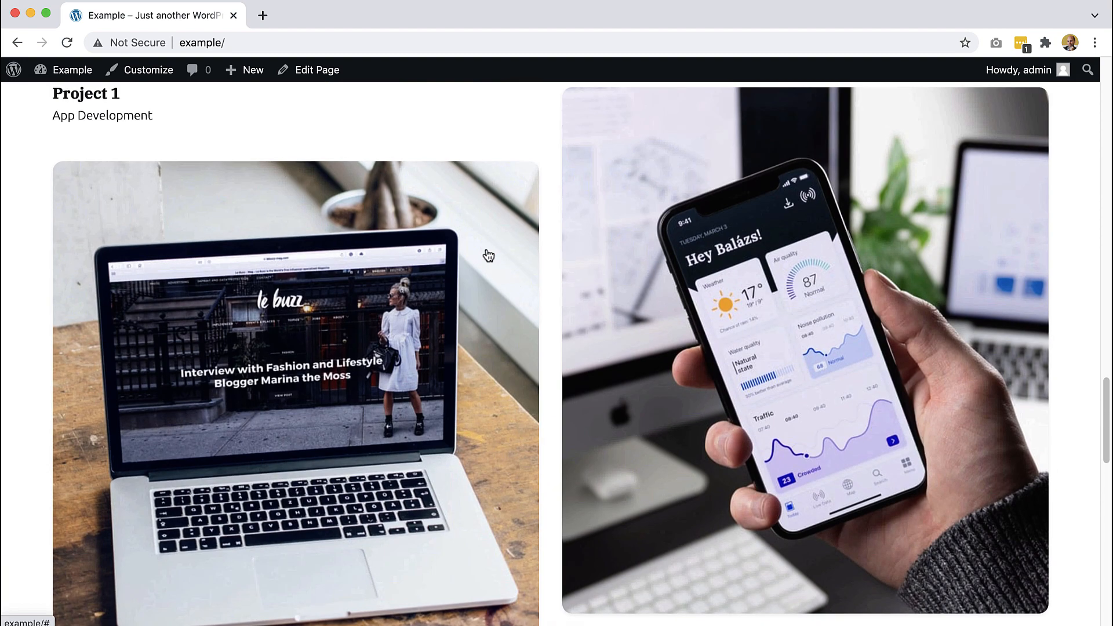
pyautogui.scroll(3)
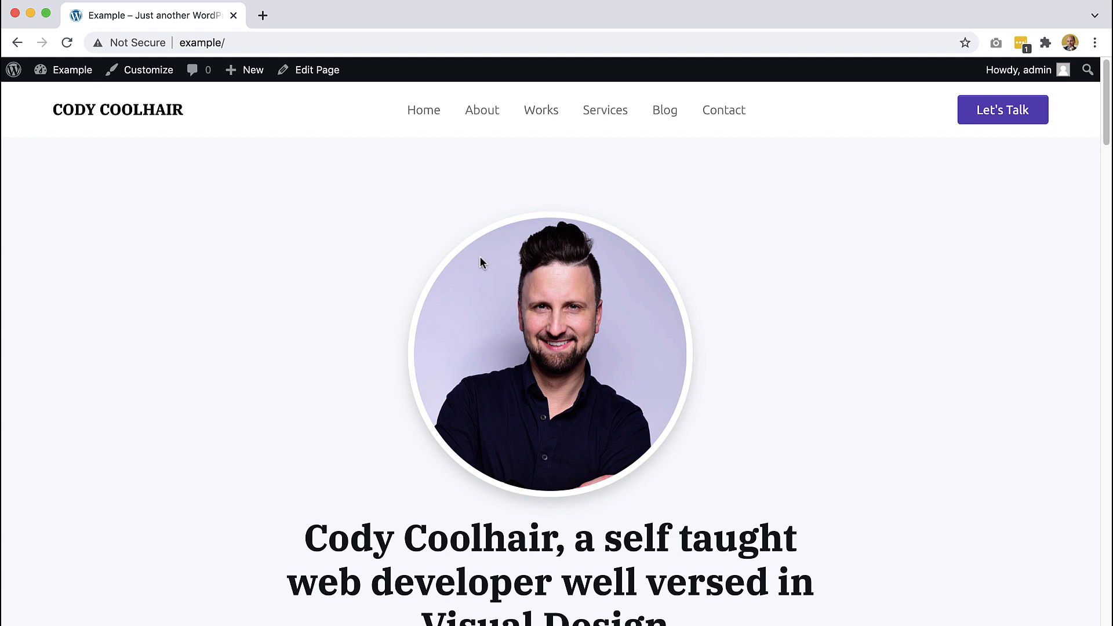
pyautogui.moveTo(934, 498)
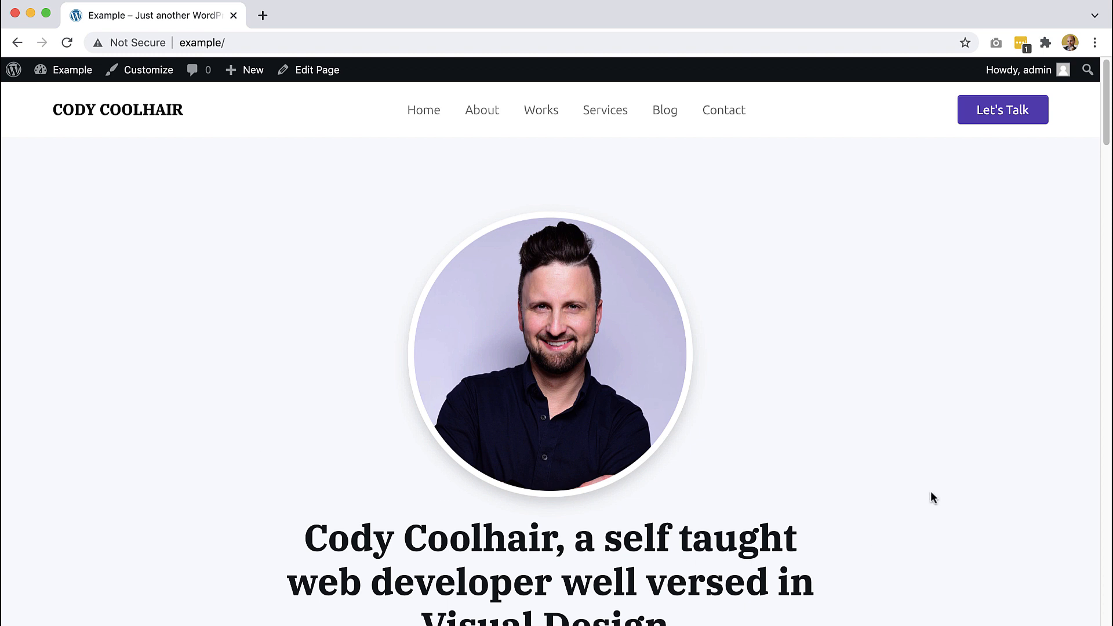
pyautogui.moveTo(931, 495)
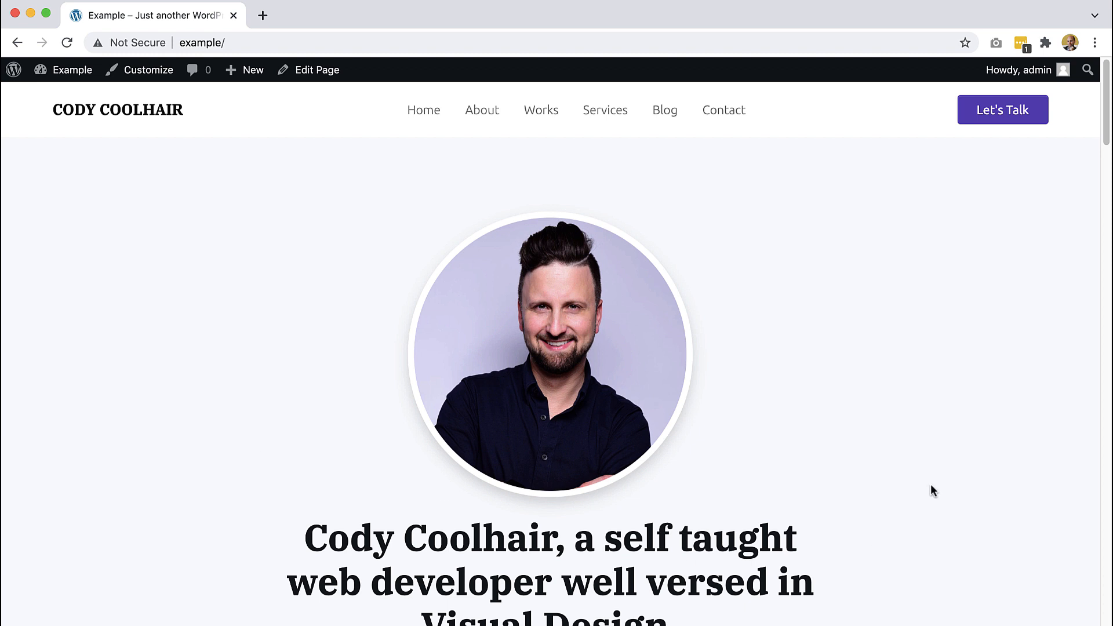
pyautogui.moveTo(933, 492)
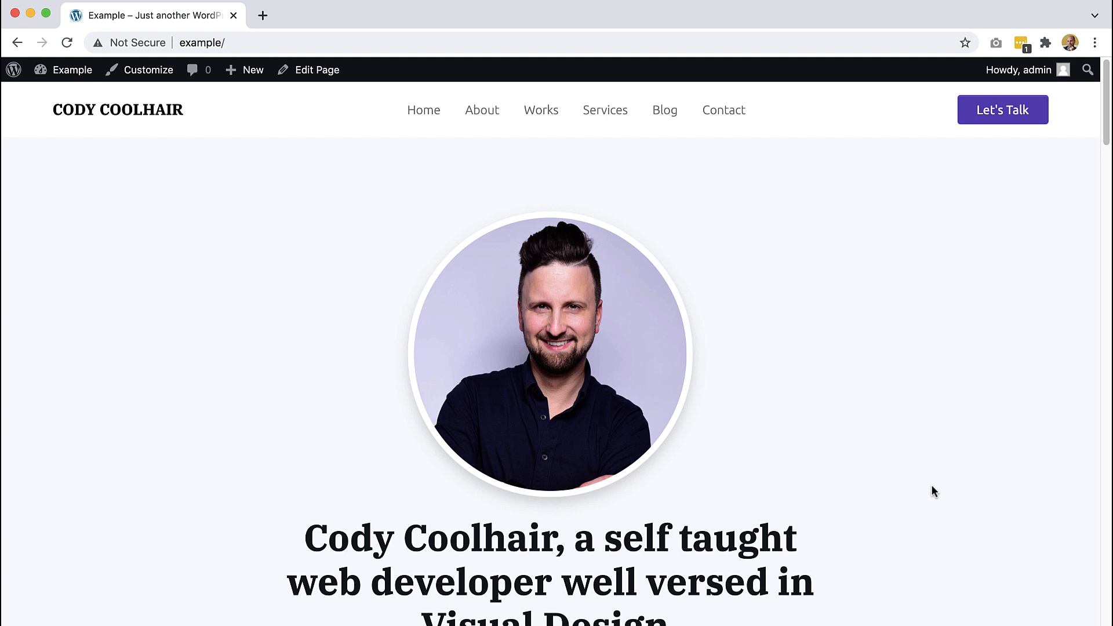
pyautogui.moveTo(76, 162)
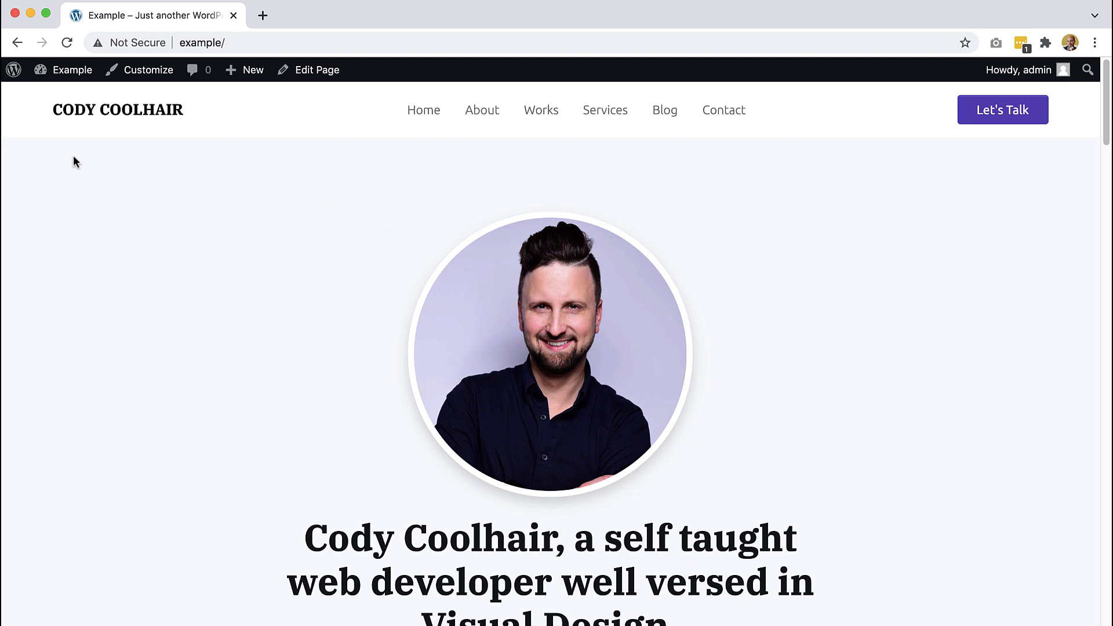
pyautogui.moveTo(59, 181)
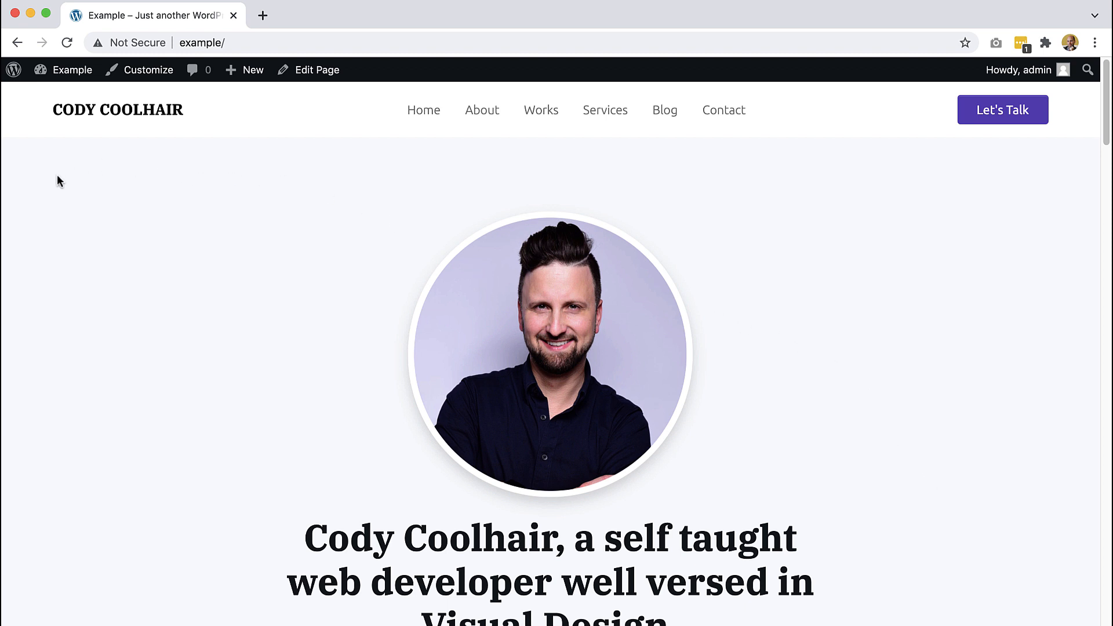